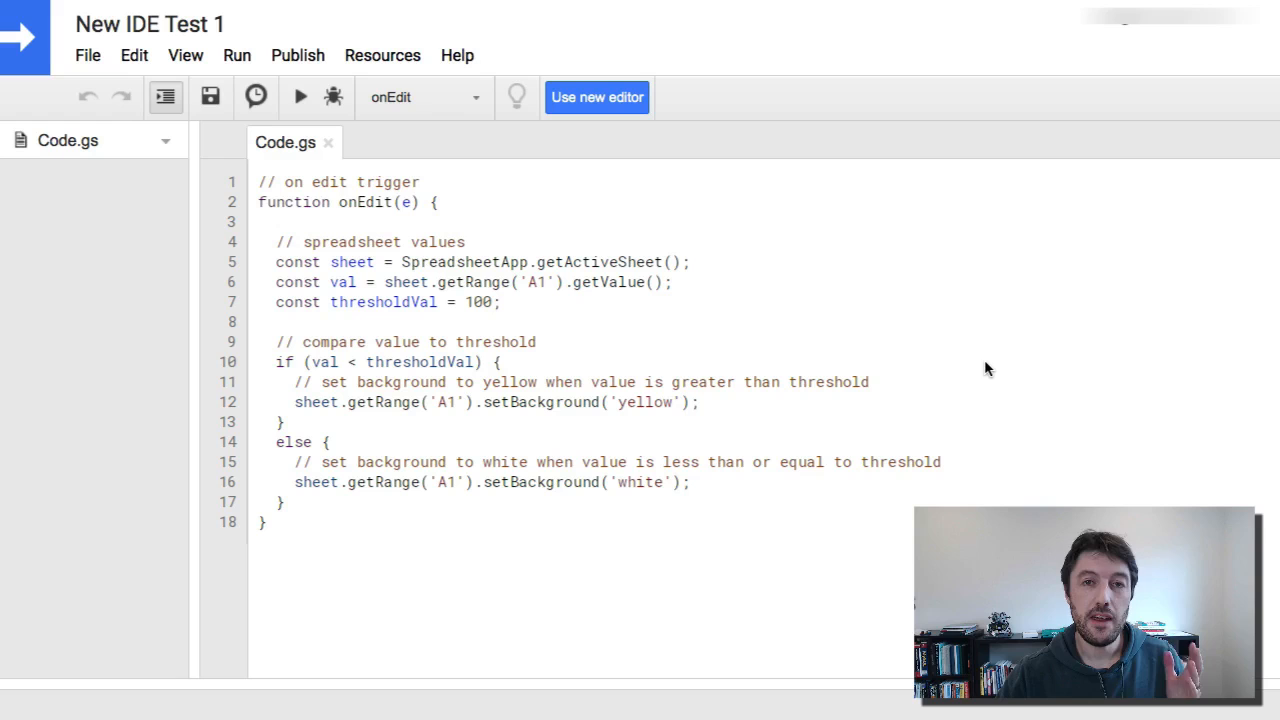
mouse_move(952, 313)
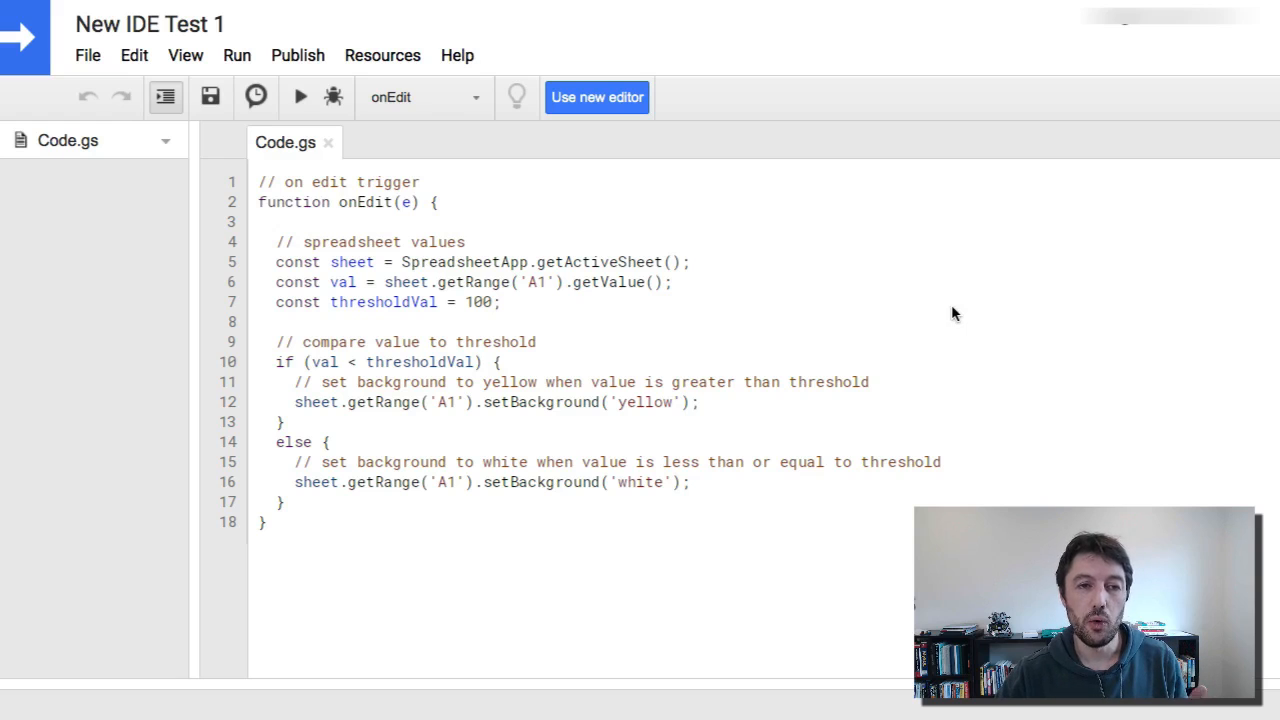
mouse_move(938, 330)
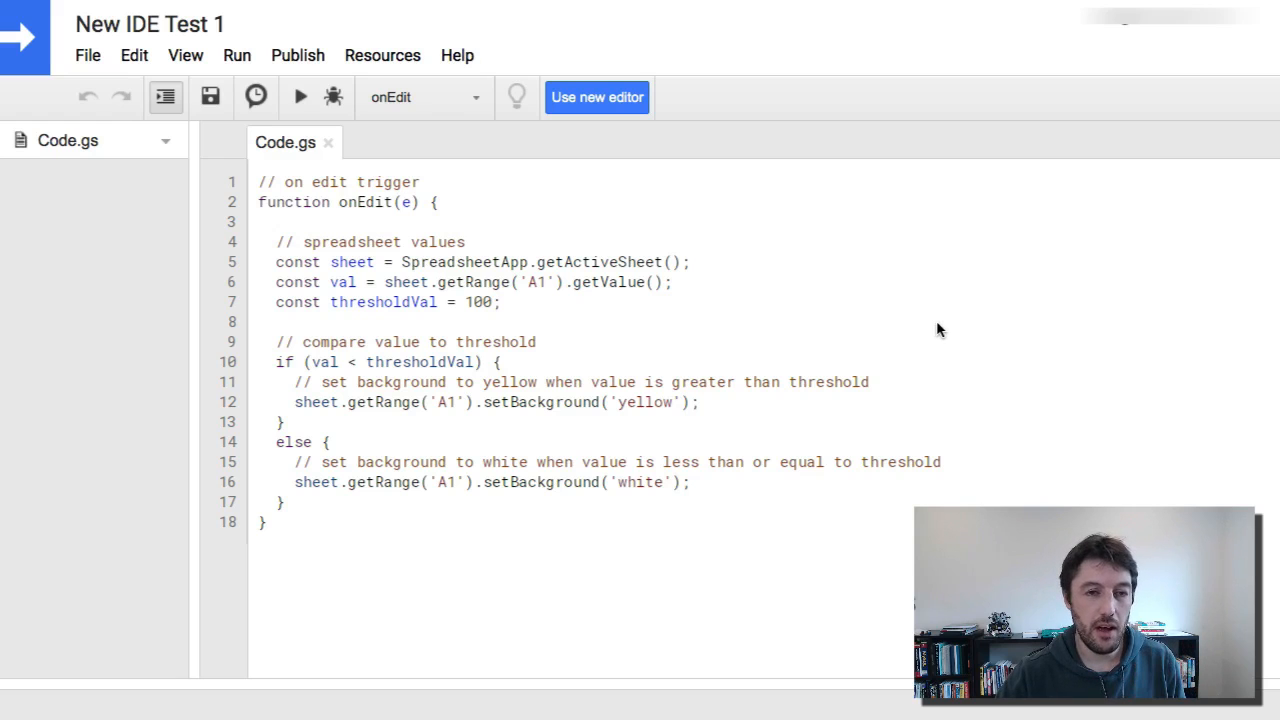
mouse_move(628, 238)
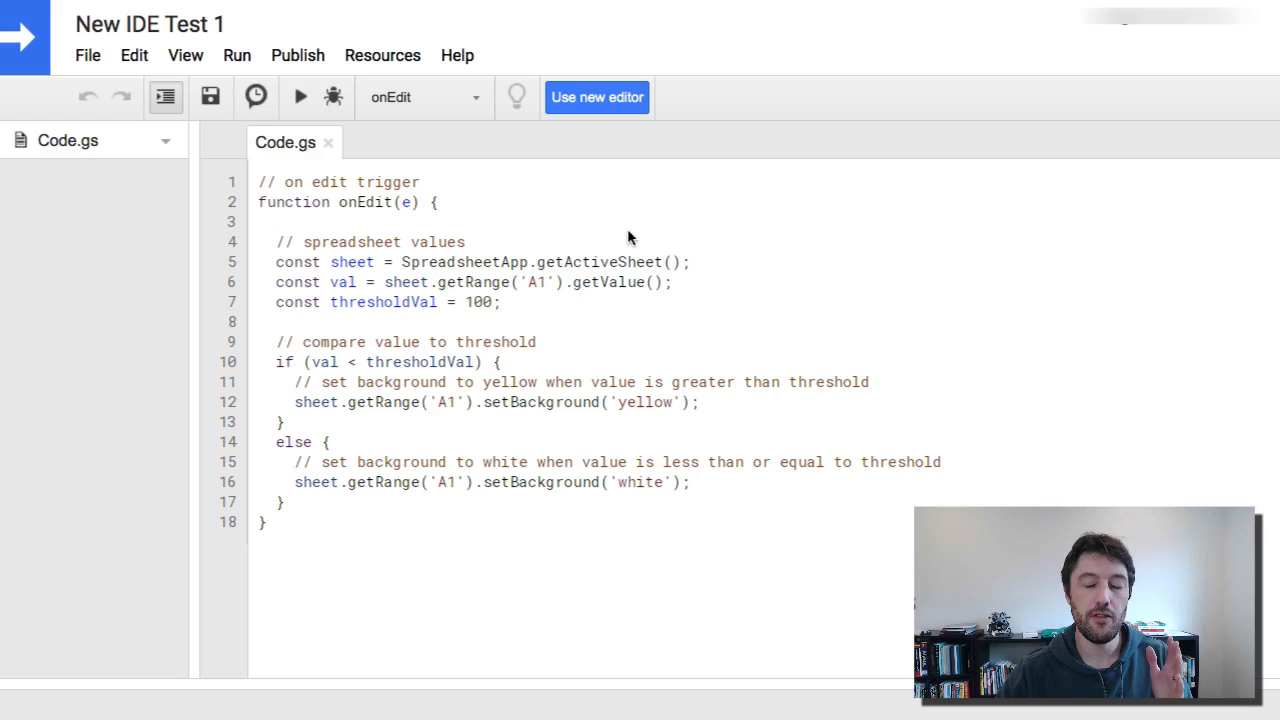
Switch the onEdit threshold project into the new Apps Script editor
click(421, 182)
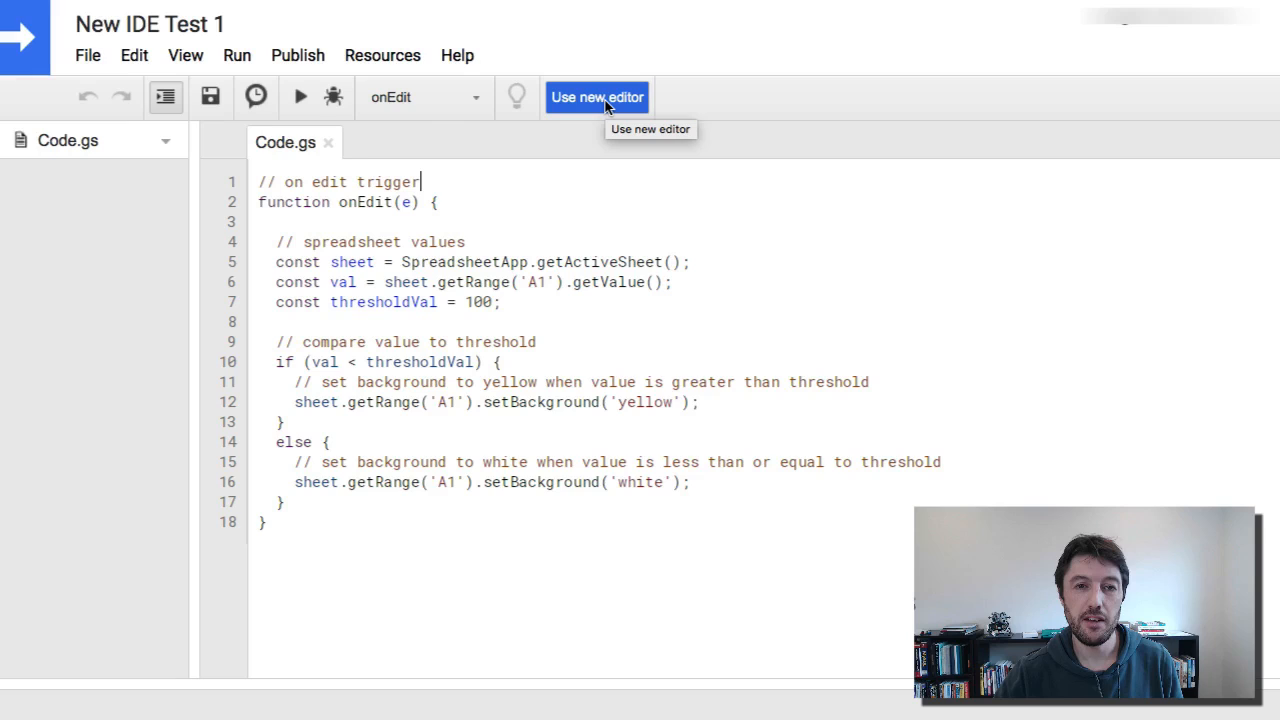
click(597, 97)
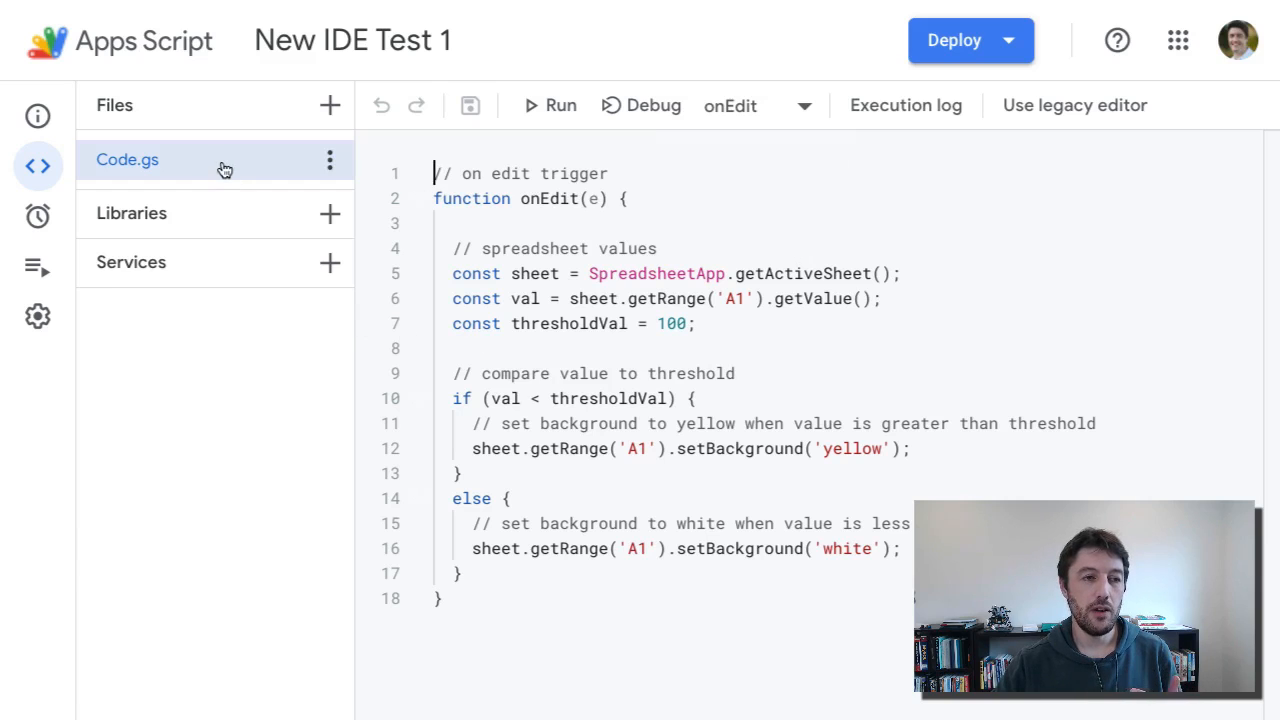
mouse_move(181, 364)
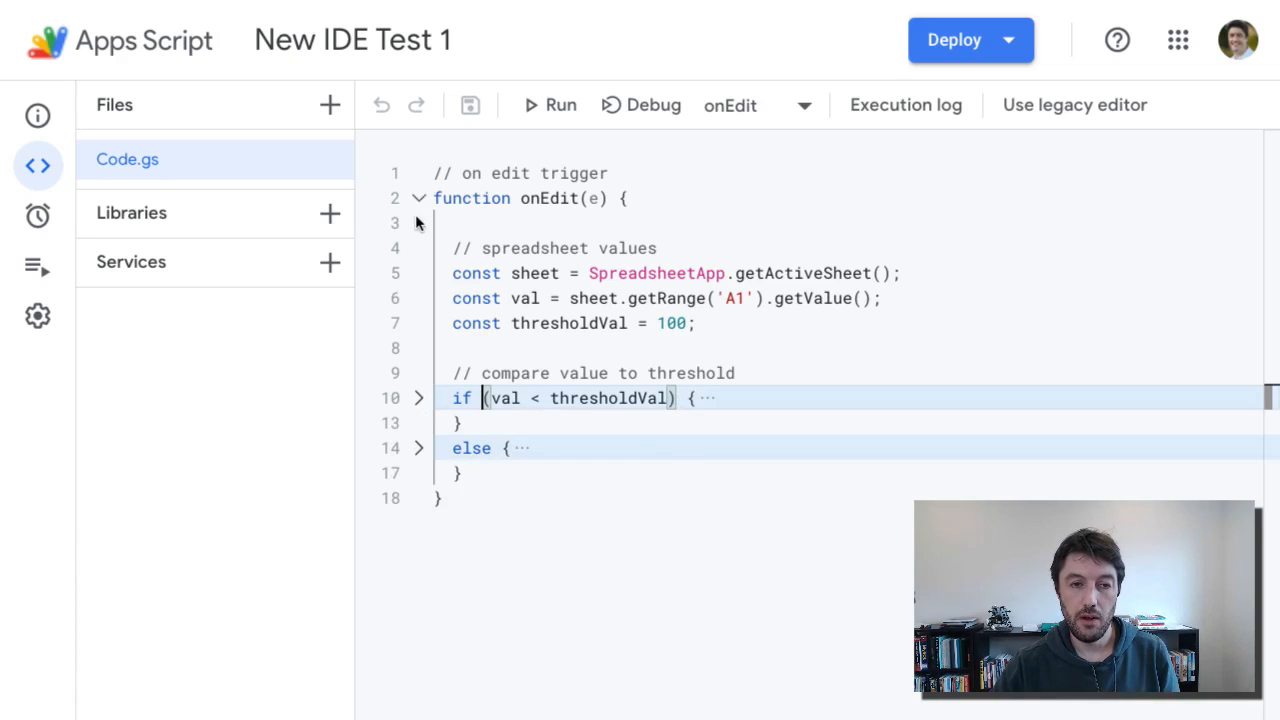
Expand the folded if and else blocks of the onEdit script
click(419, 197)
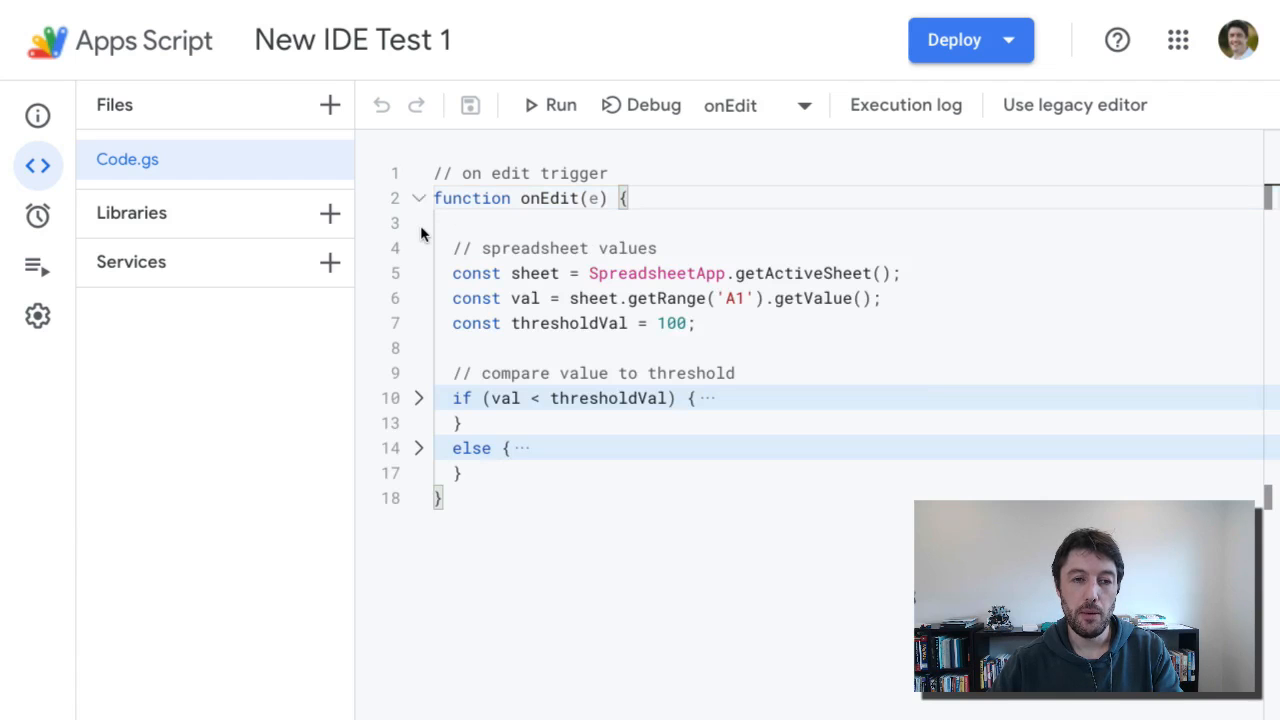
mouse_move(418, 407)
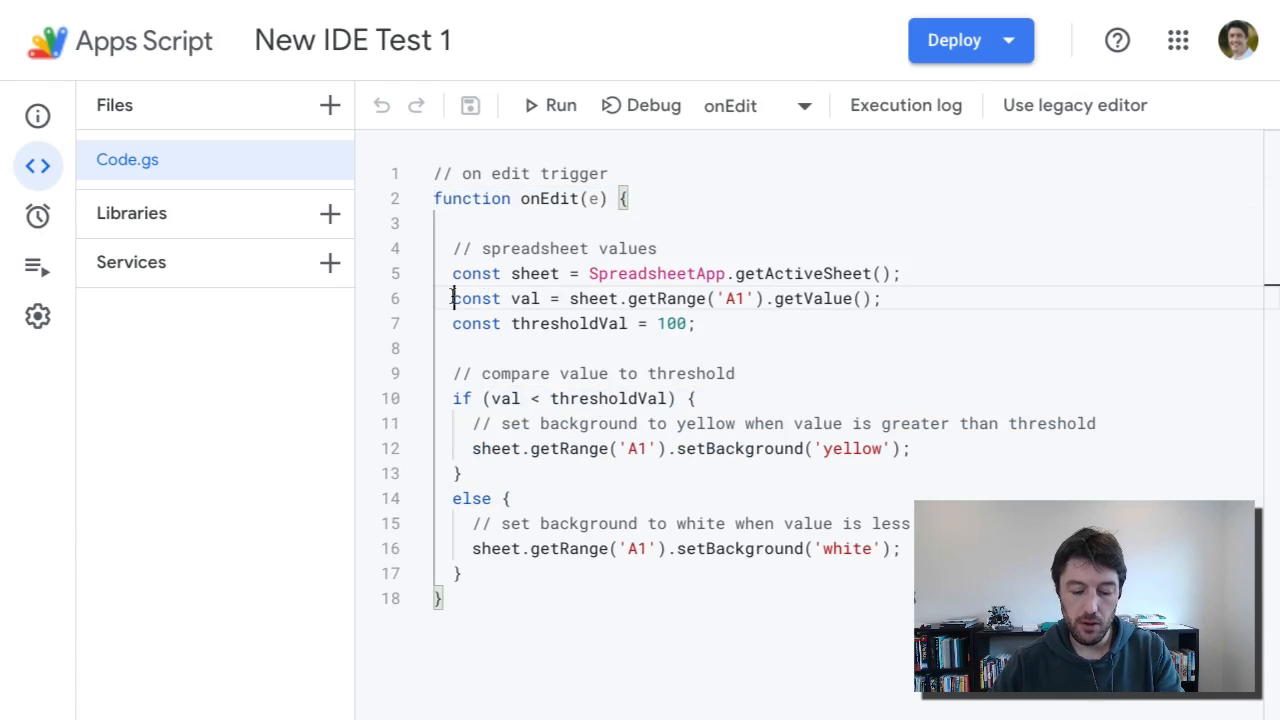
Misindent the val and threshold lines, reformat the document, and narrow the Files panel
key(Tab)
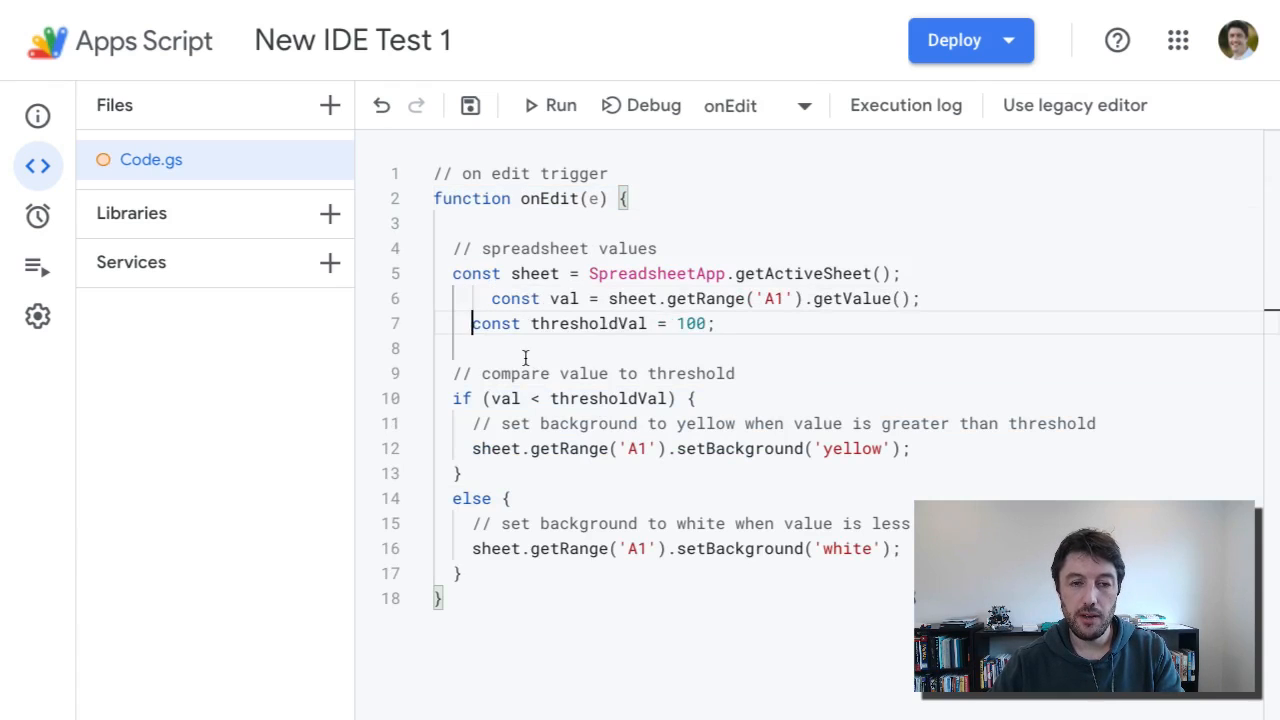
key(Tab)
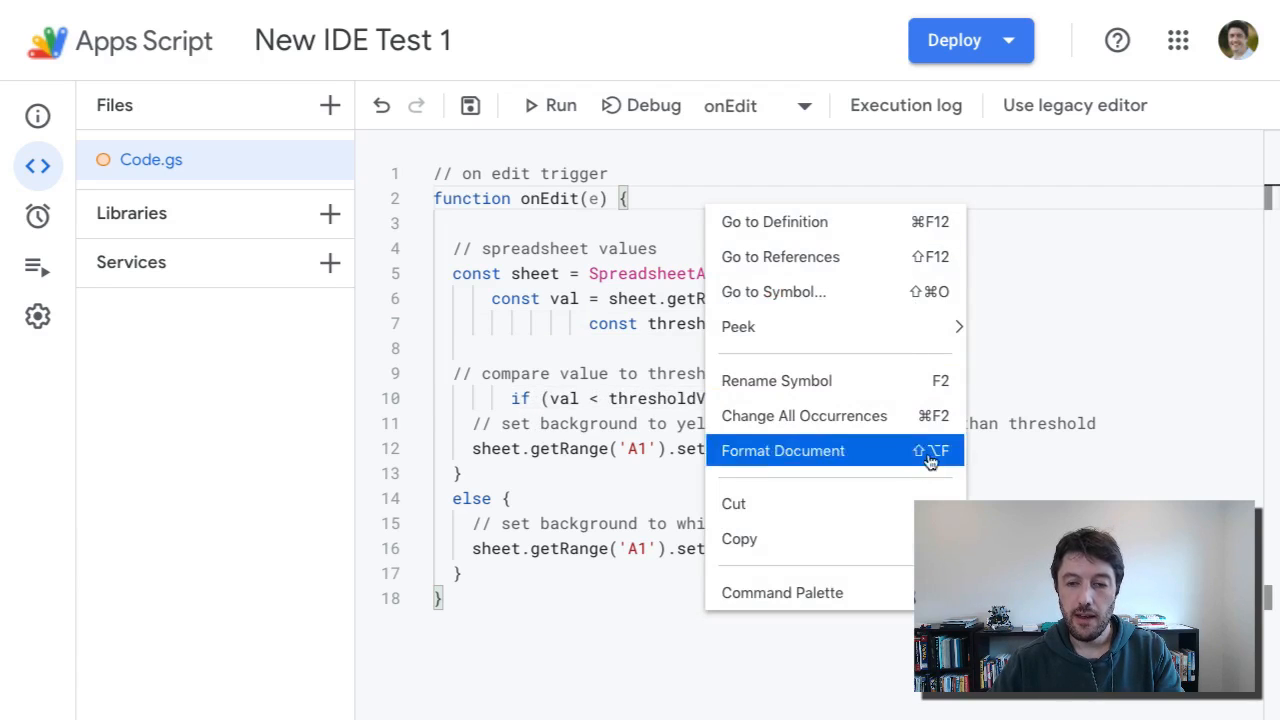
click(782, 450)
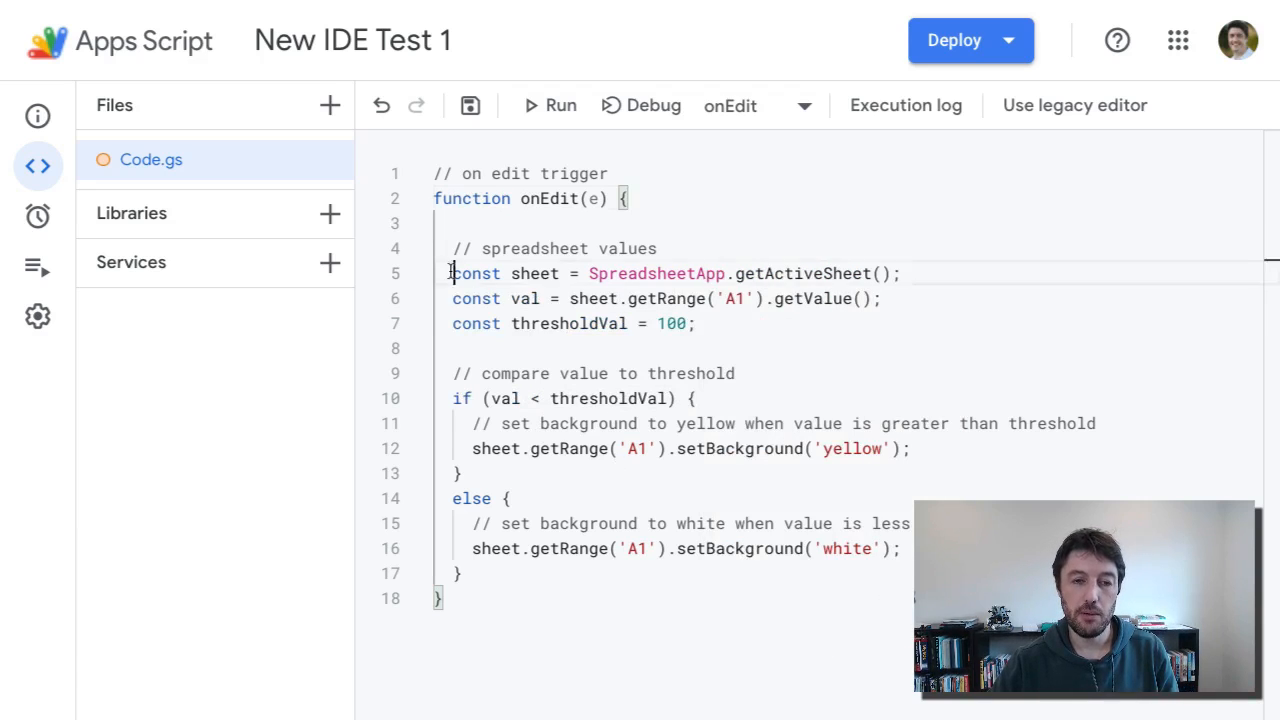
drag(452, 273, 630, 323)
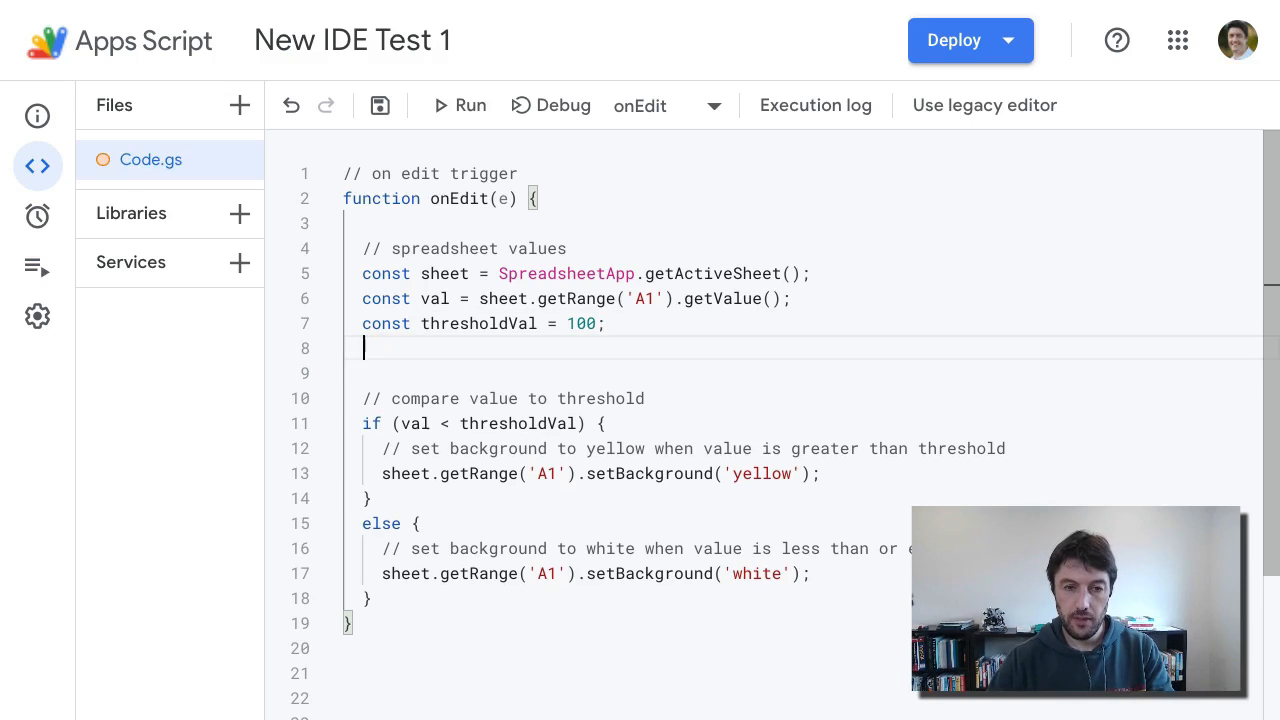
text(const newVal = sheet.getRr)
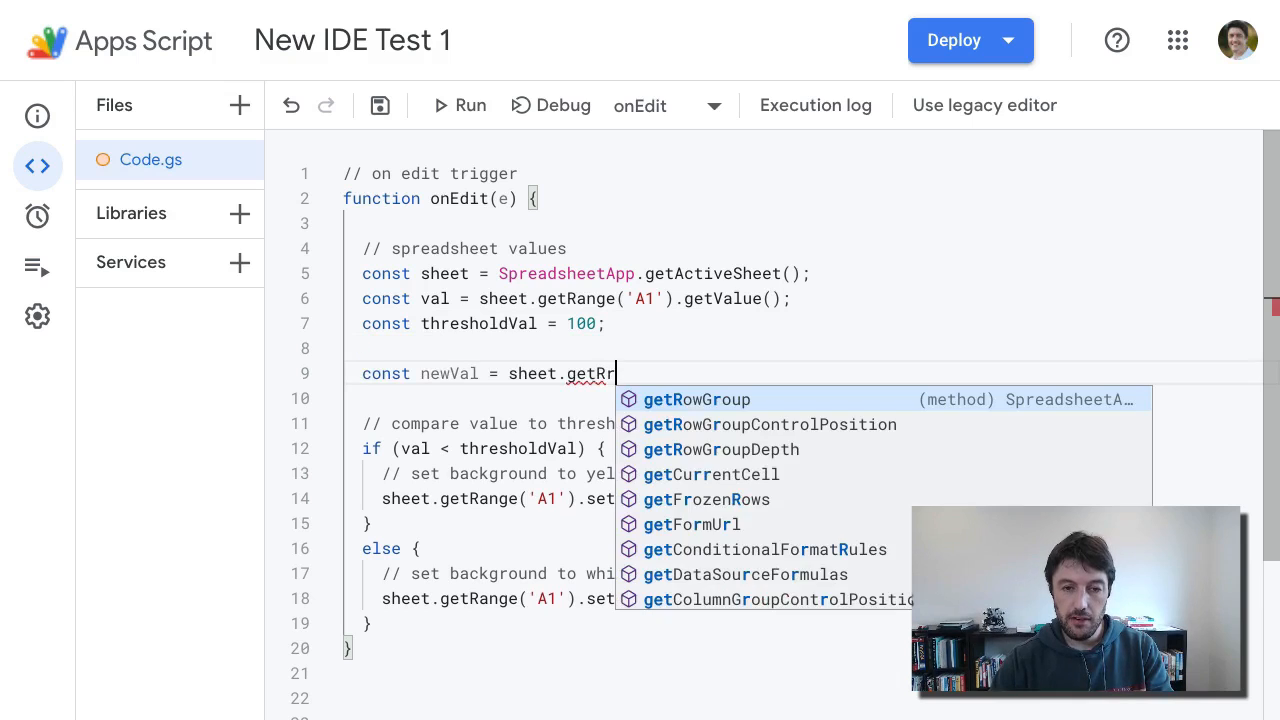
text(ange)
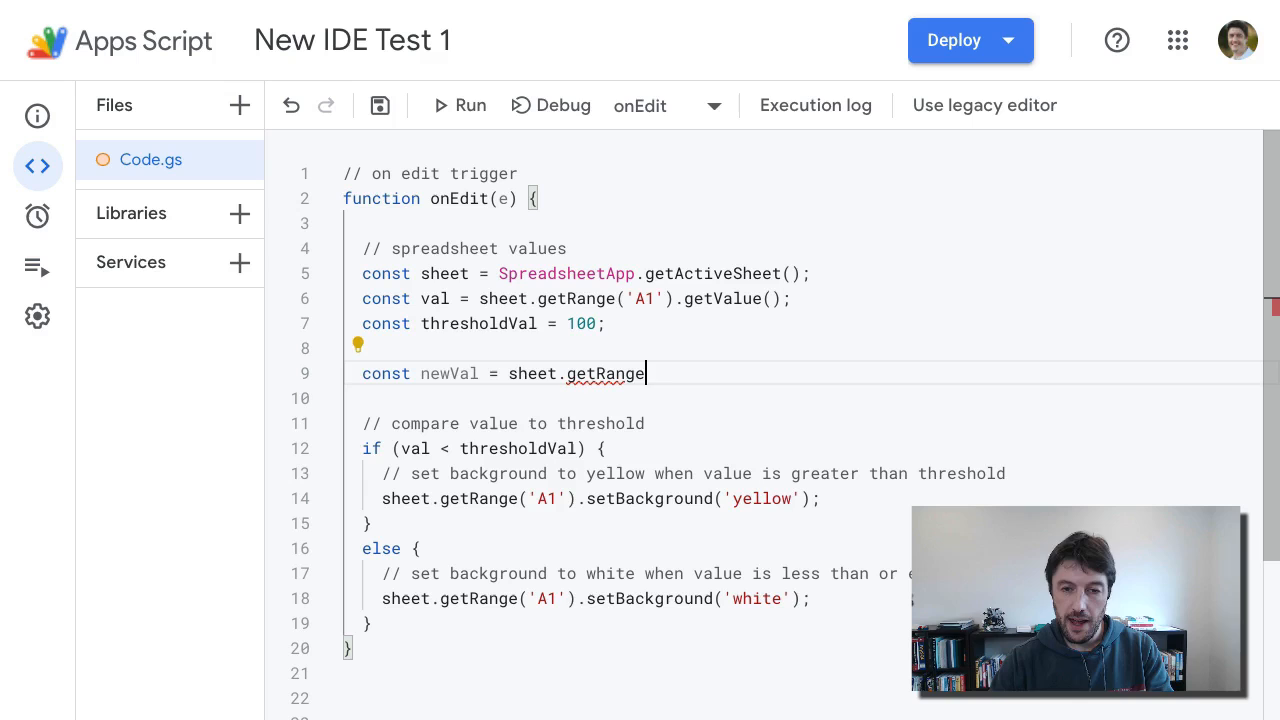
text(()
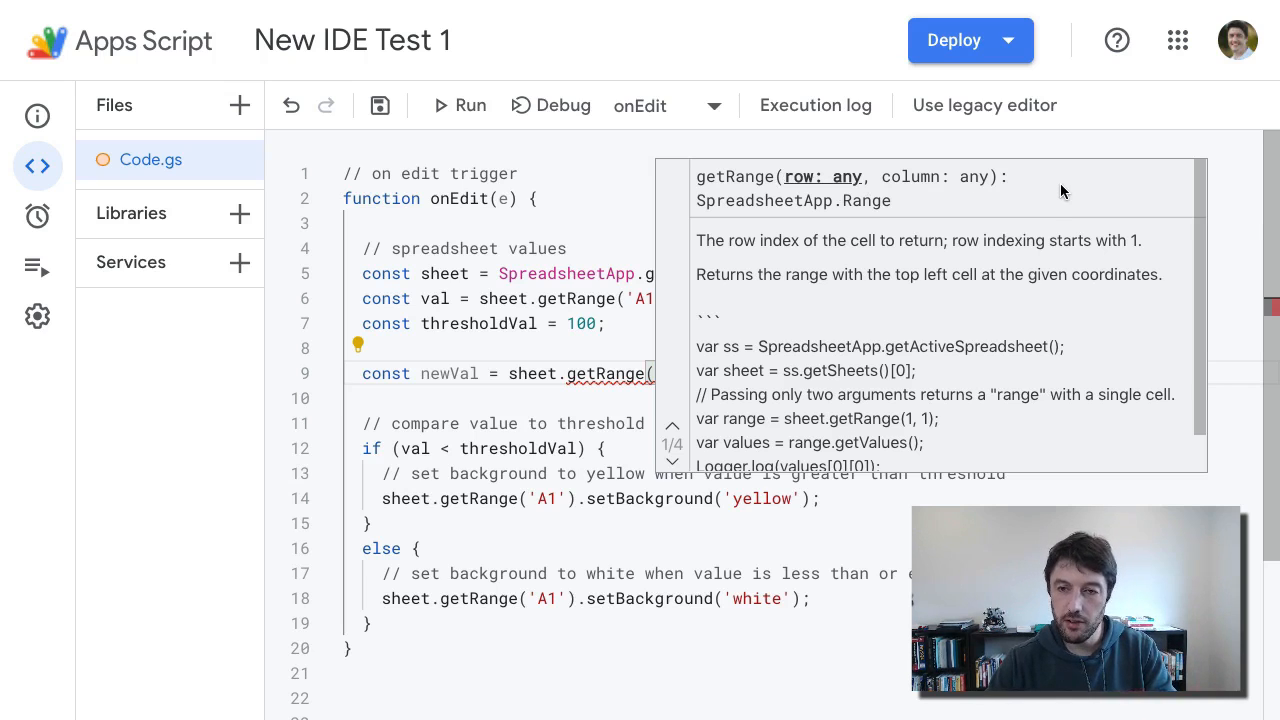
text(1,1,10,)
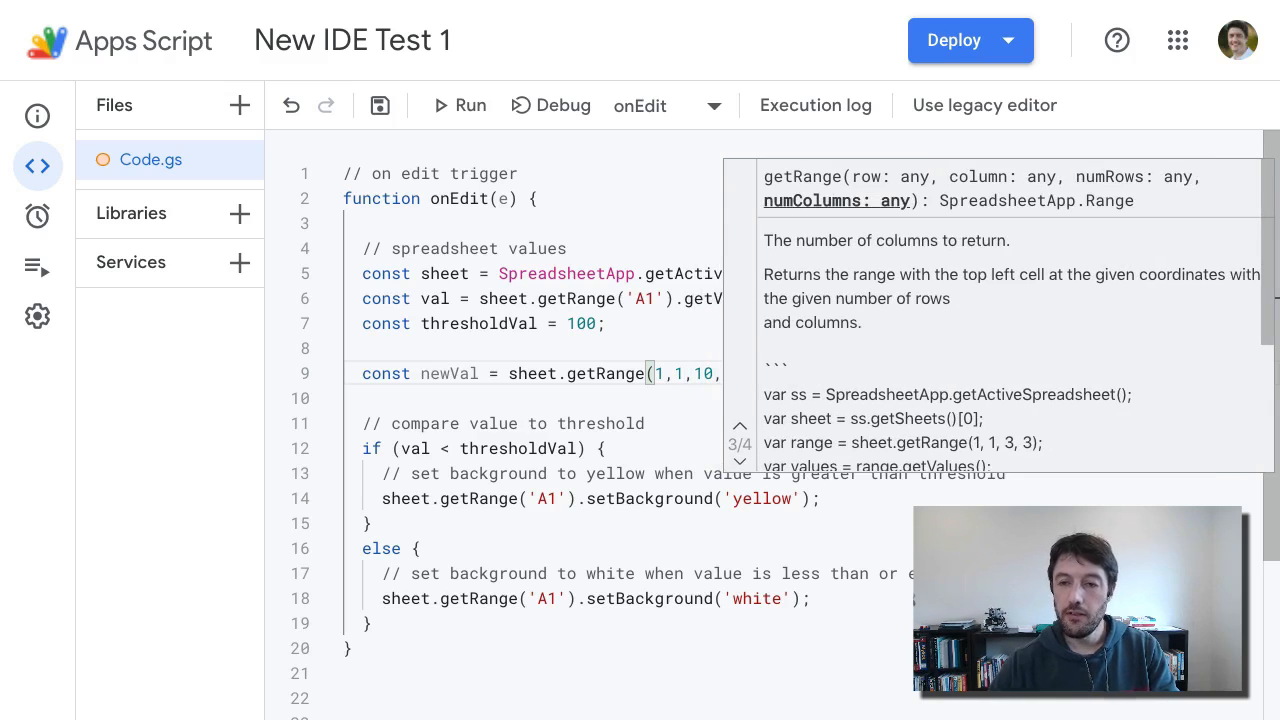
mouse_move(894, 219)
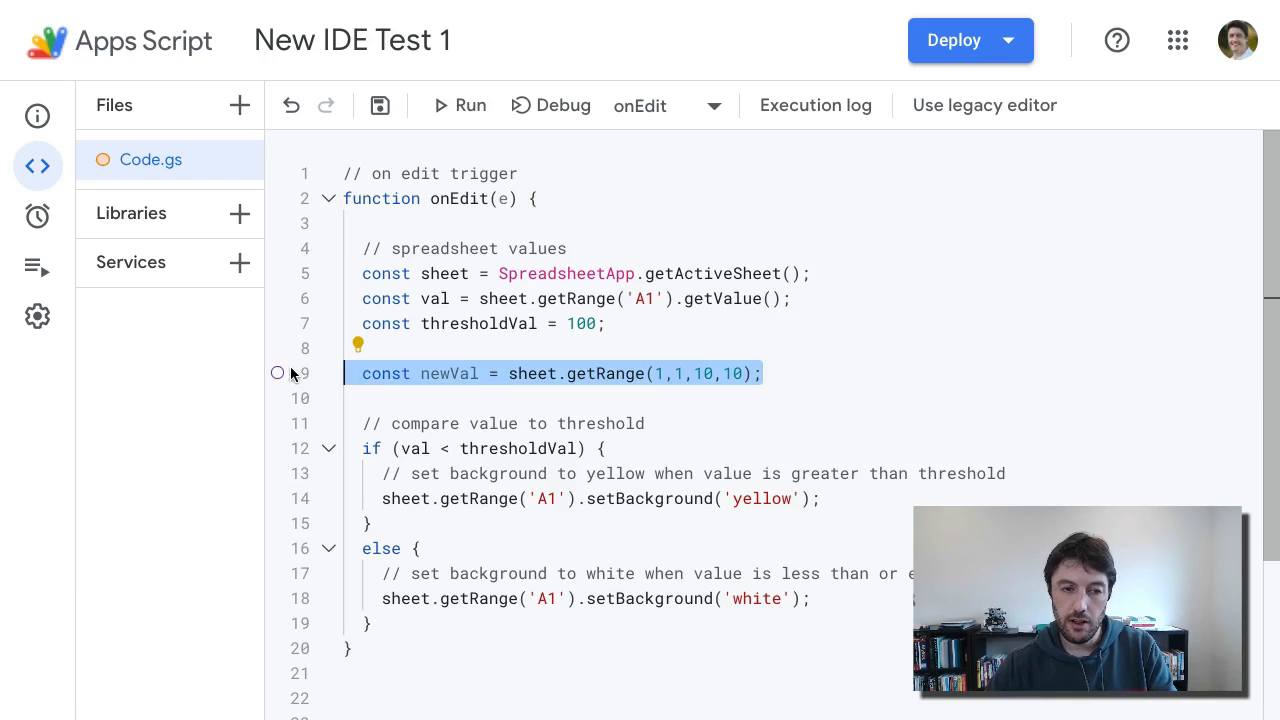
key(Delete)
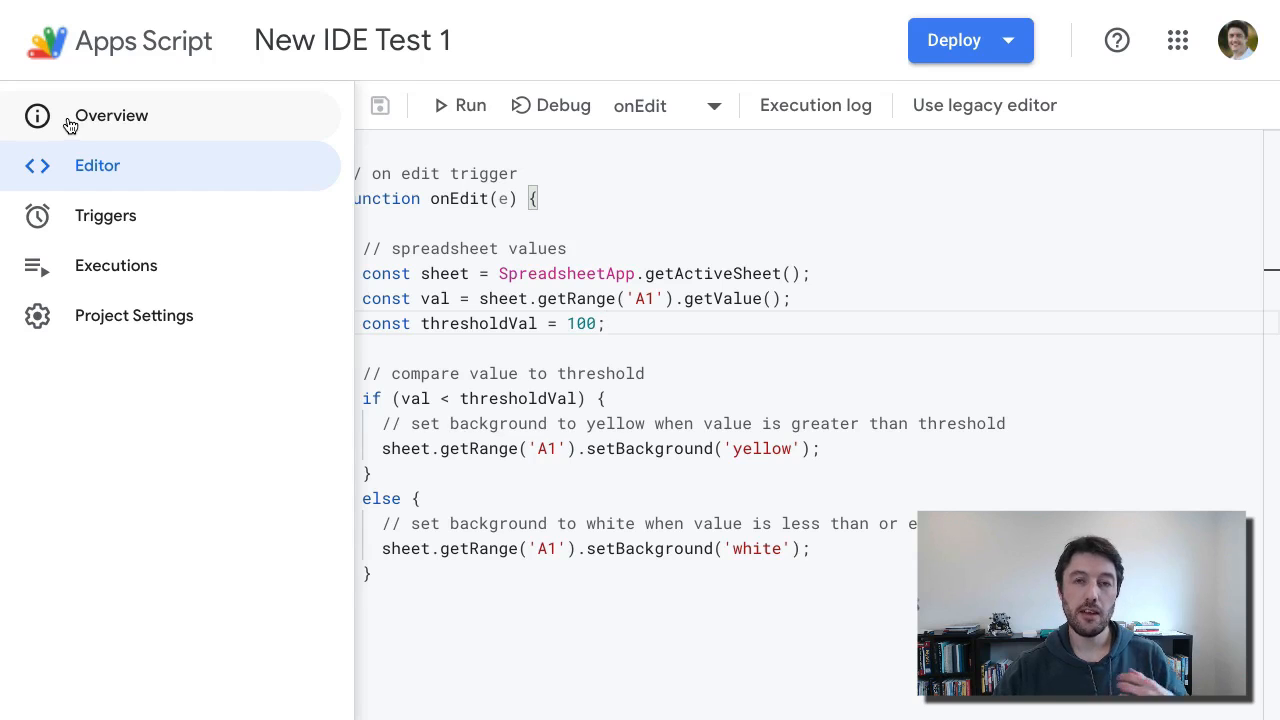
mouse_move(77, 120)
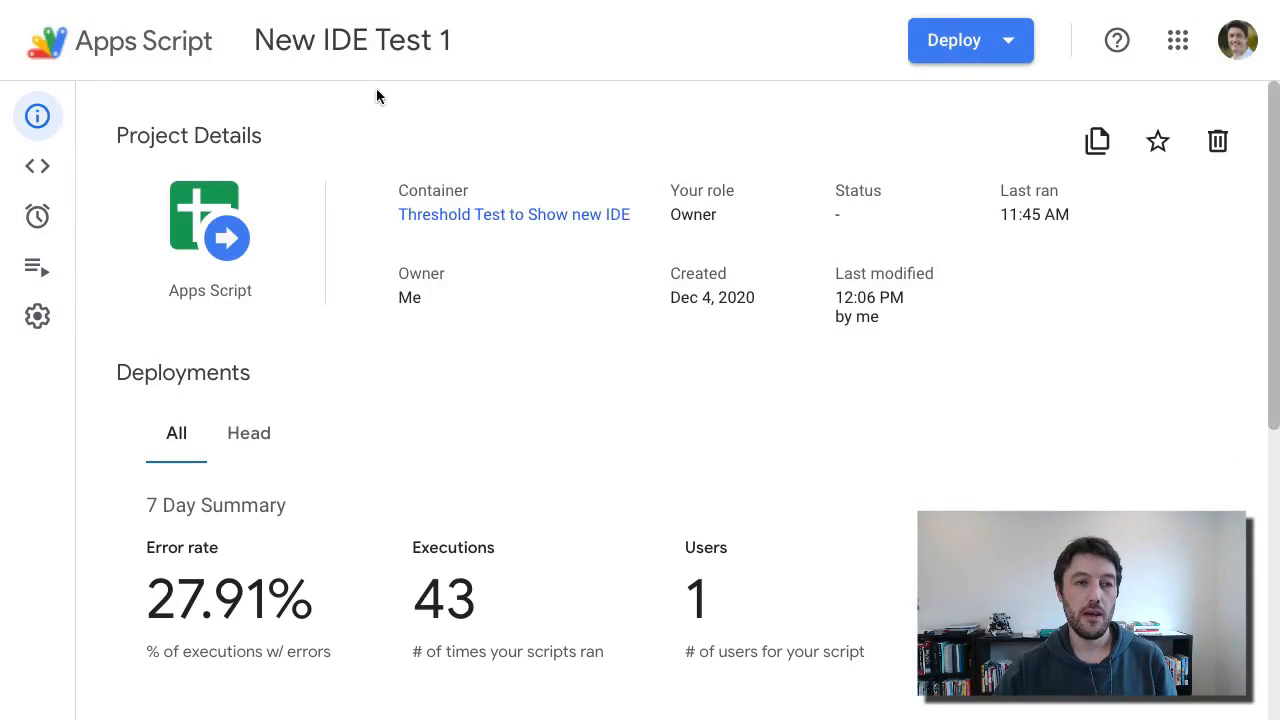
Scroll through Project Details, Deployments and the 7 Day Summary (27.91% errors, 43 executions)
scroll(down, 3)
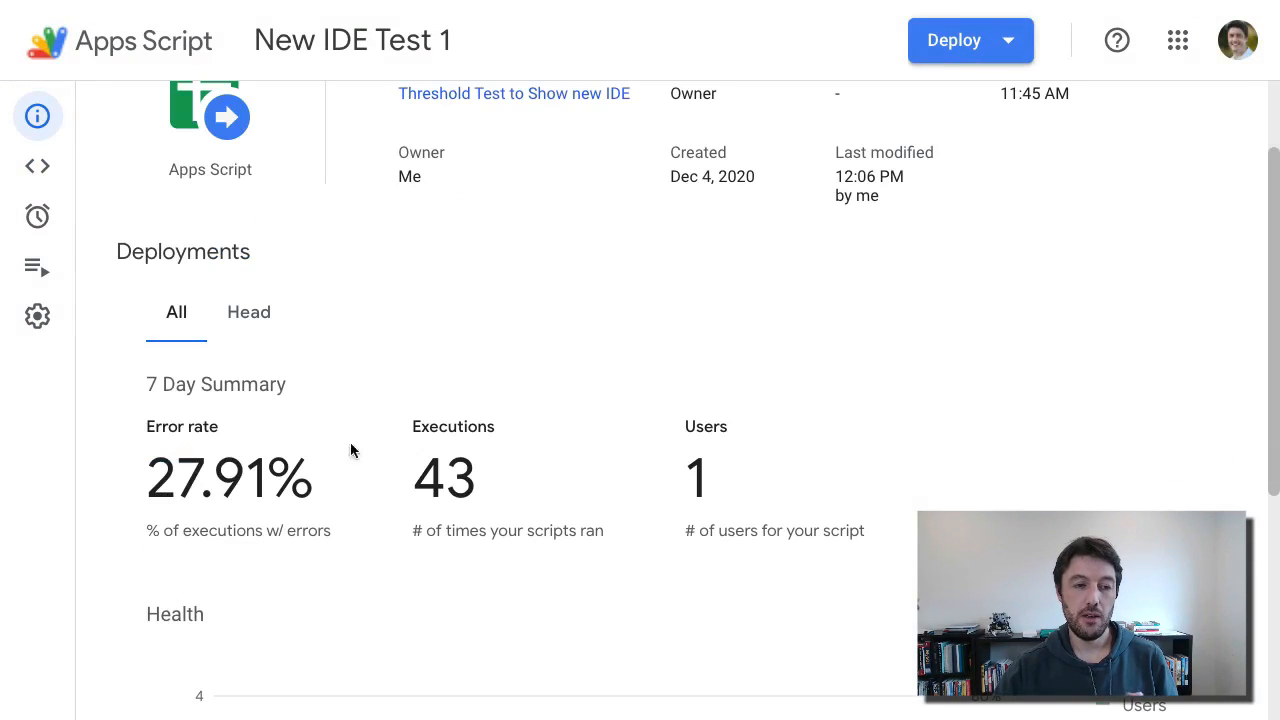
mouse_move(272, 466)
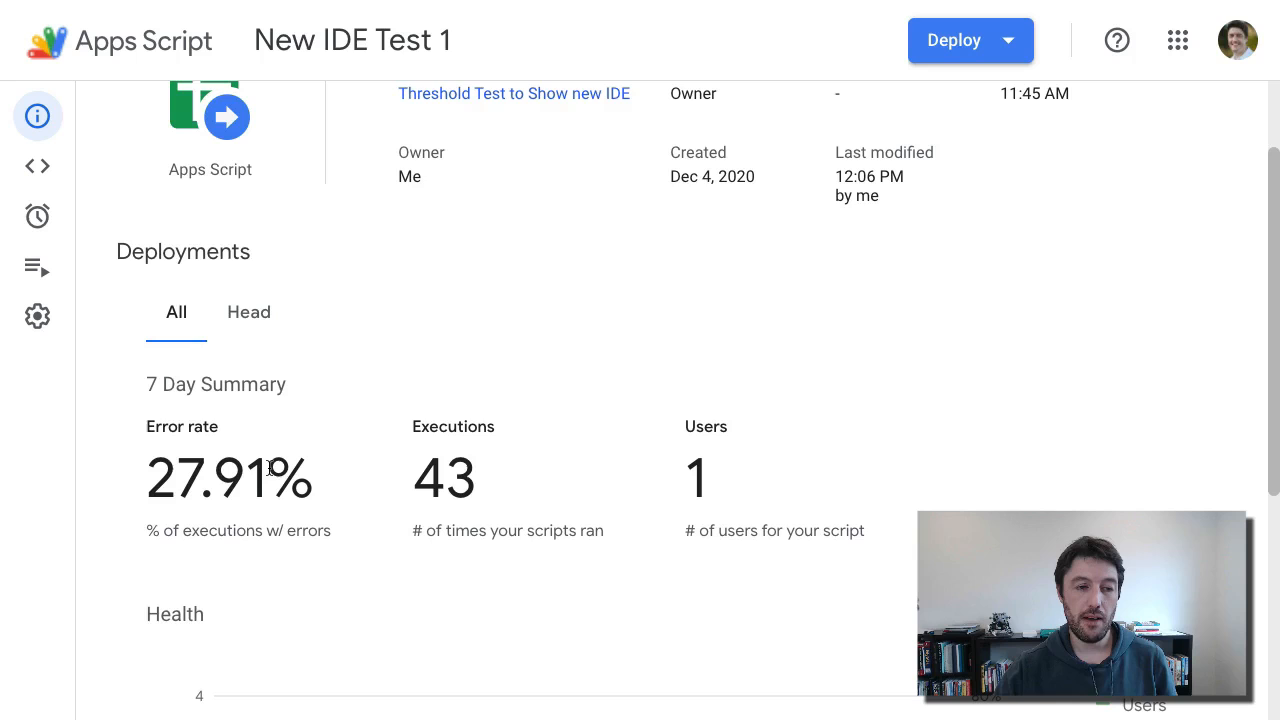
scroll(down, 3)
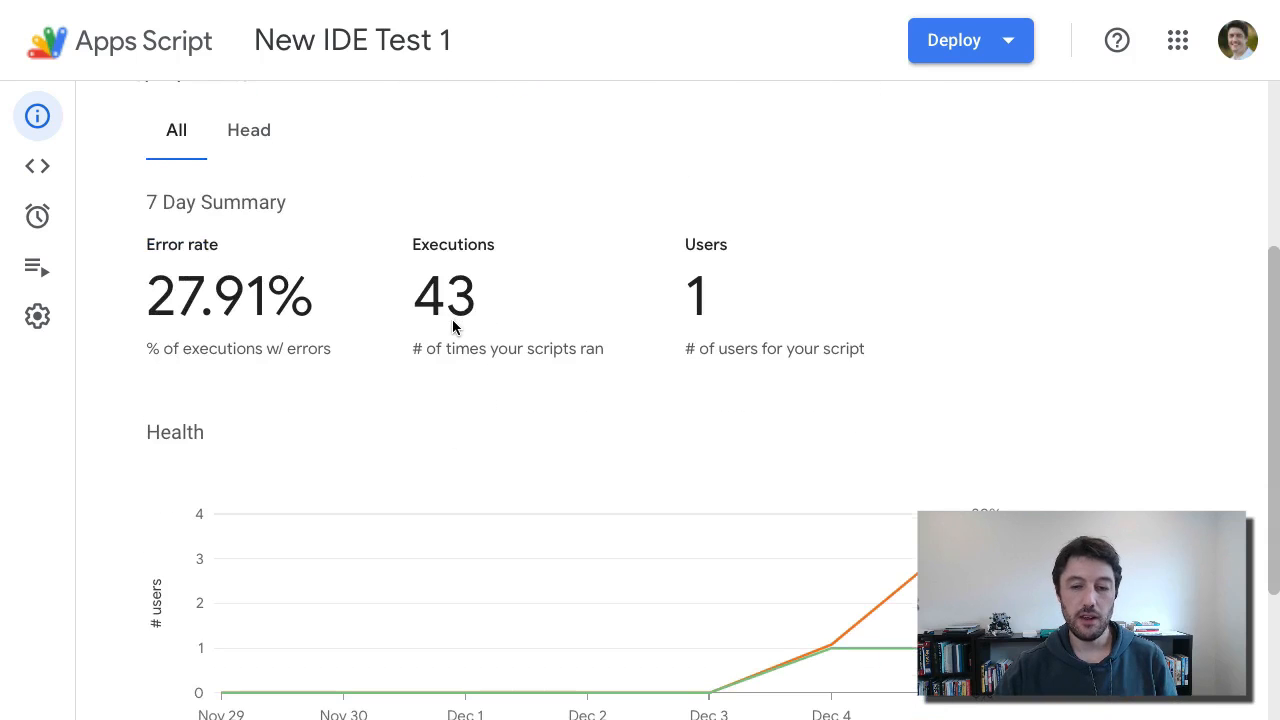
scroll(up, 3)
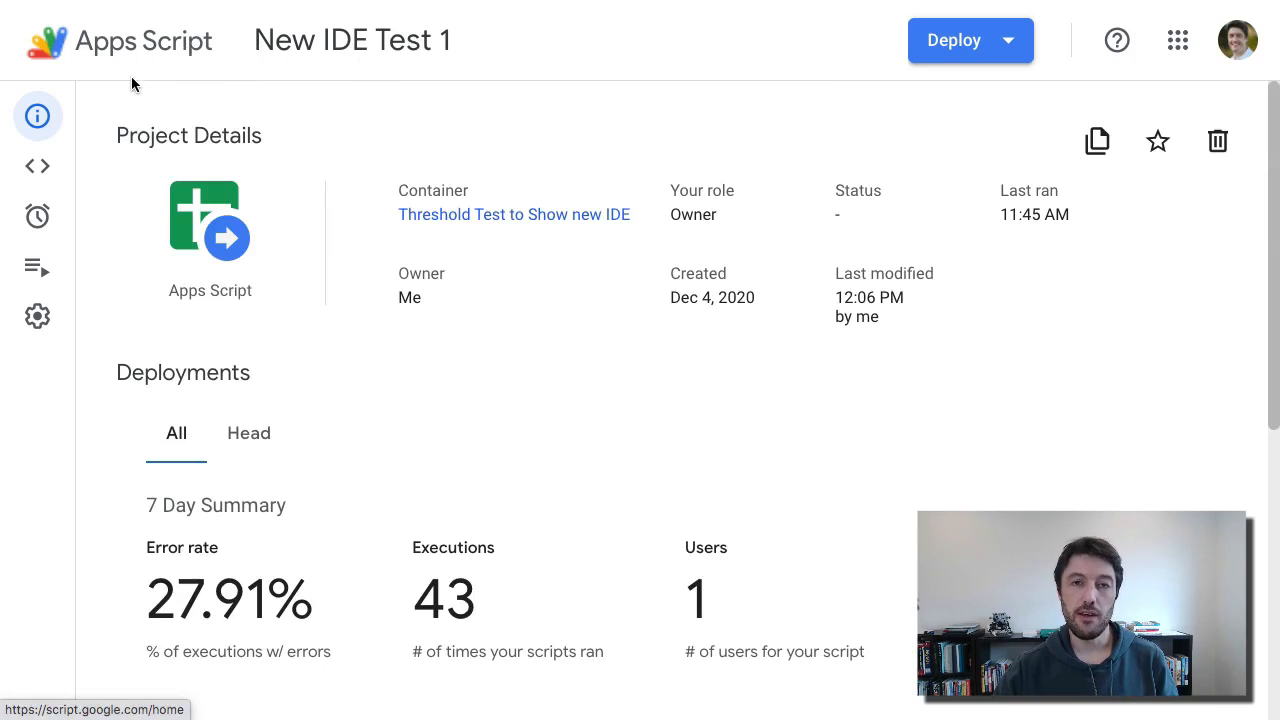
mouse_move(113, 100)
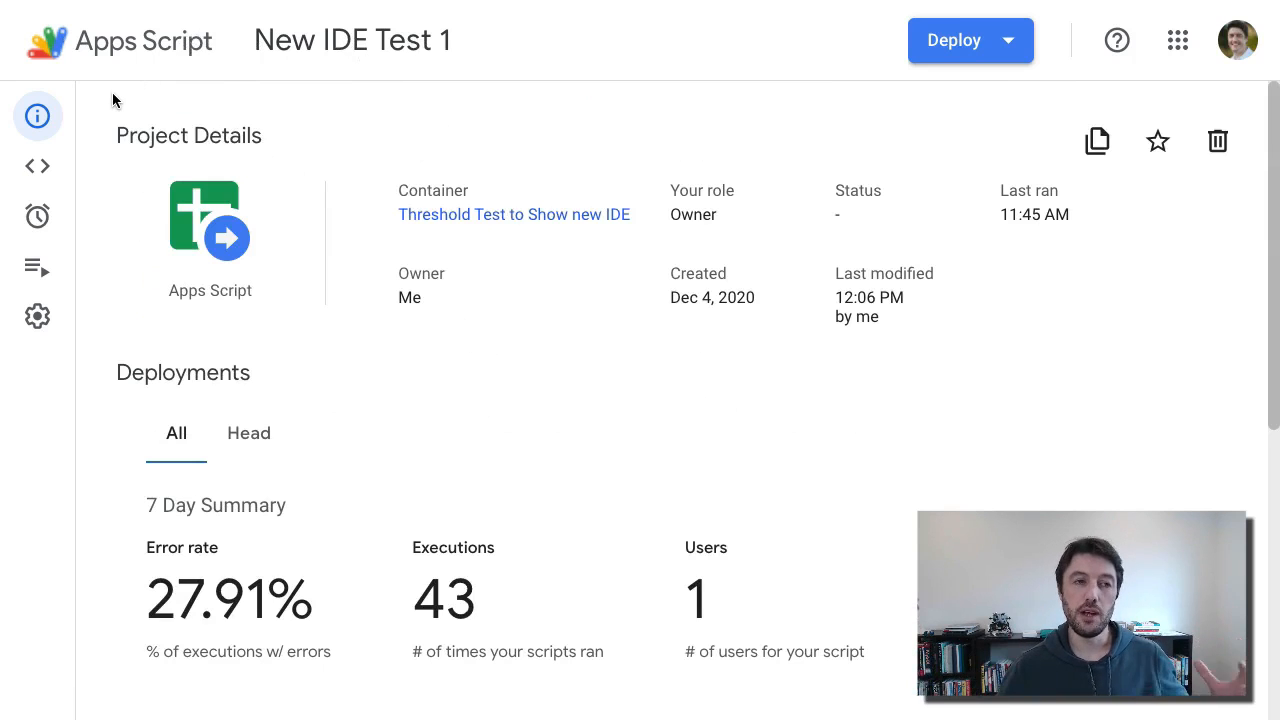
View the empty Triggers list and the Executions log, then open Project Settings
click(37, 166)
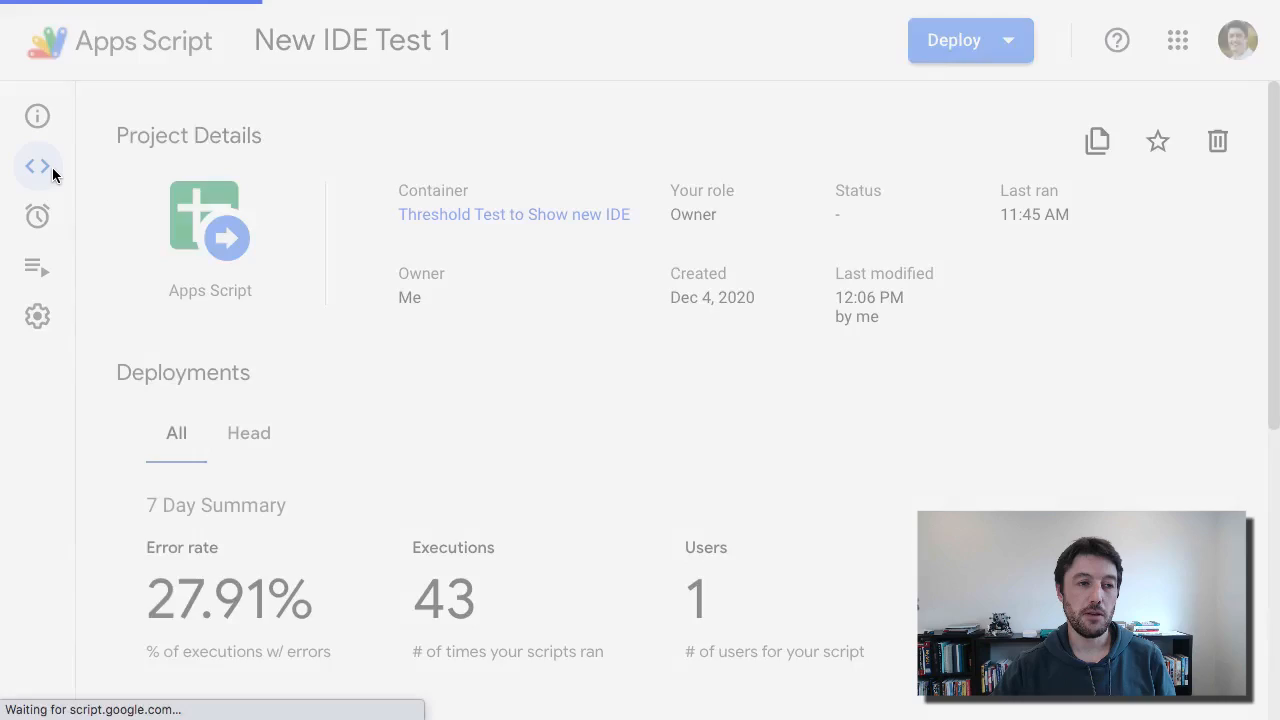
click(37, 165)
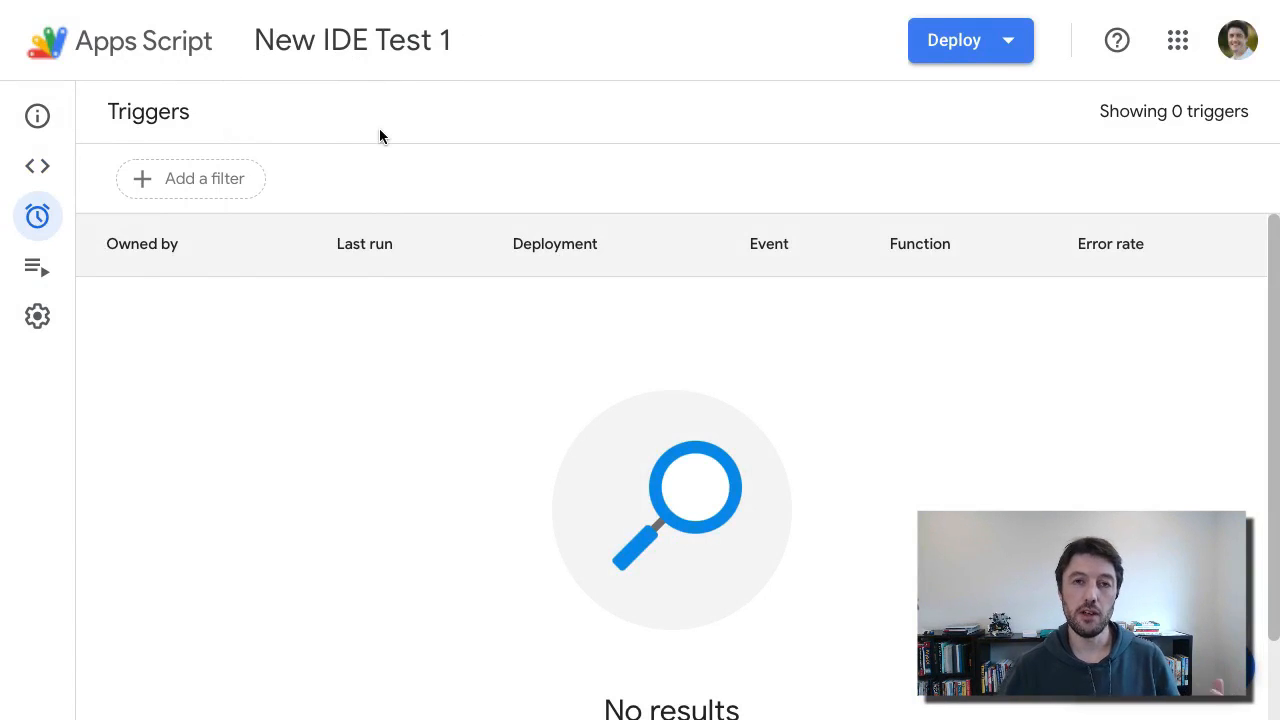
mouse_move(351, 169)
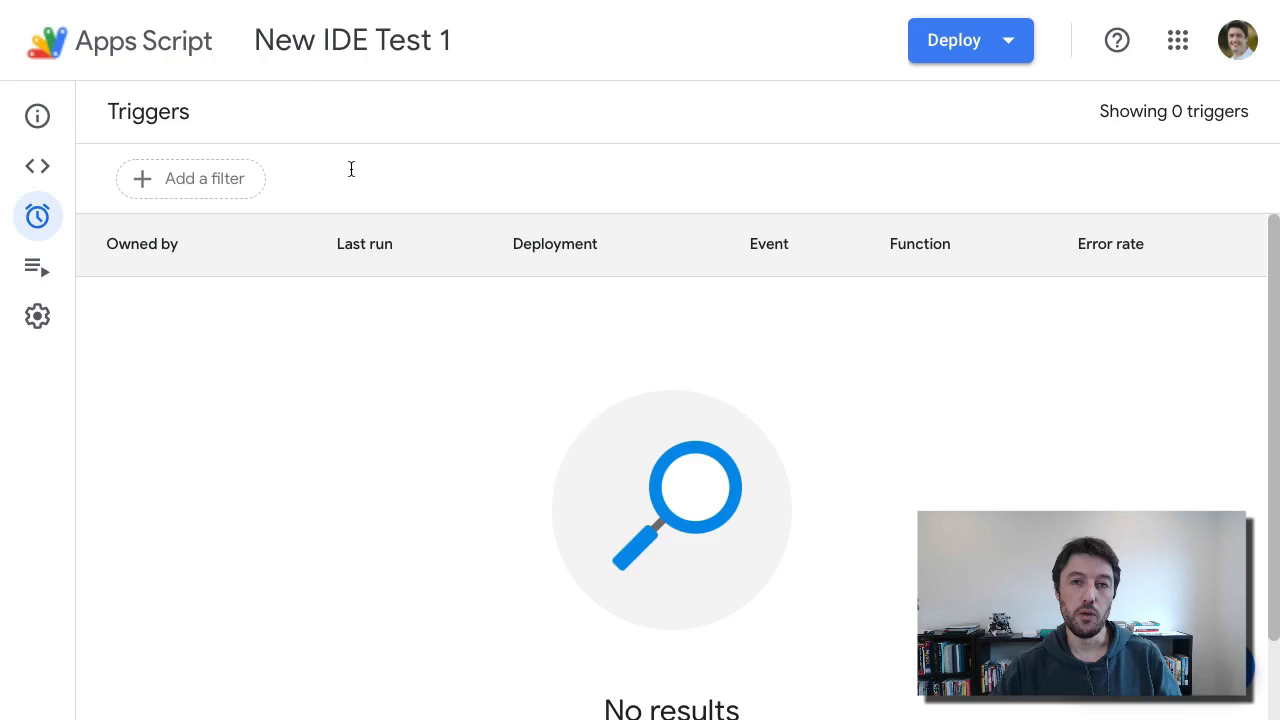
mouse_move(308, 243)
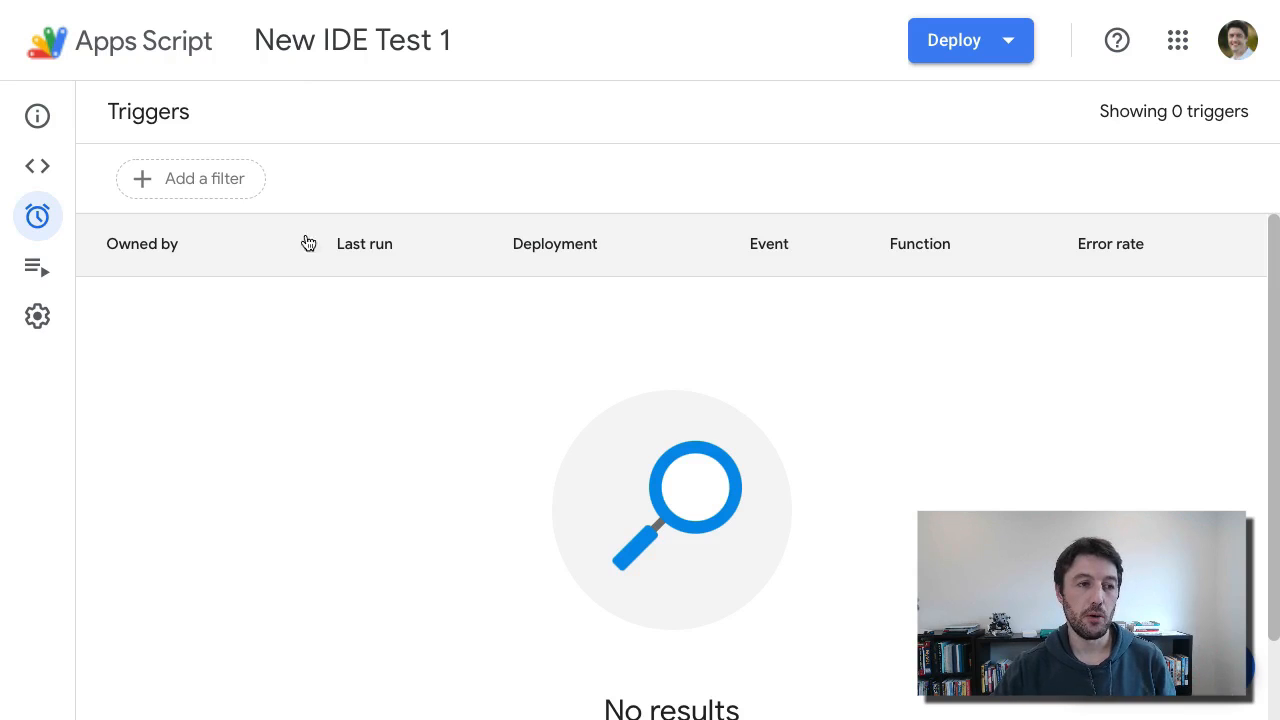
mouse_move(190, 296)
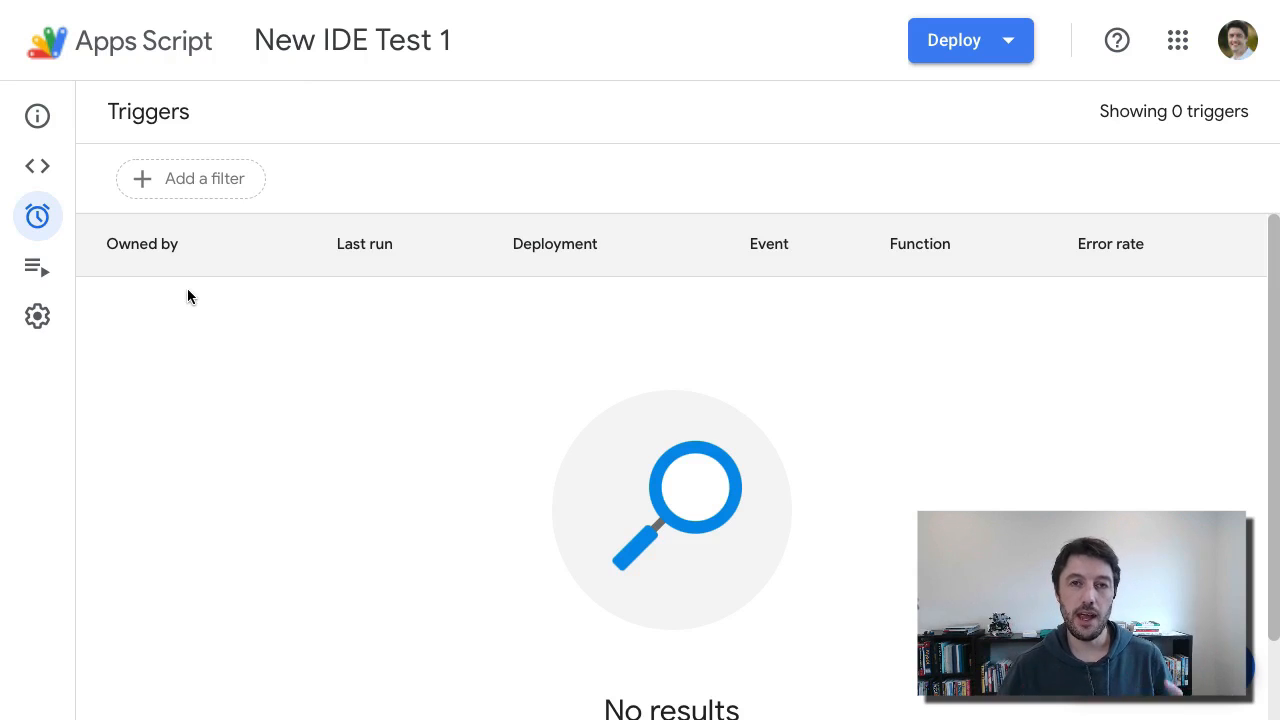
mouse_move(145, 313)
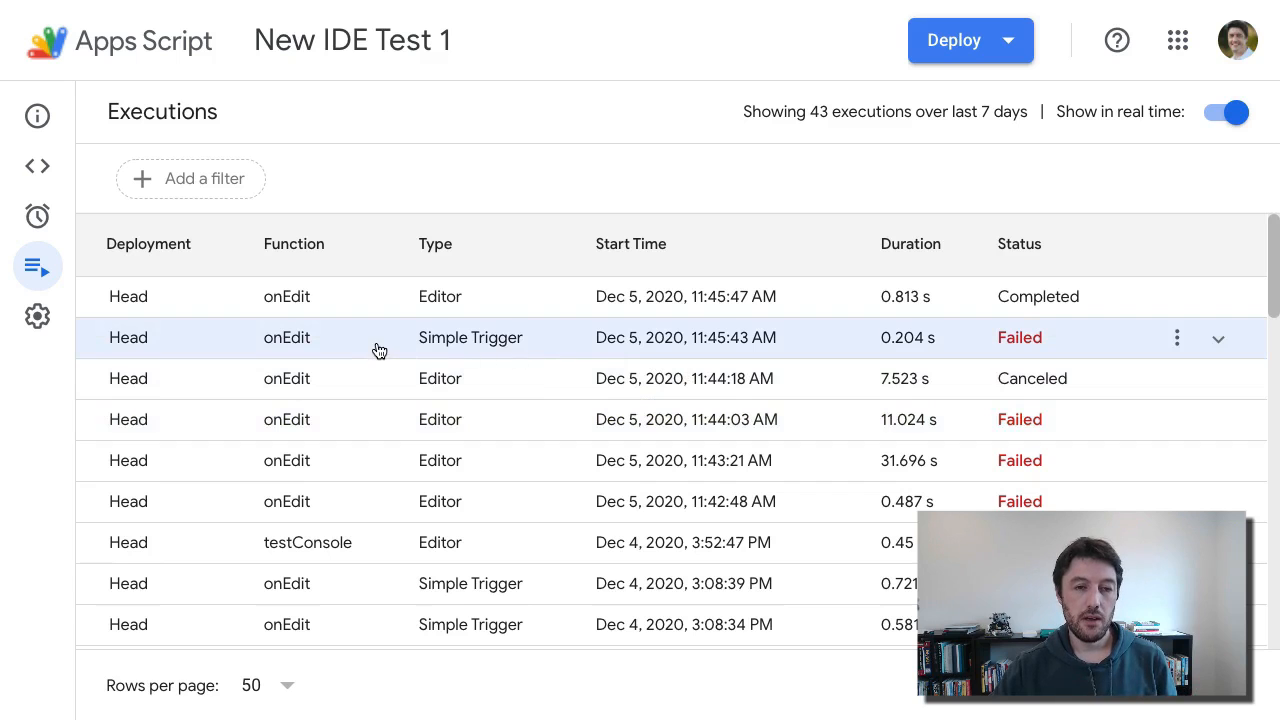
click(37, 316)
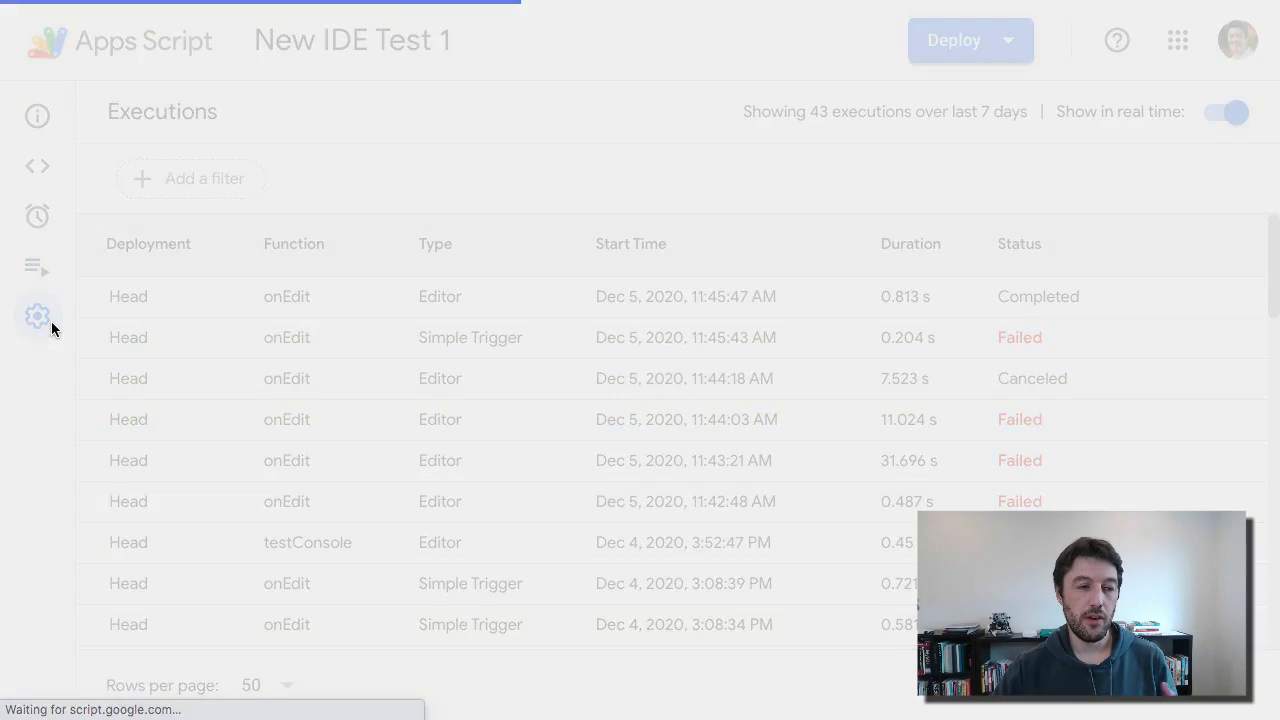
click(37, 316)
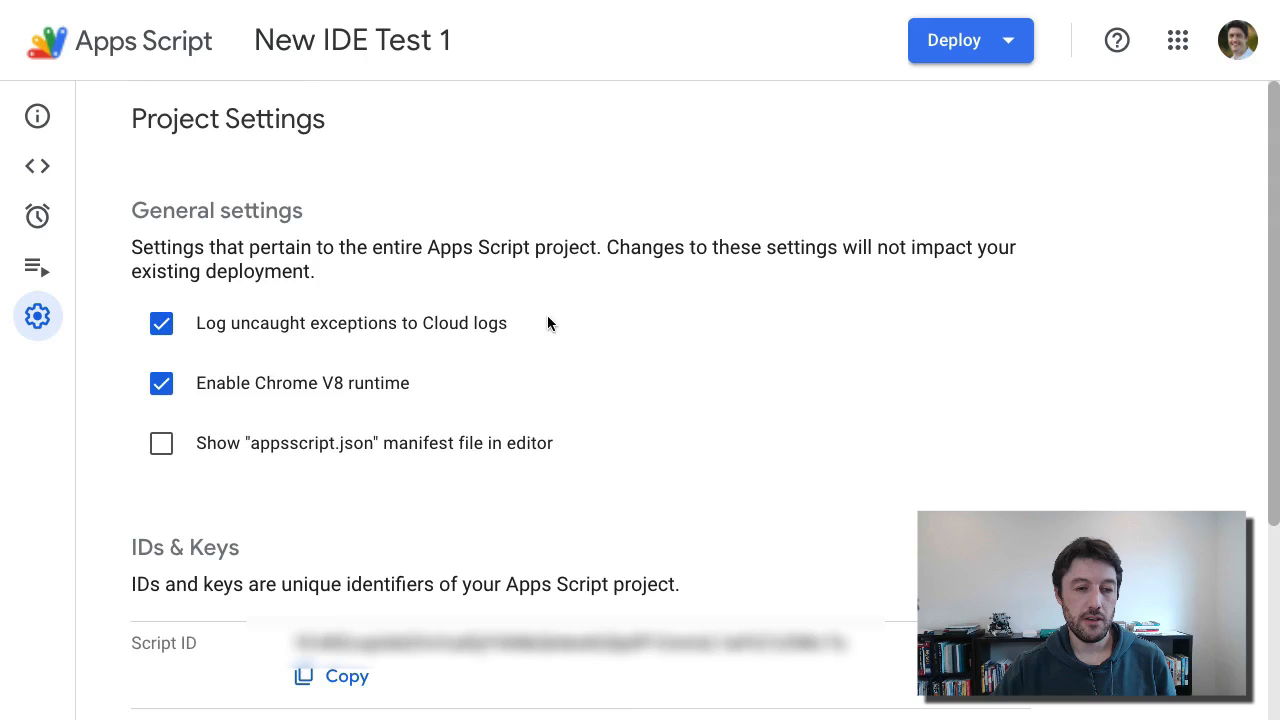
mouse_move(73, 138)
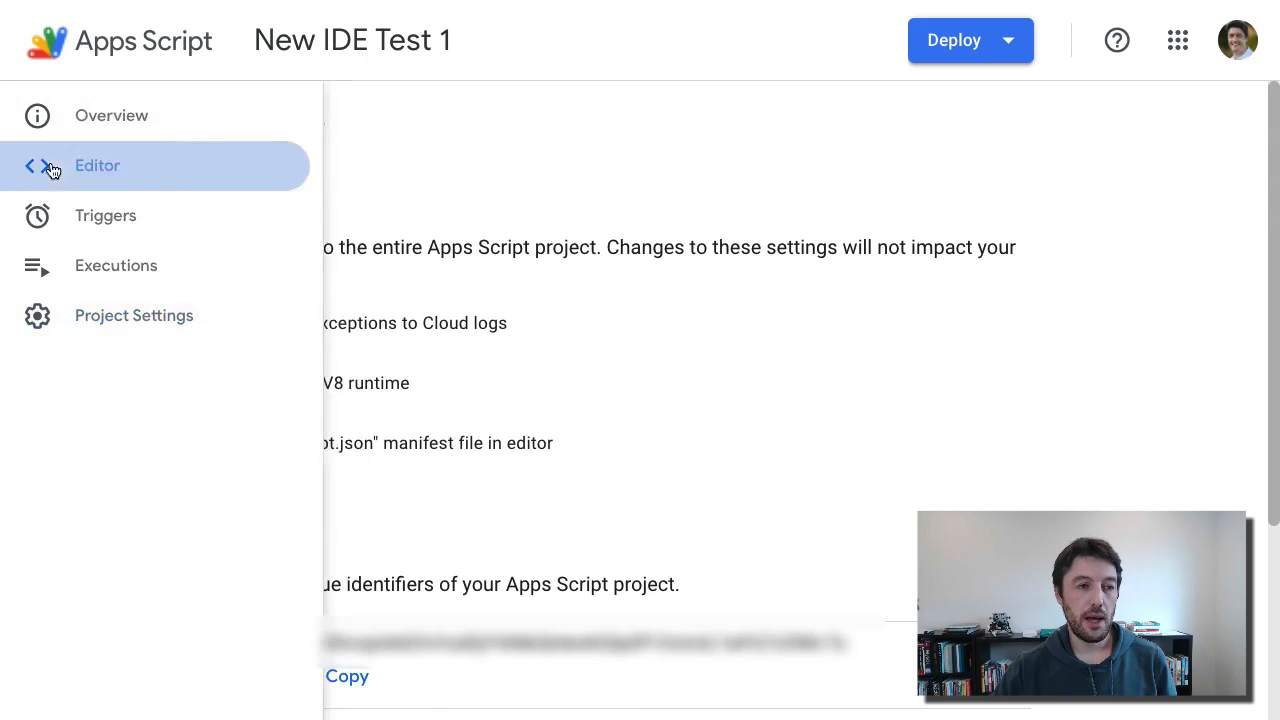
Return to the code editor showing onEdit in Code.gs
click(97, 165)
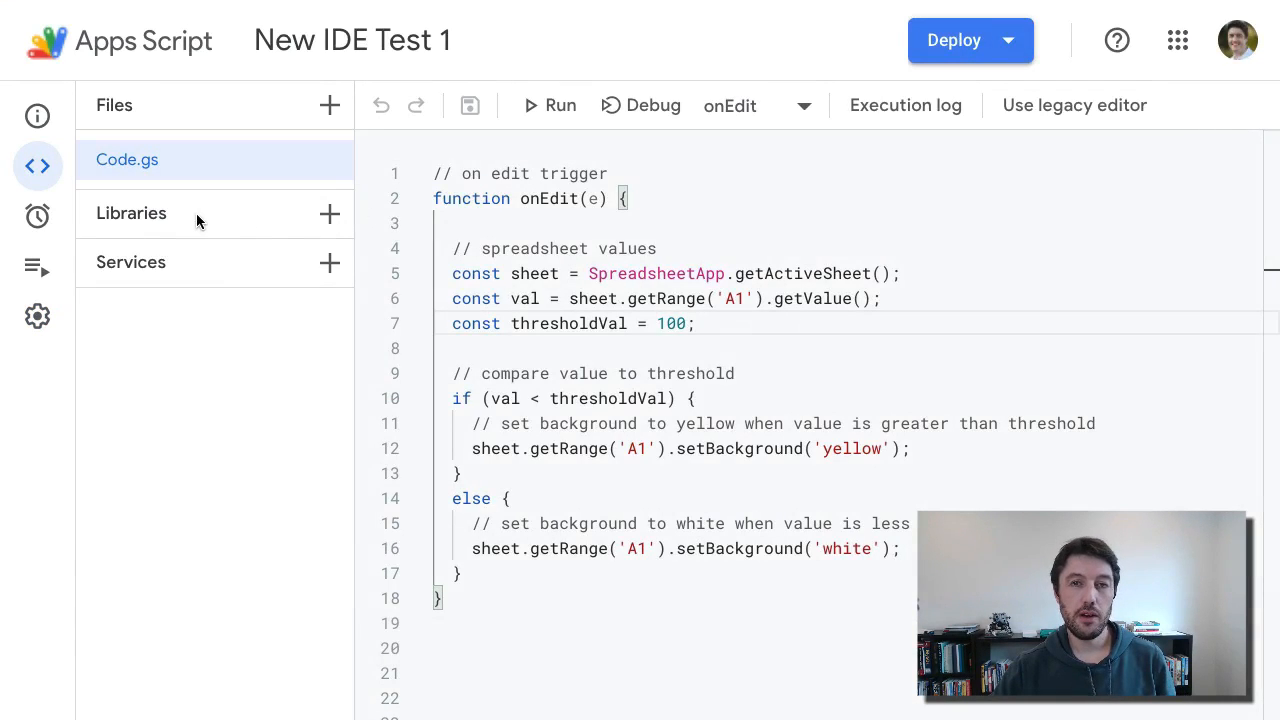
mouse_move(180, 264)
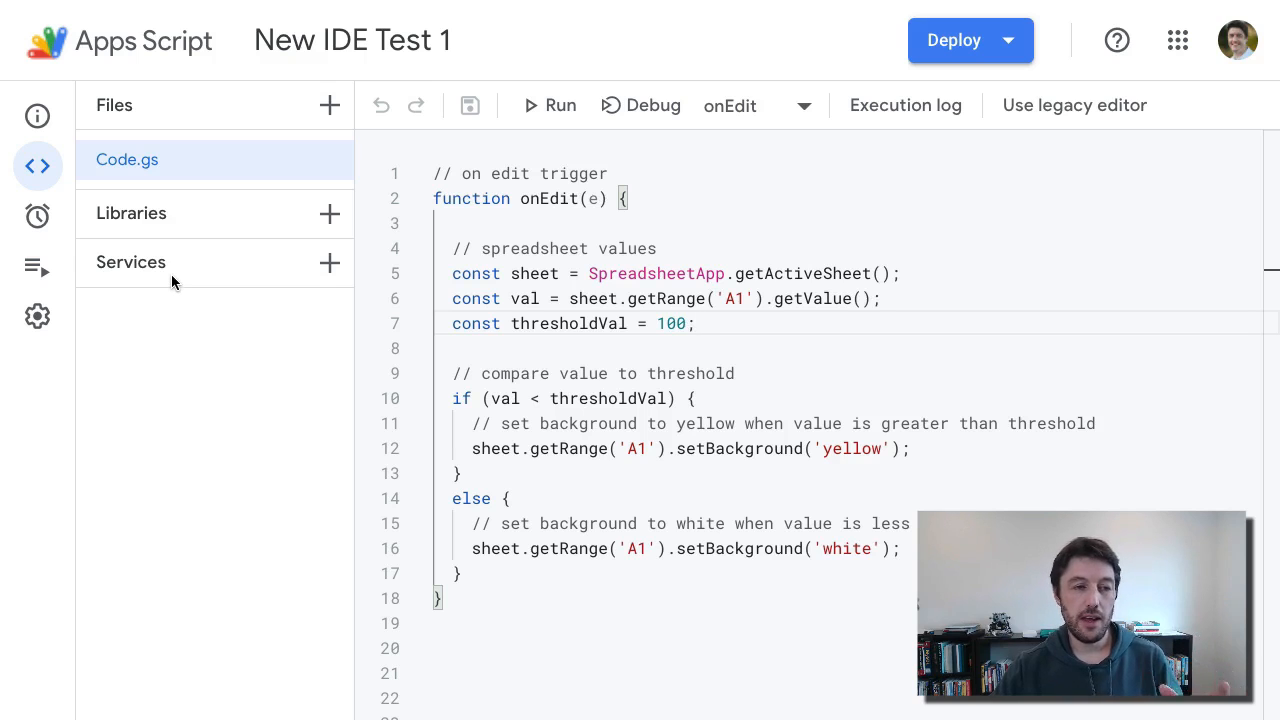
Add the BigQuery API v2 advanced service to the project
click(329, 262)
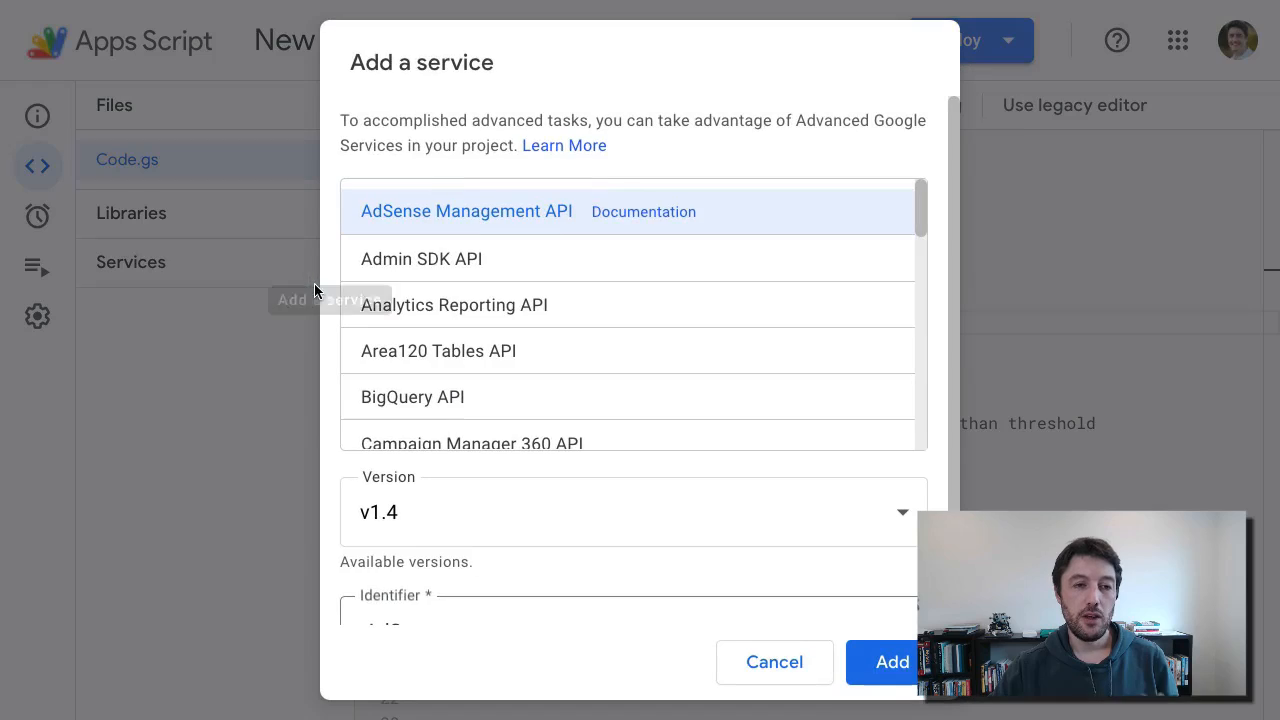
click(412, 365)
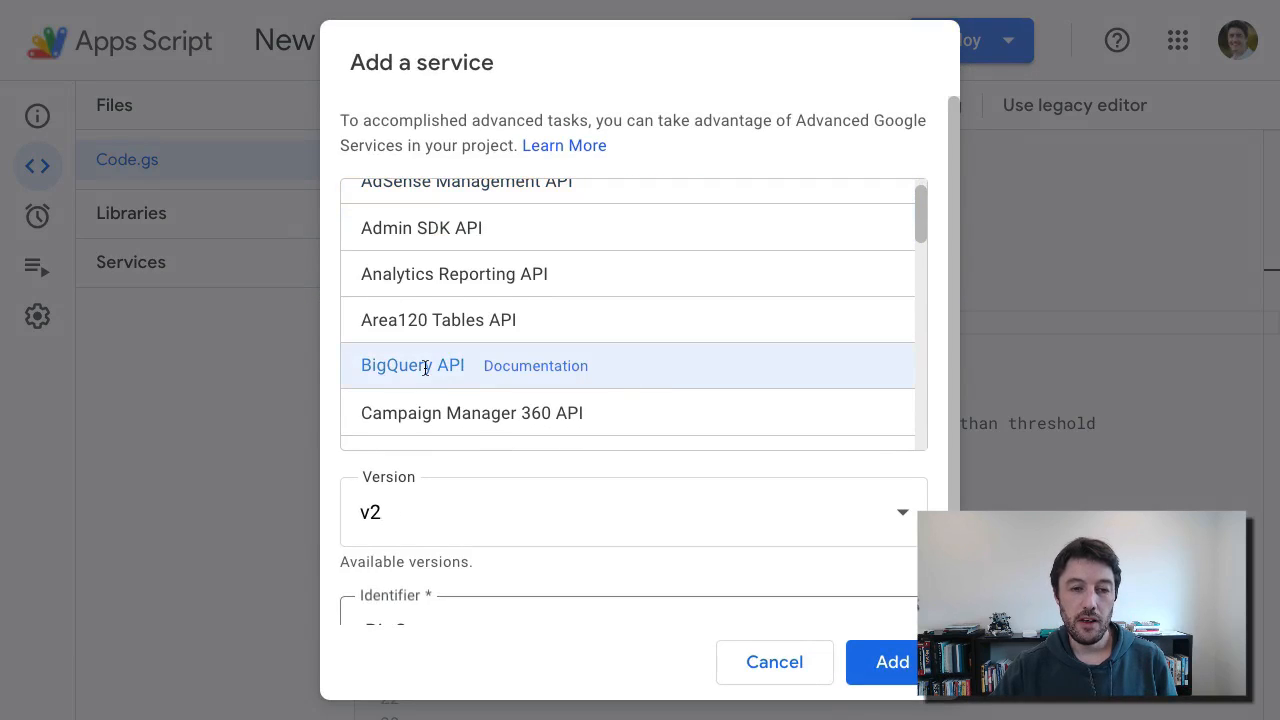
click(890, 662)
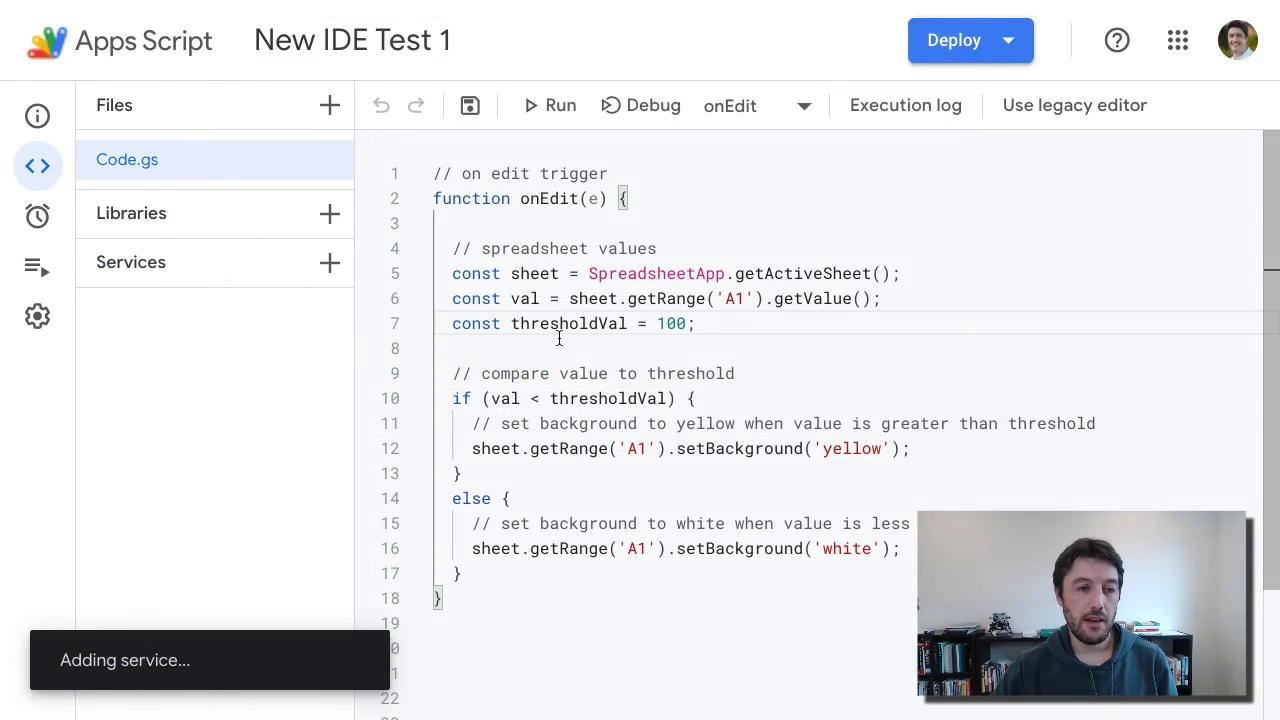
mouse_move(294, 344)
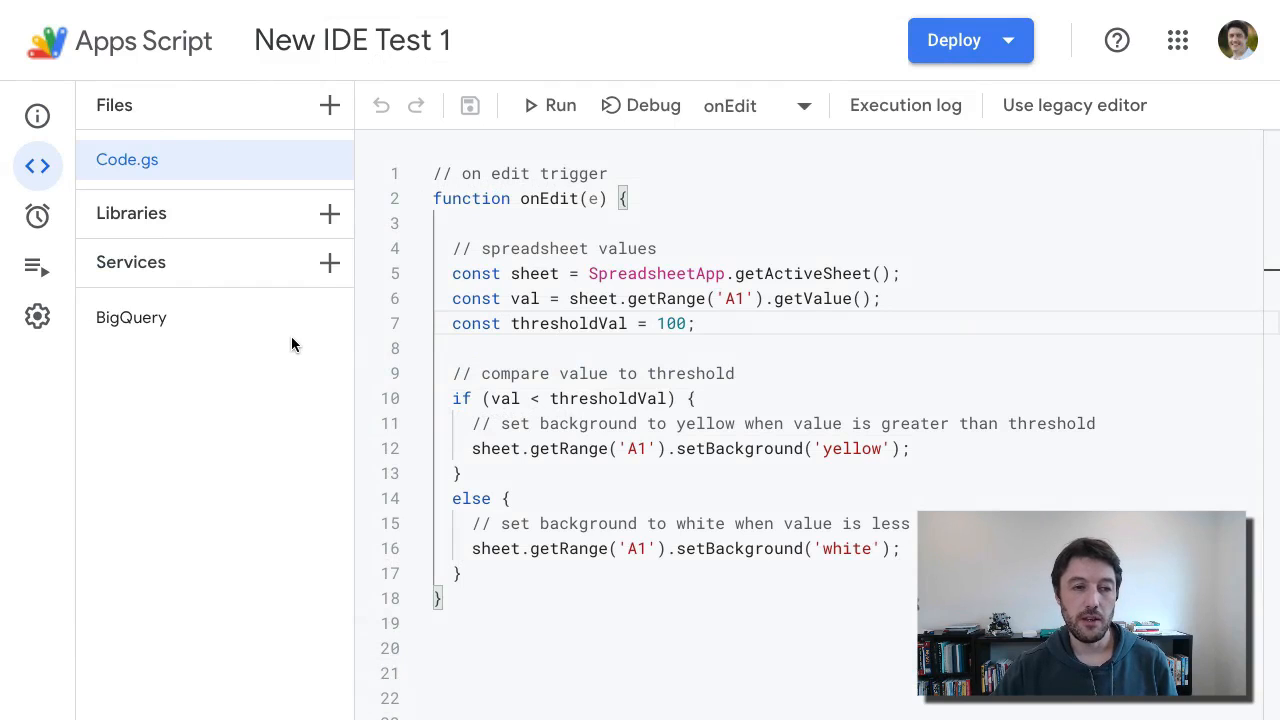
mouse_move(318, 317)
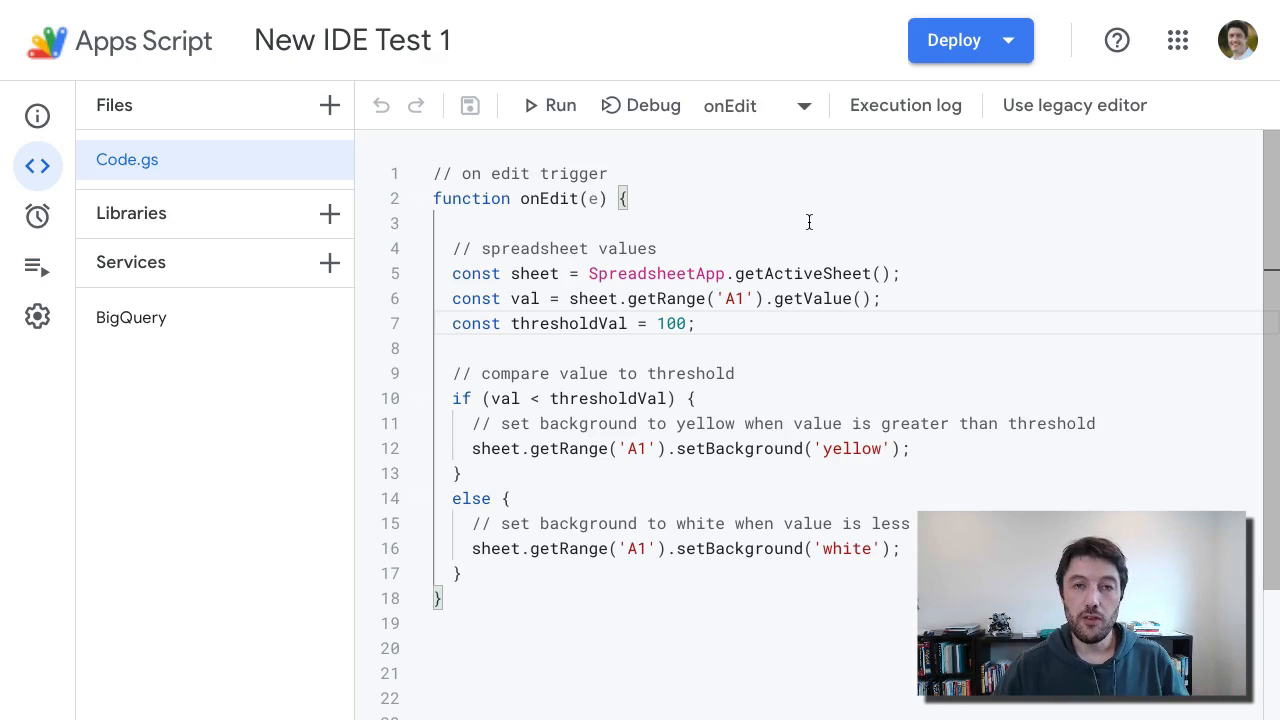
mouse_move(1010, 40)
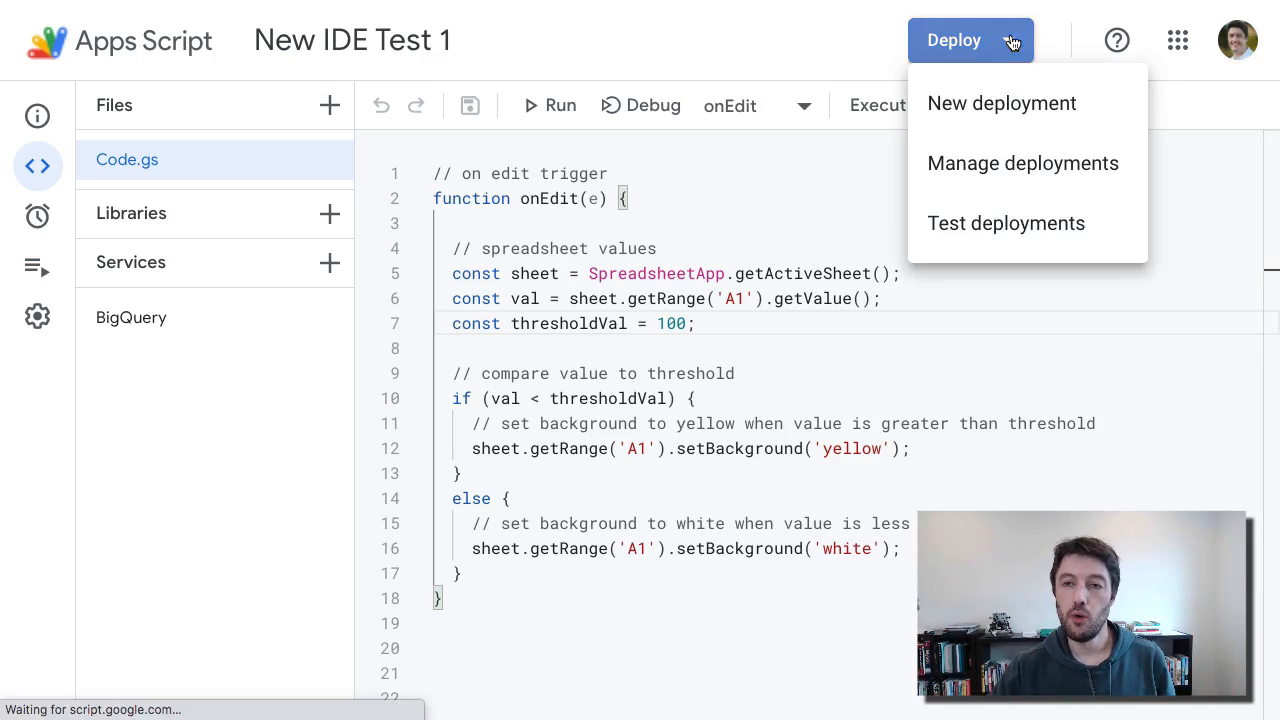
mouse_move(1006, 223)
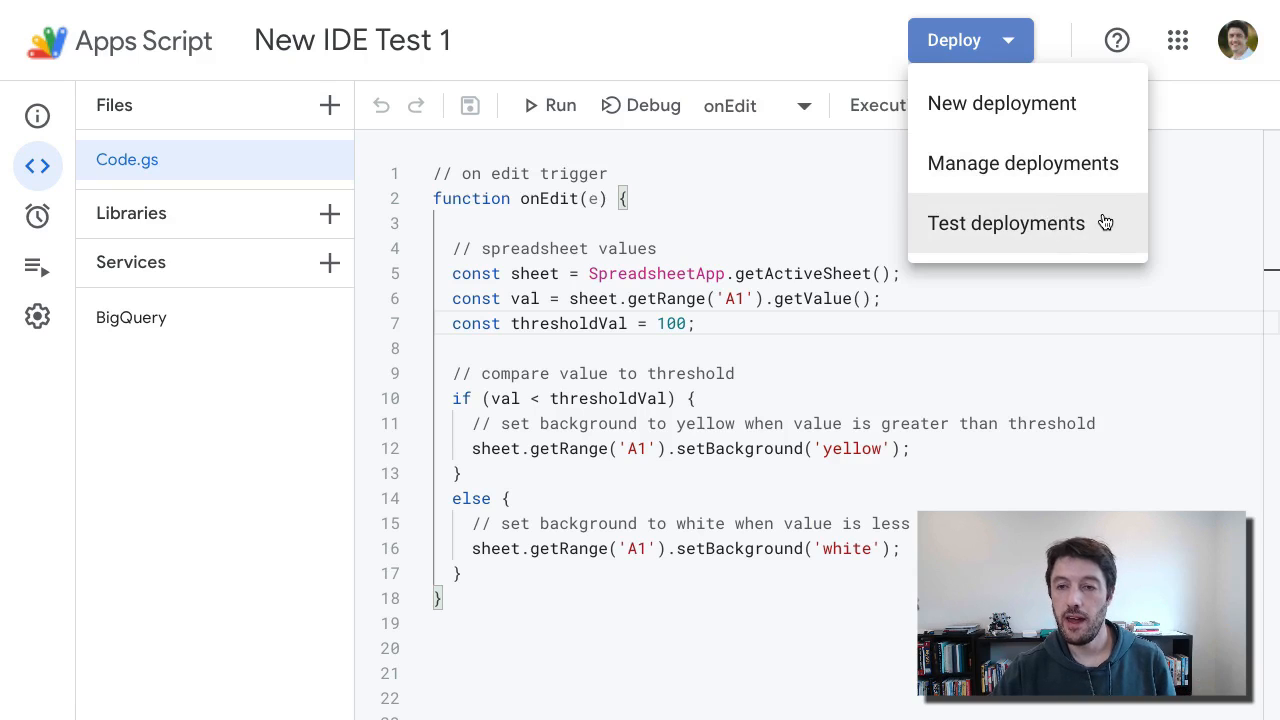
mouse_move(1100, 214)
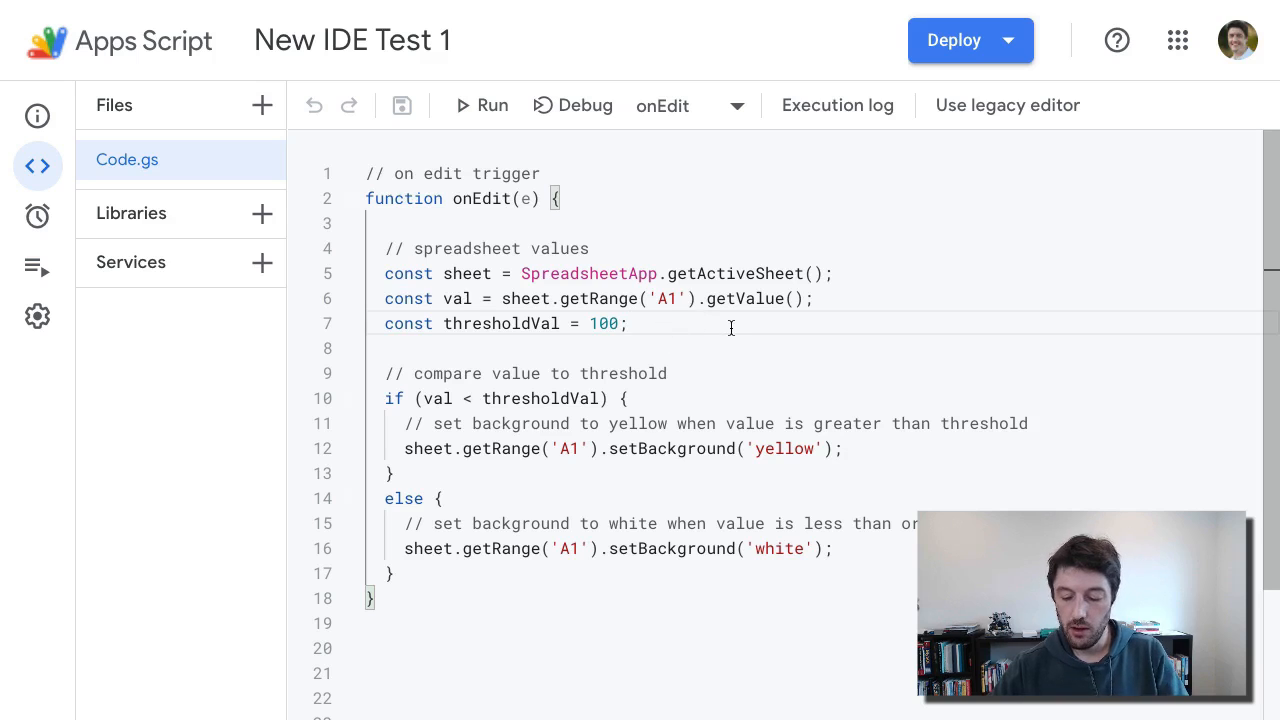
Add Logger.log(val); and console.log(val); after the threshold constant, then run onEdit
text(Logger.log(val);)
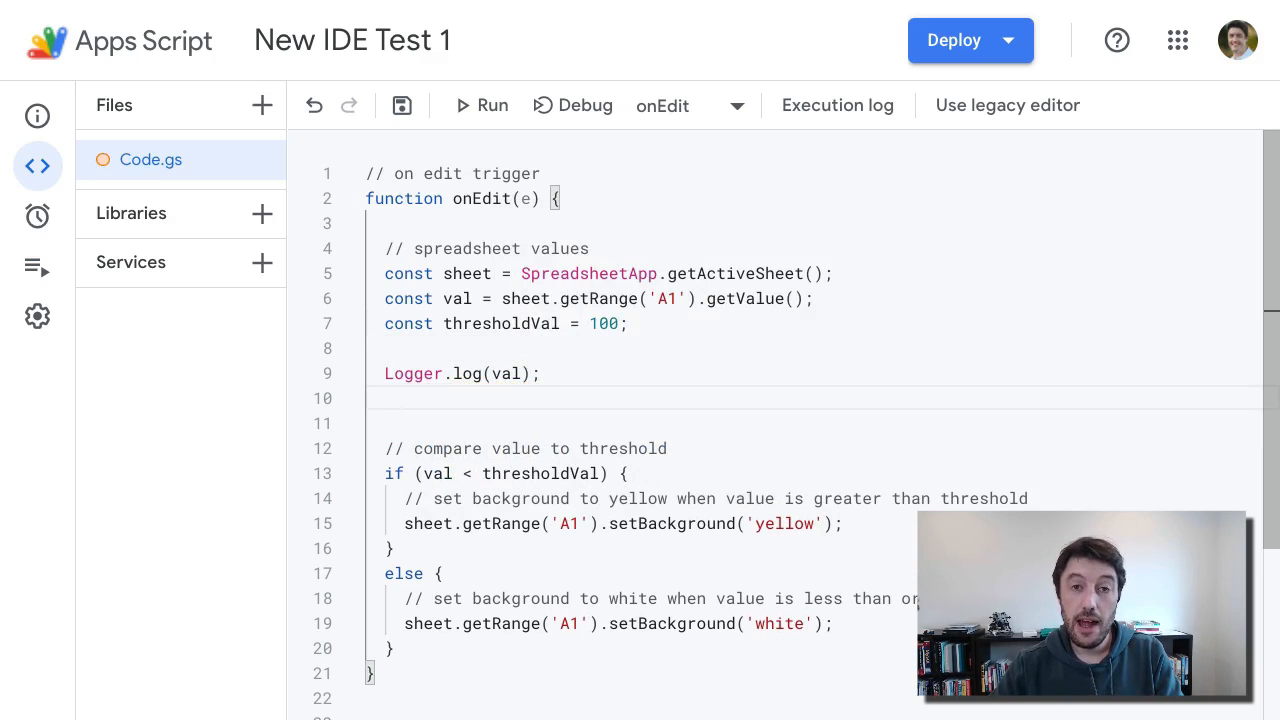
text(sole.log(val)
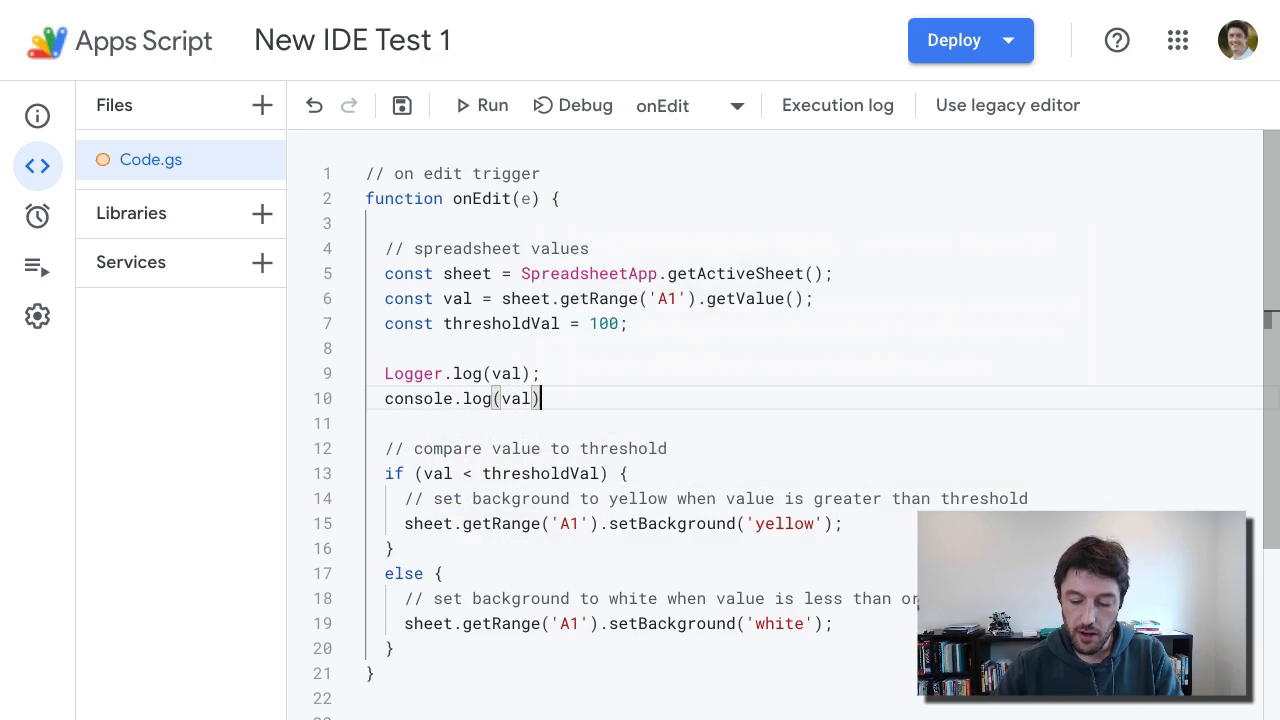
text(;)
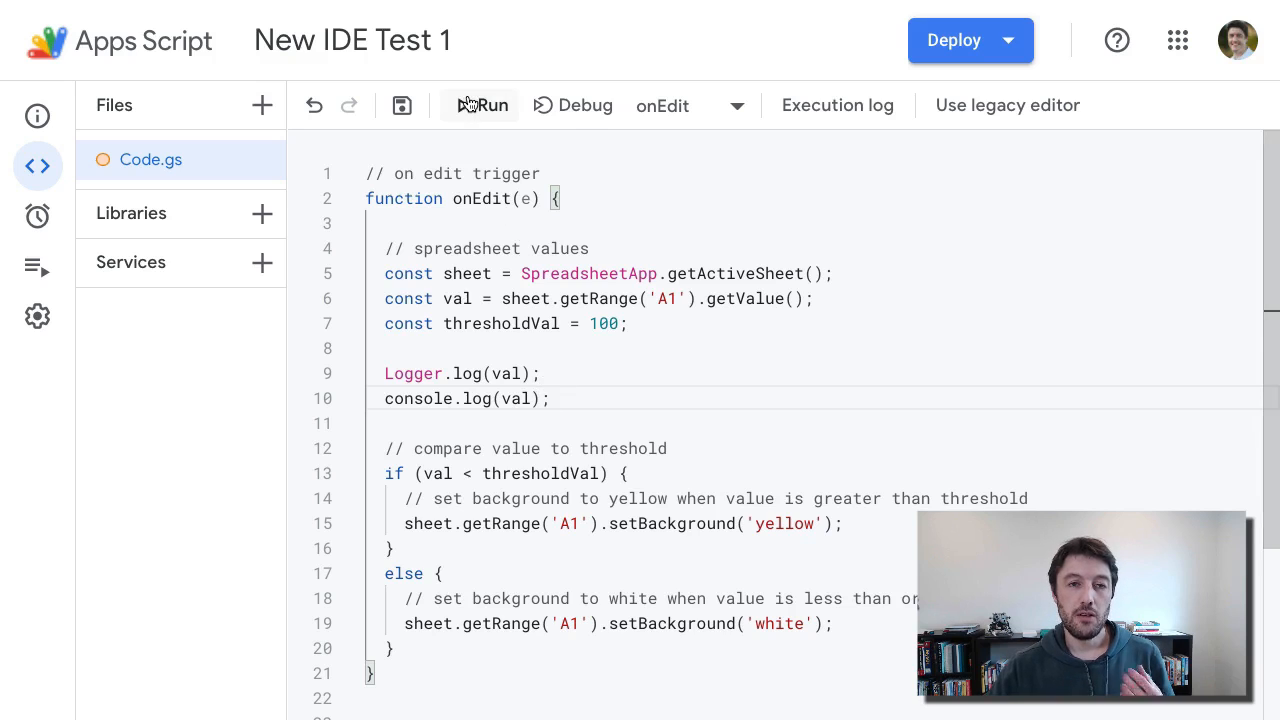
click(480, 105)
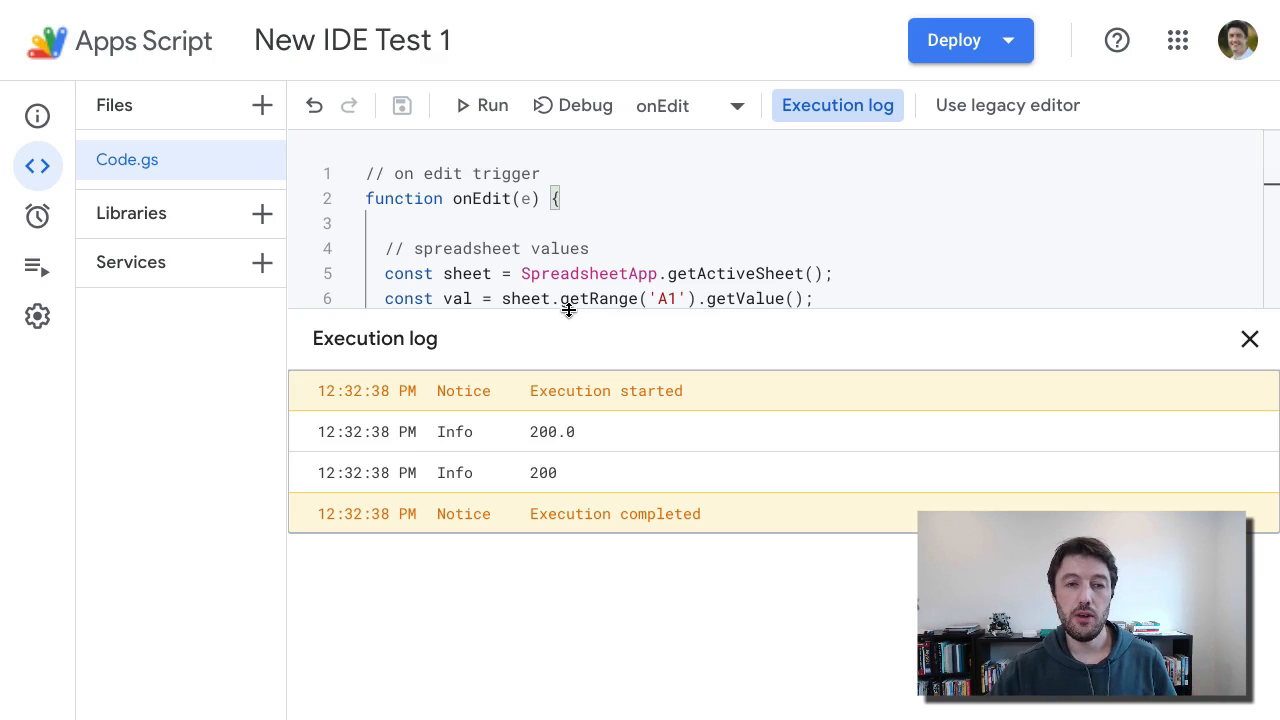
mouse_move(500, 470)
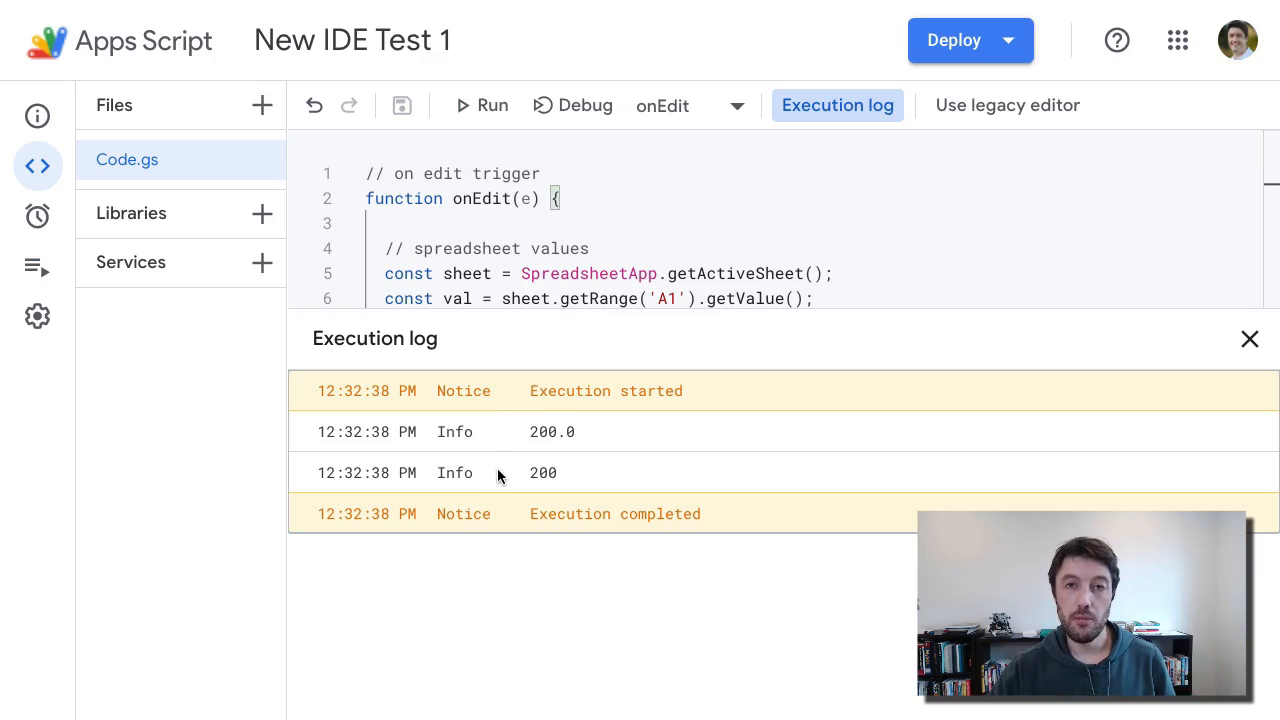
Close the Execution log after it shows 200.0 and 200
click(1249, 338)
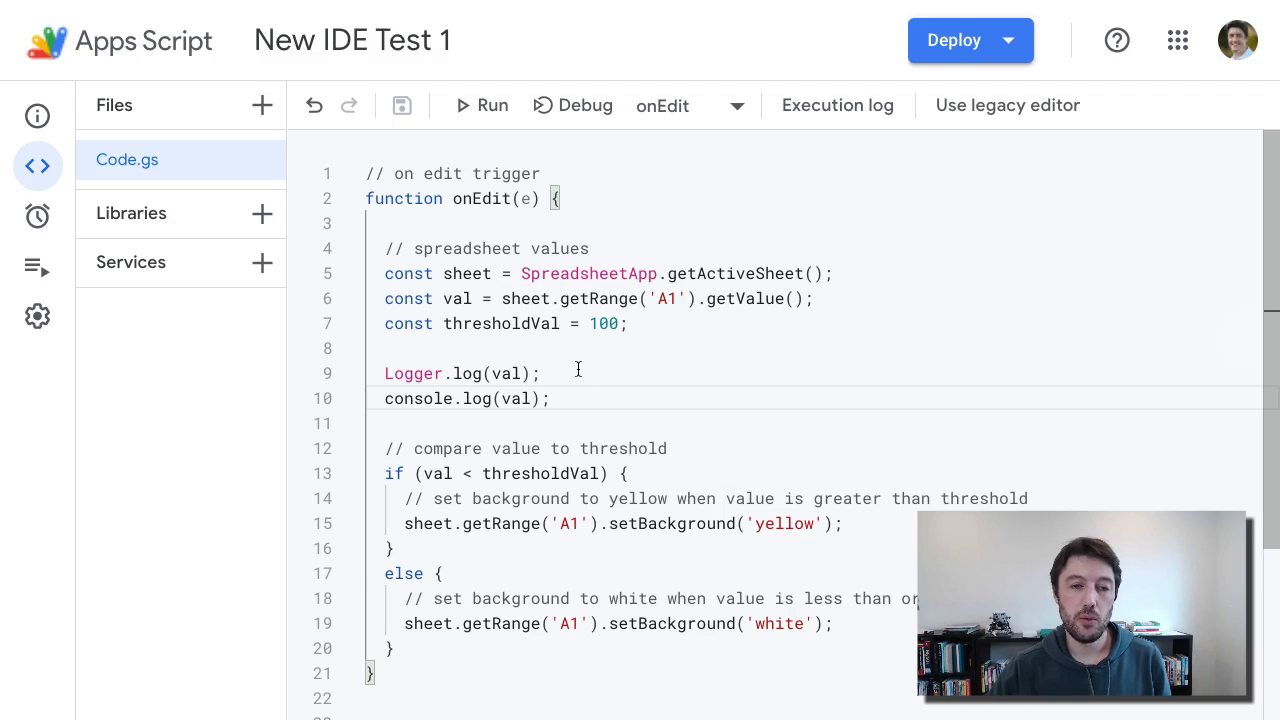
mouse_move(300, 348)
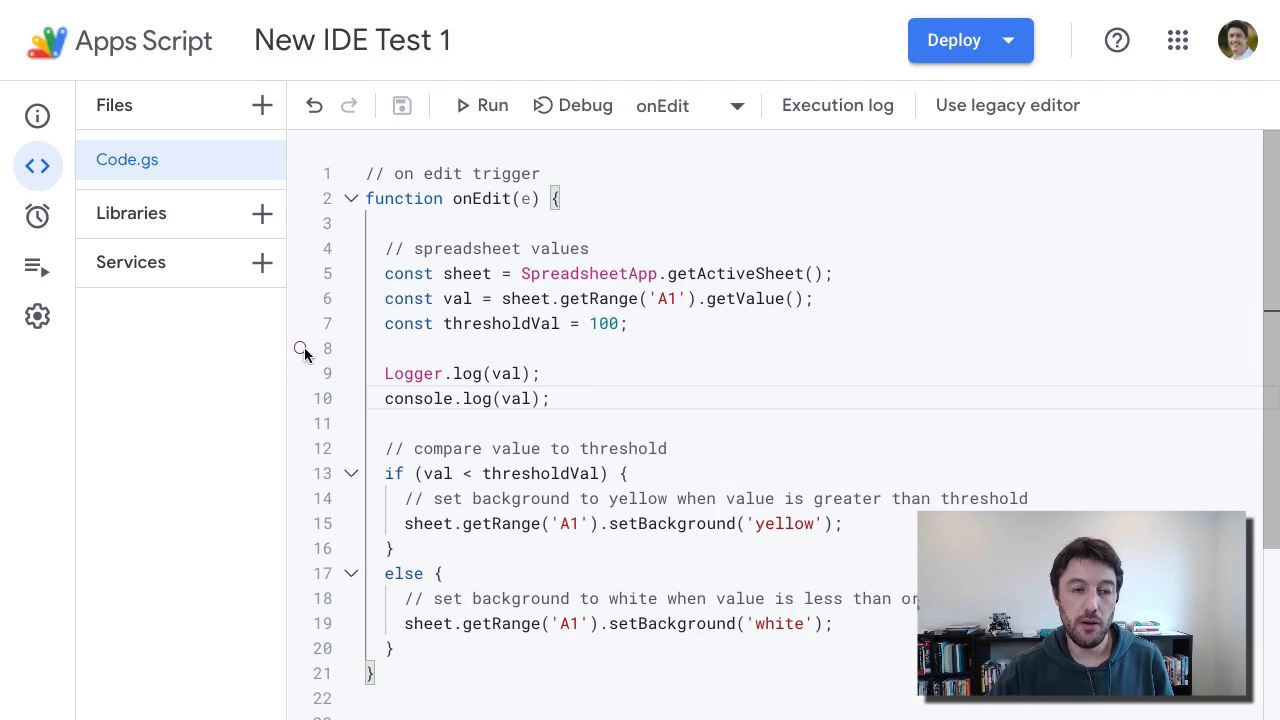
Debug onEdit with a breakpoint on line 8, inspect the sheet variable, and resume
click(300, 348)
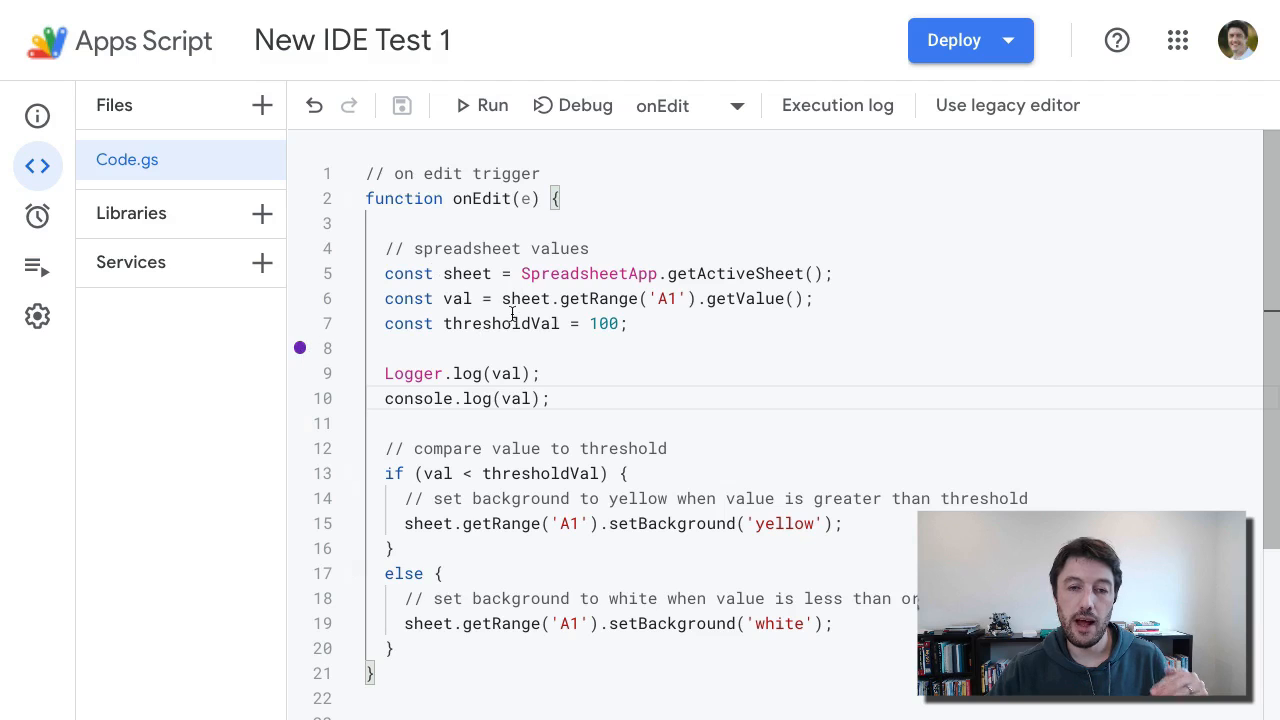
mouse_move(837, 105)
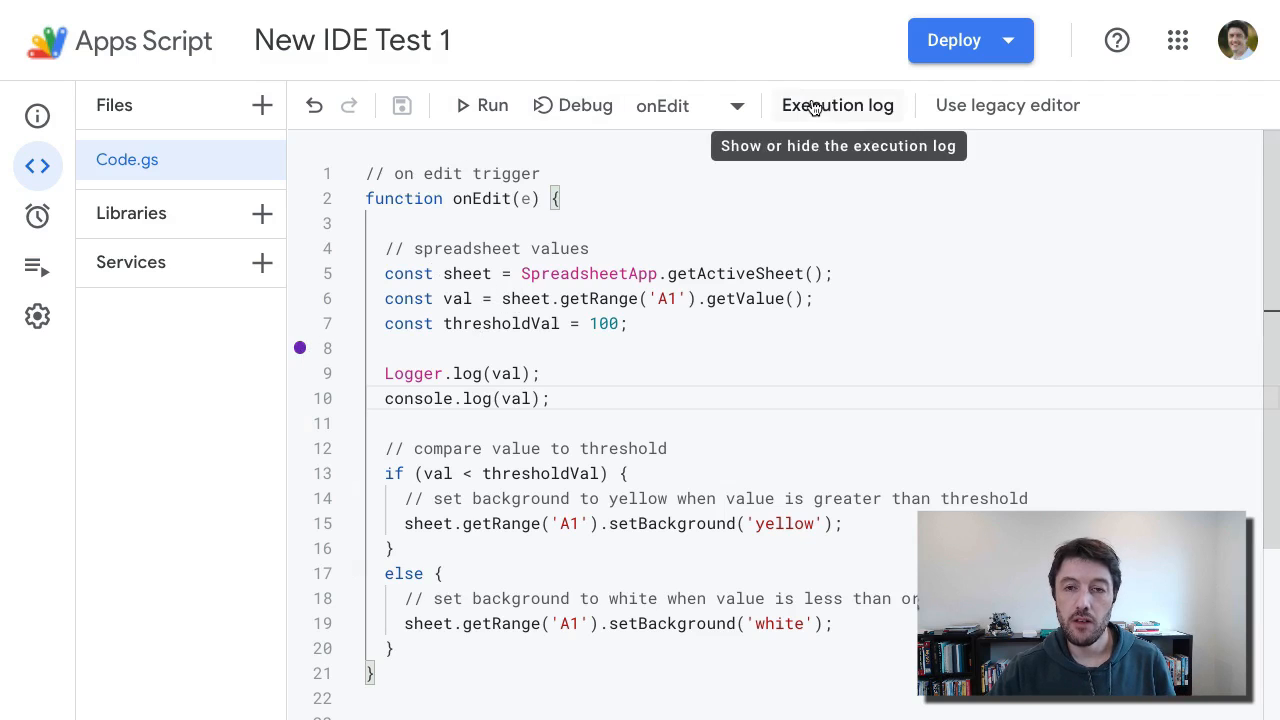
click(573, 105)
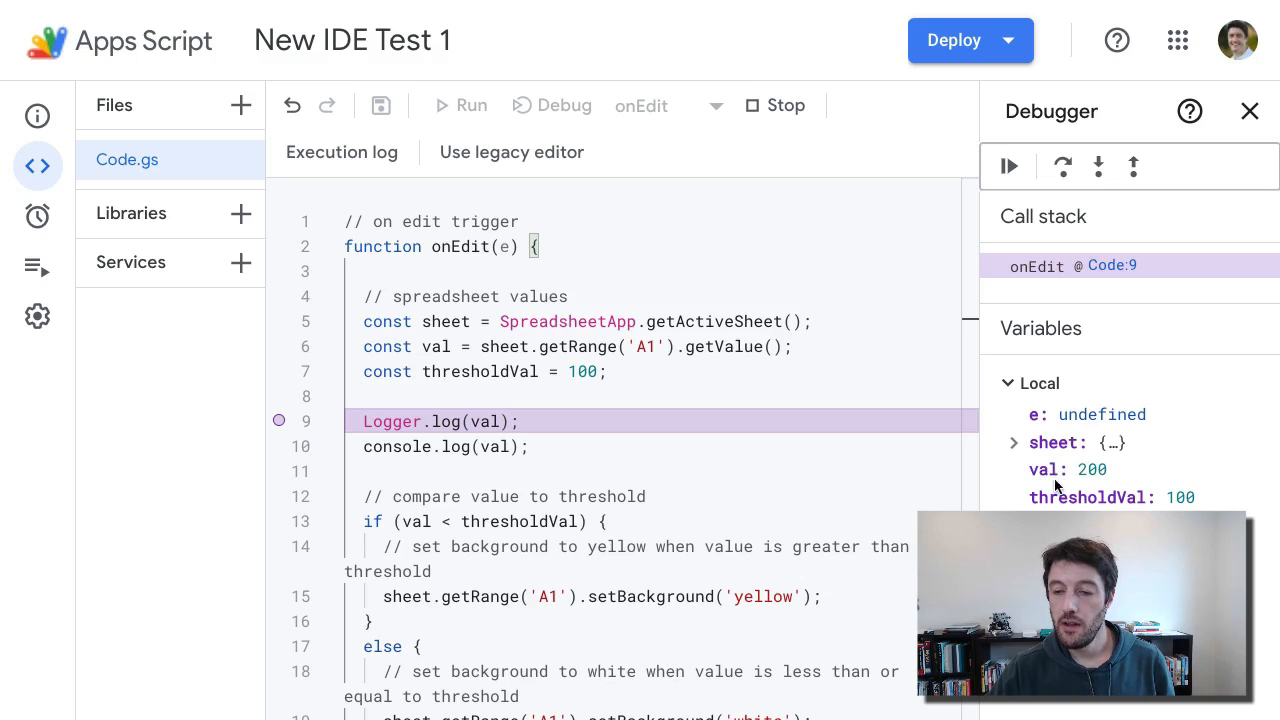
mouse_move(1020, 388)
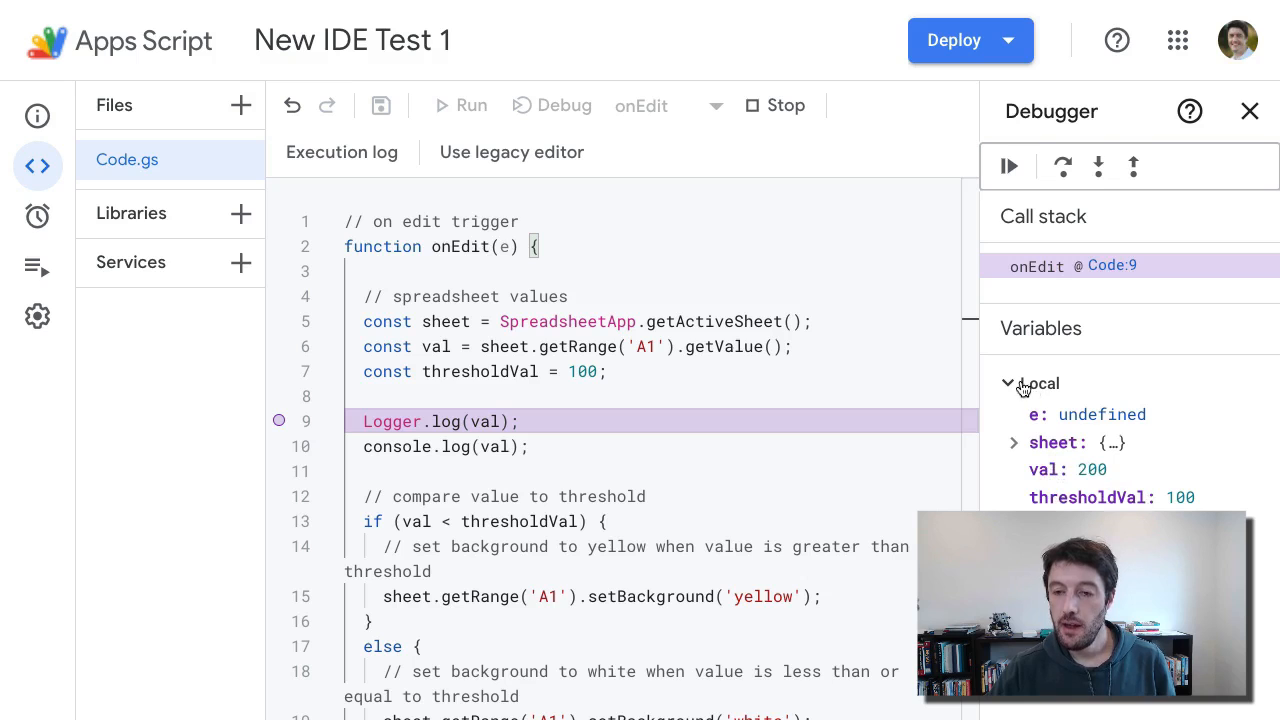
click(1013, 443)
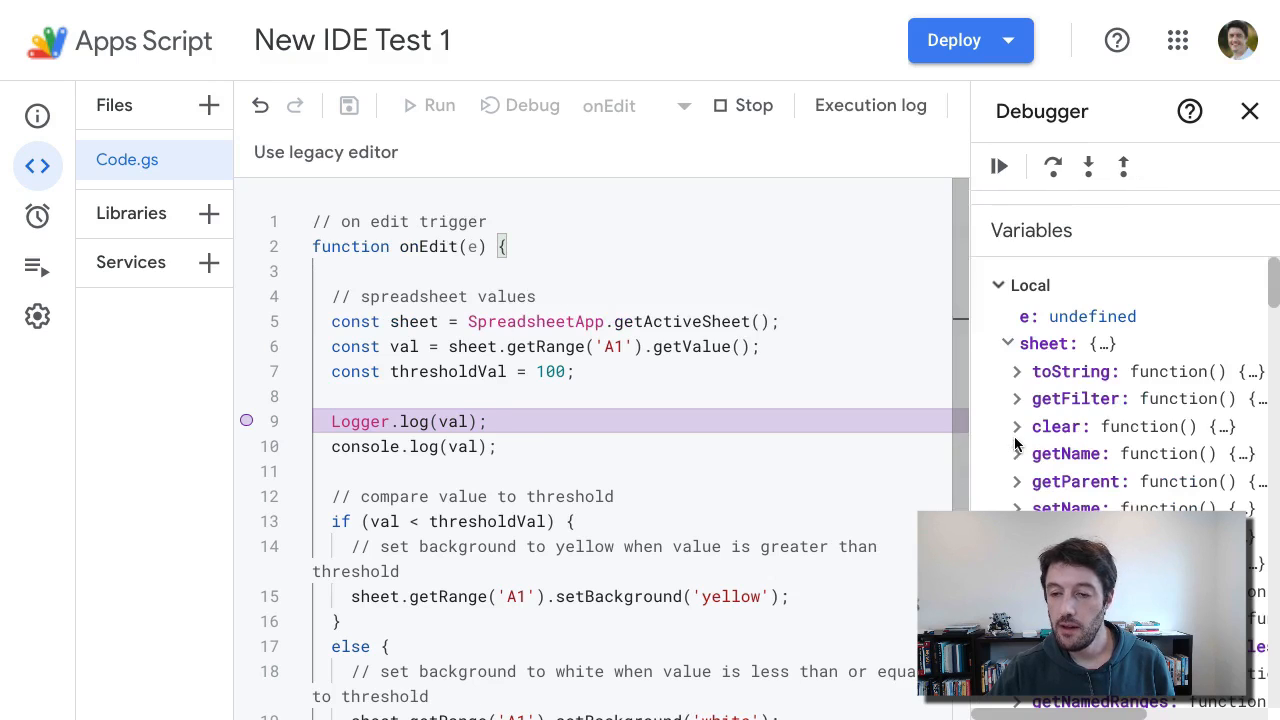
click(999, 166)
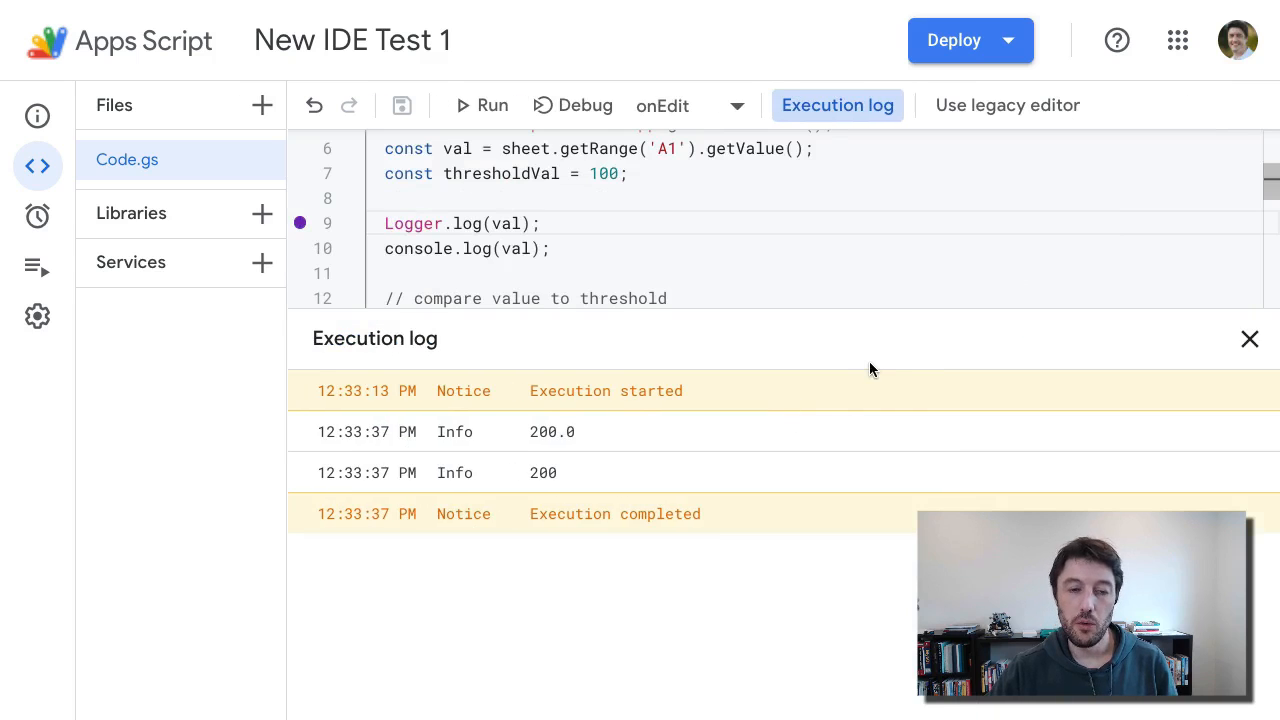
mouse_move(847, 377)
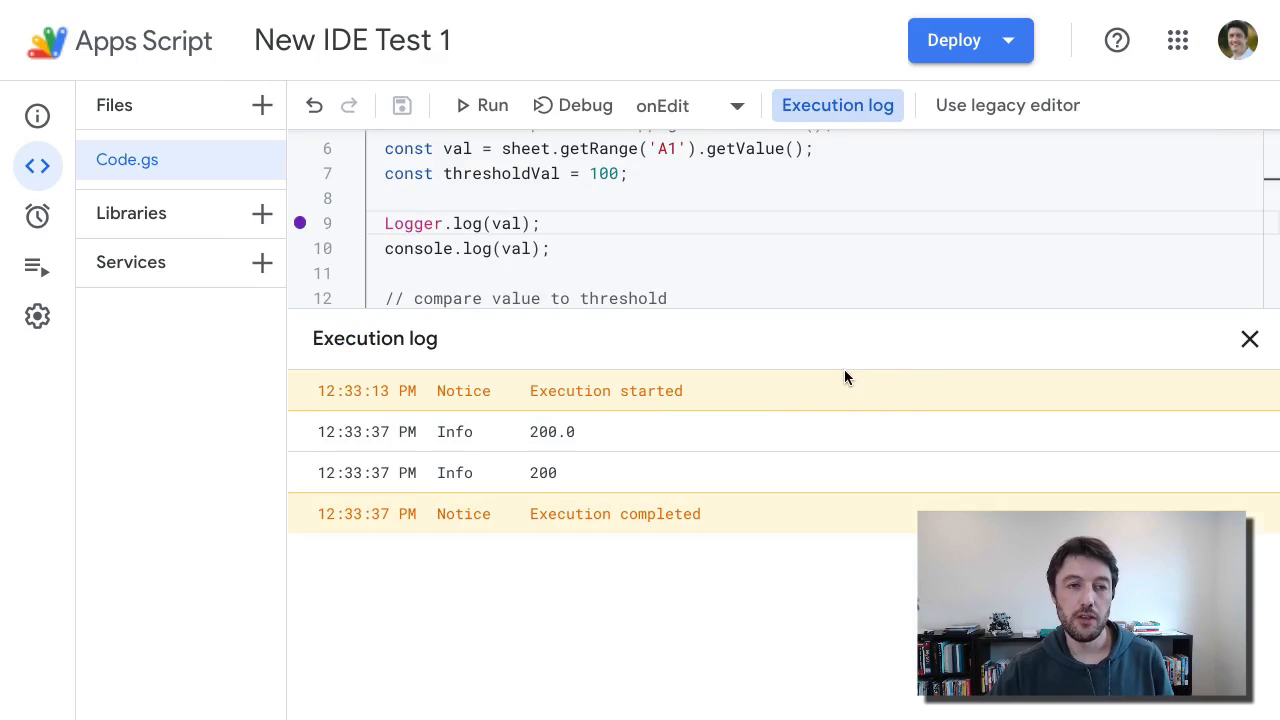
Dismiss the execution log and bring up the editor's code-actions context menu
click(1249, 338)
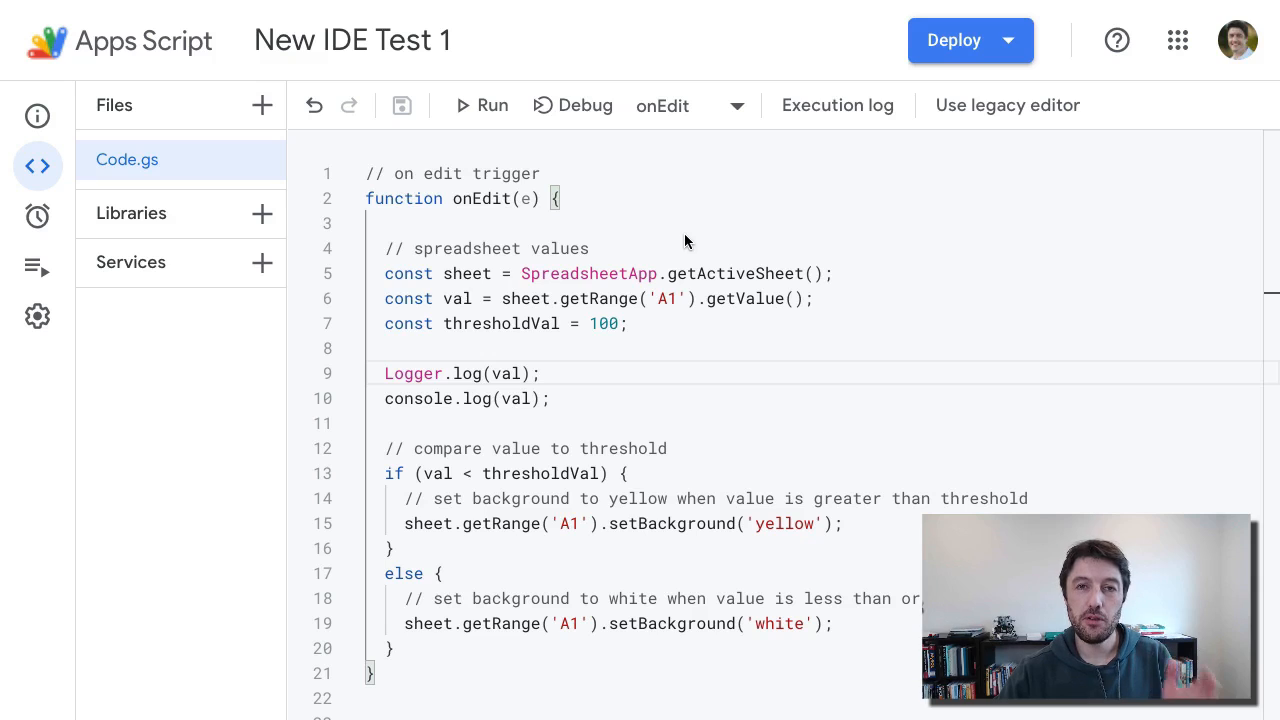
right_click(590, 248)
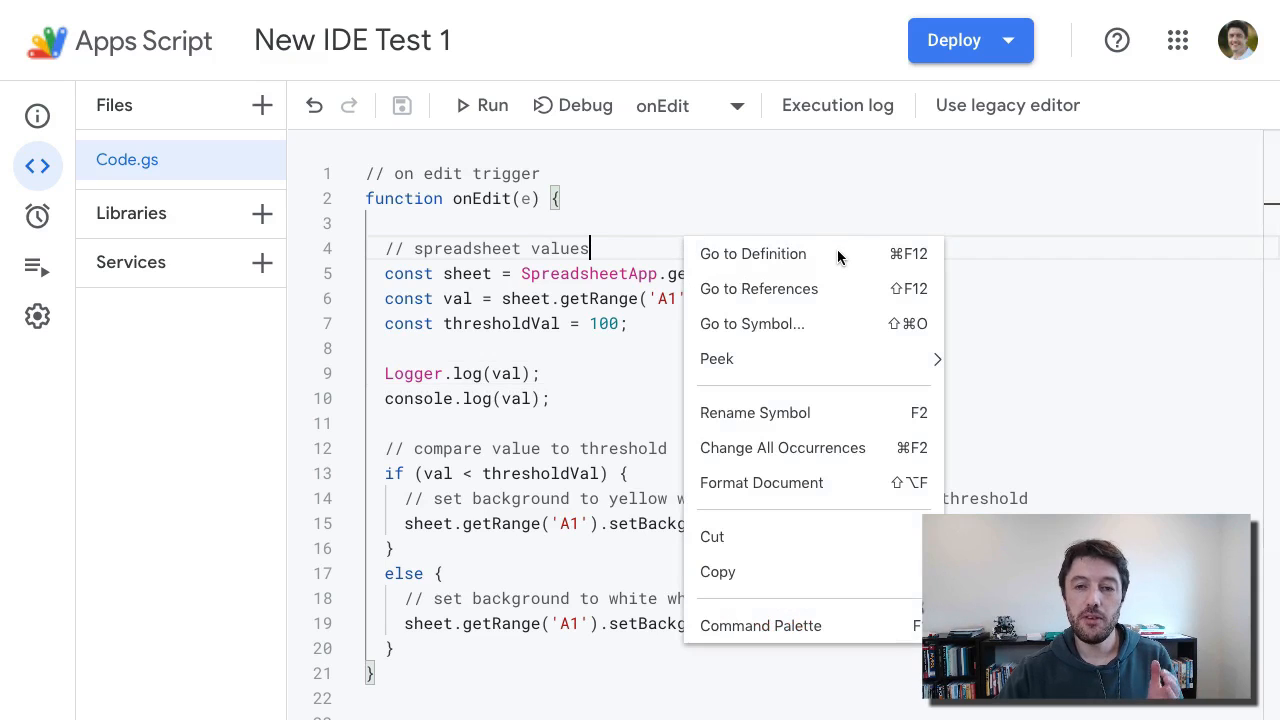
mouse_move(830, 323)
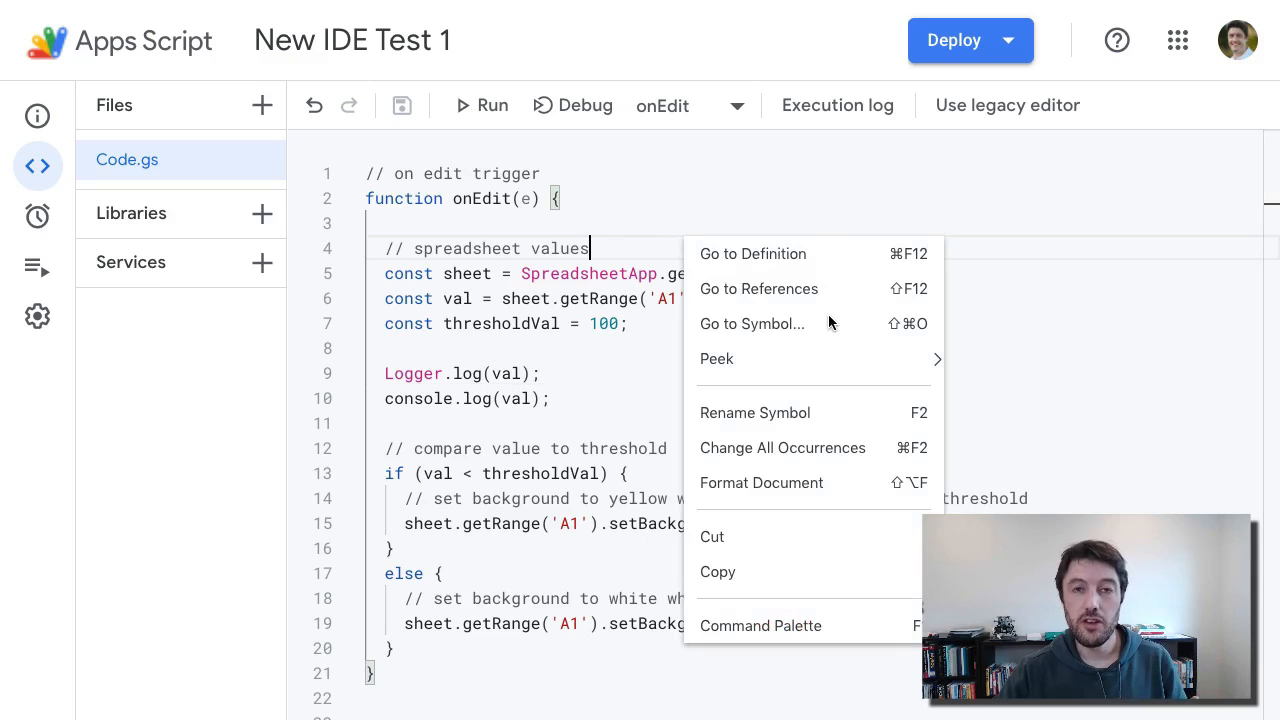
mouse_move(830, 268)
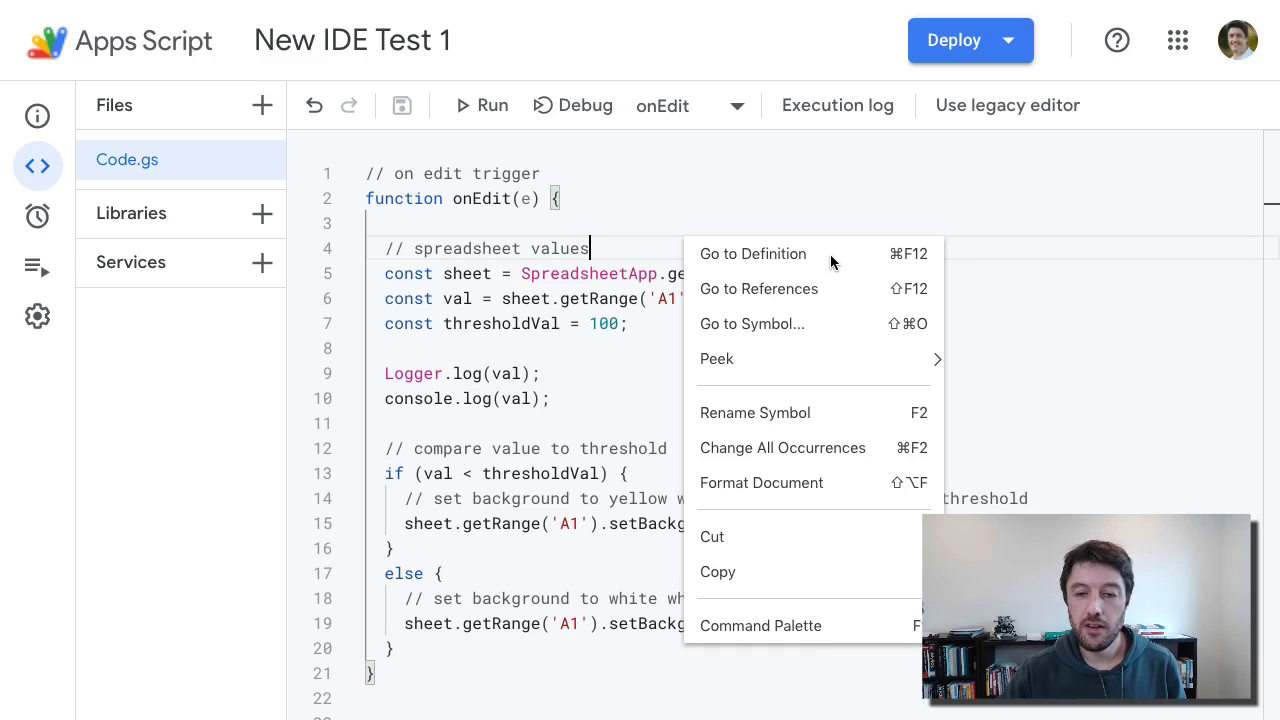
mouse_move(770, 262)
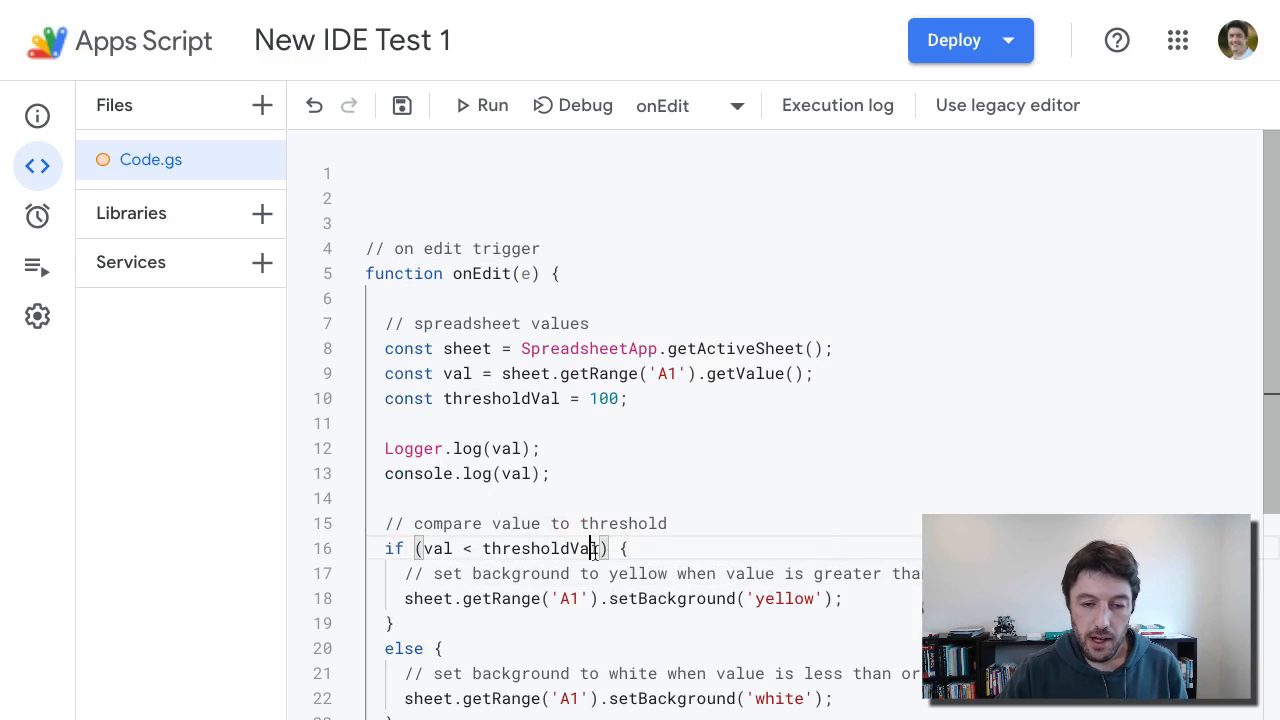
double_click(537, 548)
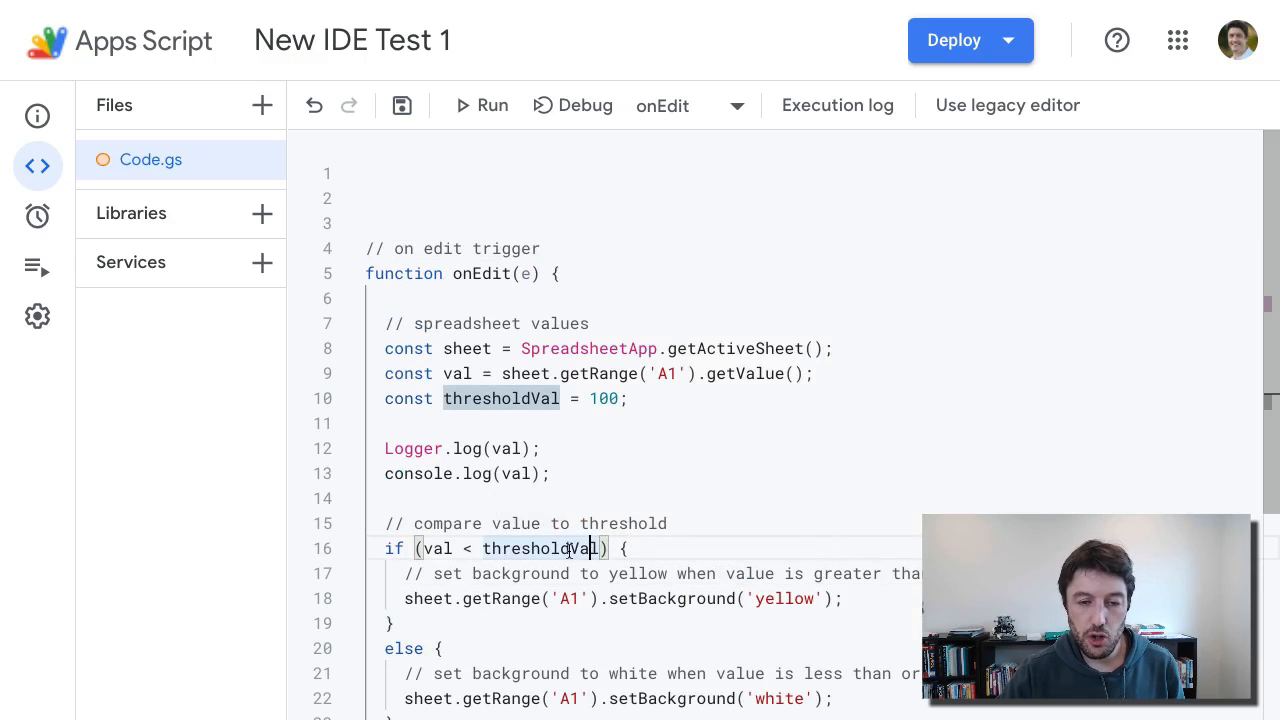
right_click(560, 548)
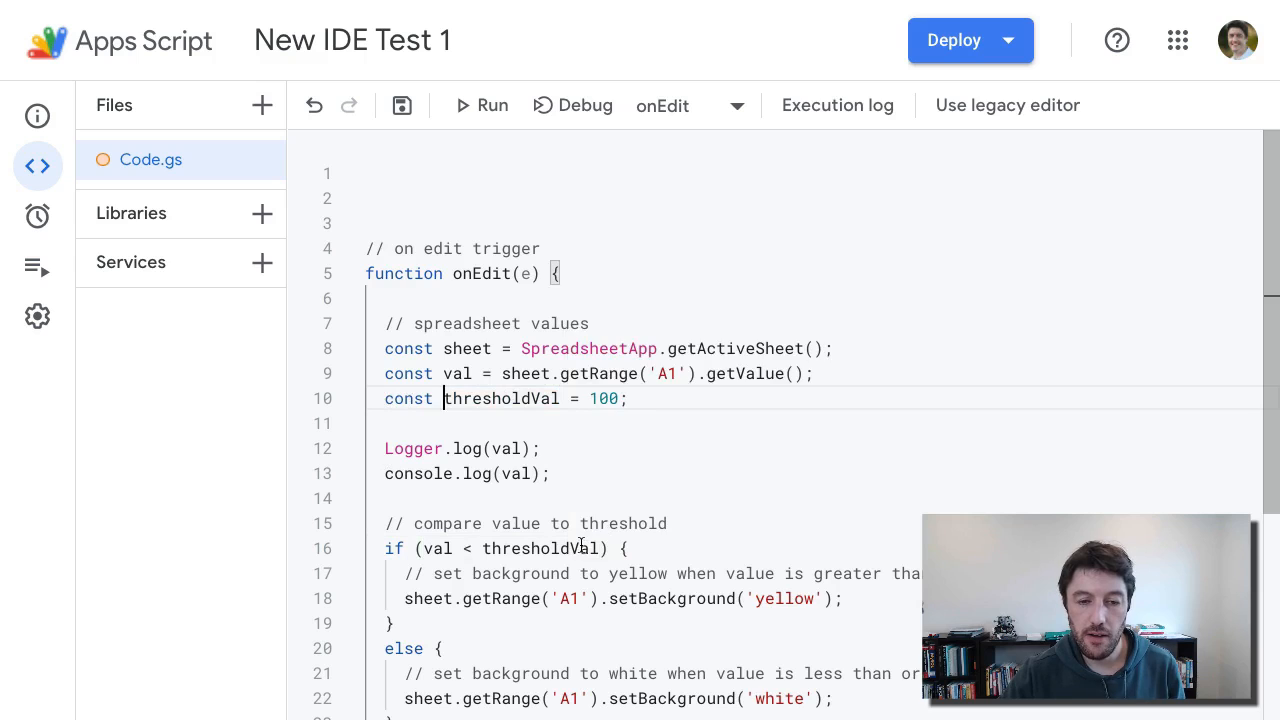
right_click(575, 548)
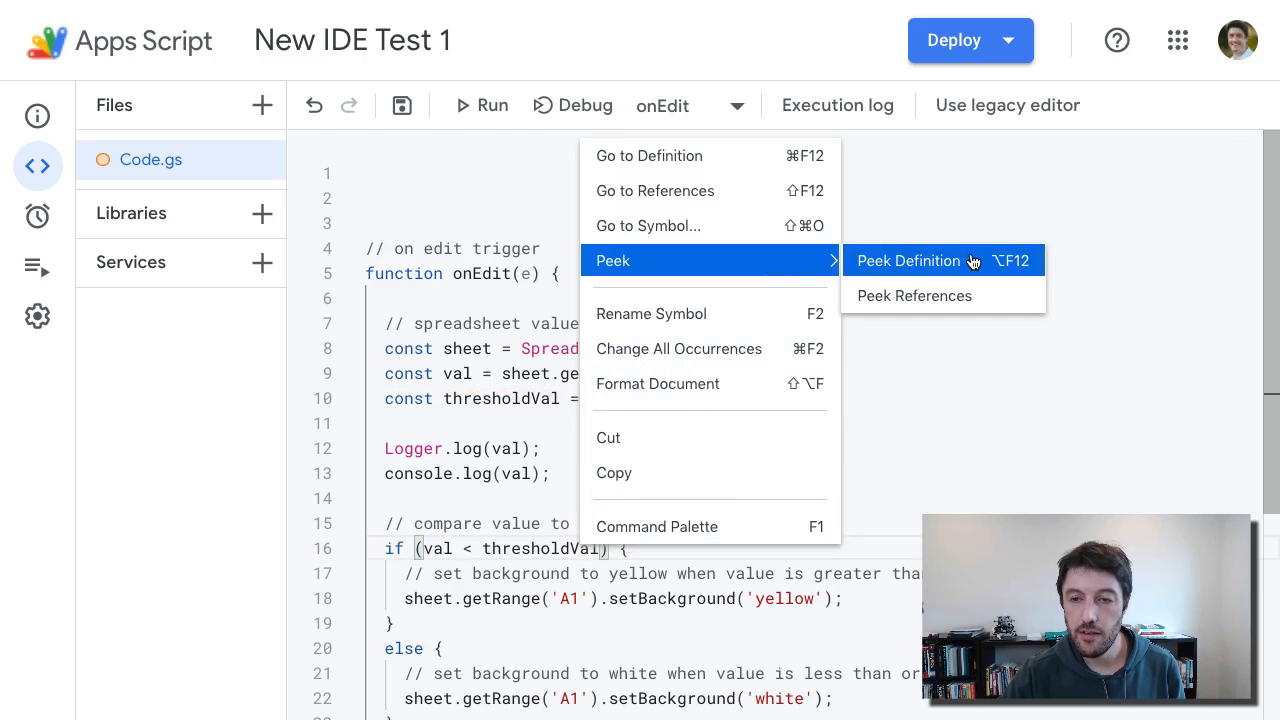
click(908, 260)
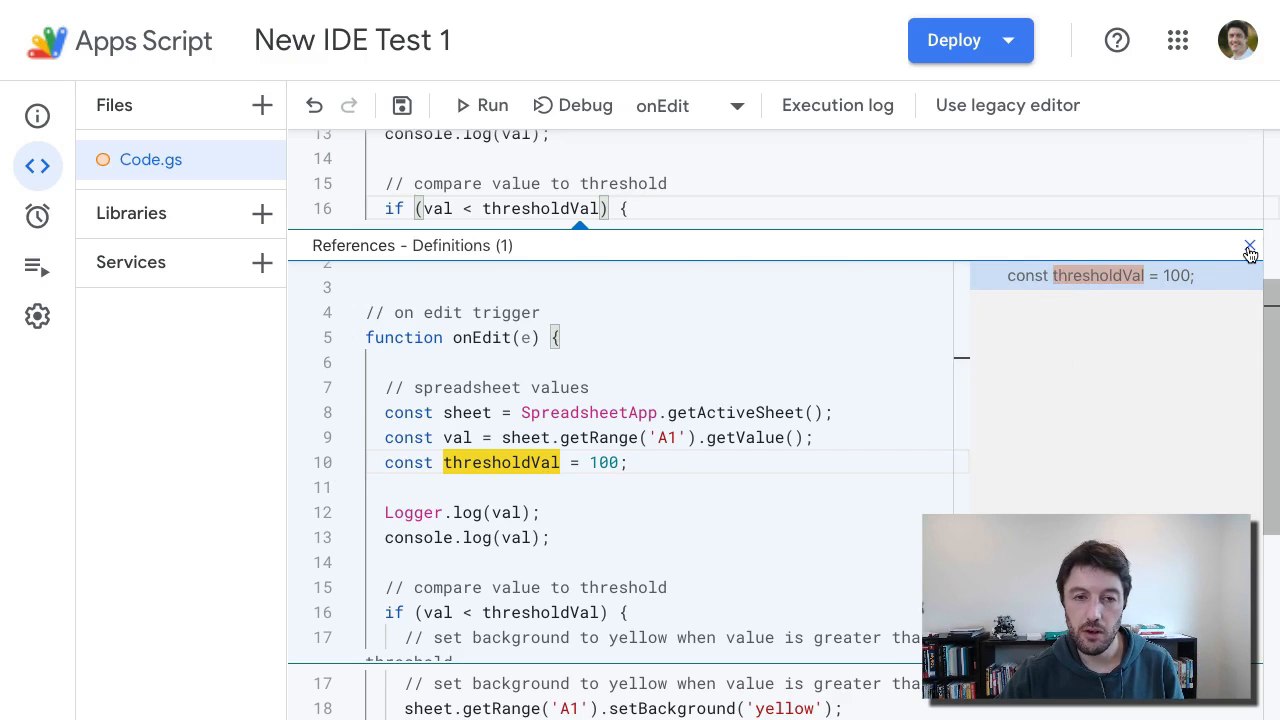
click(1249, 246)
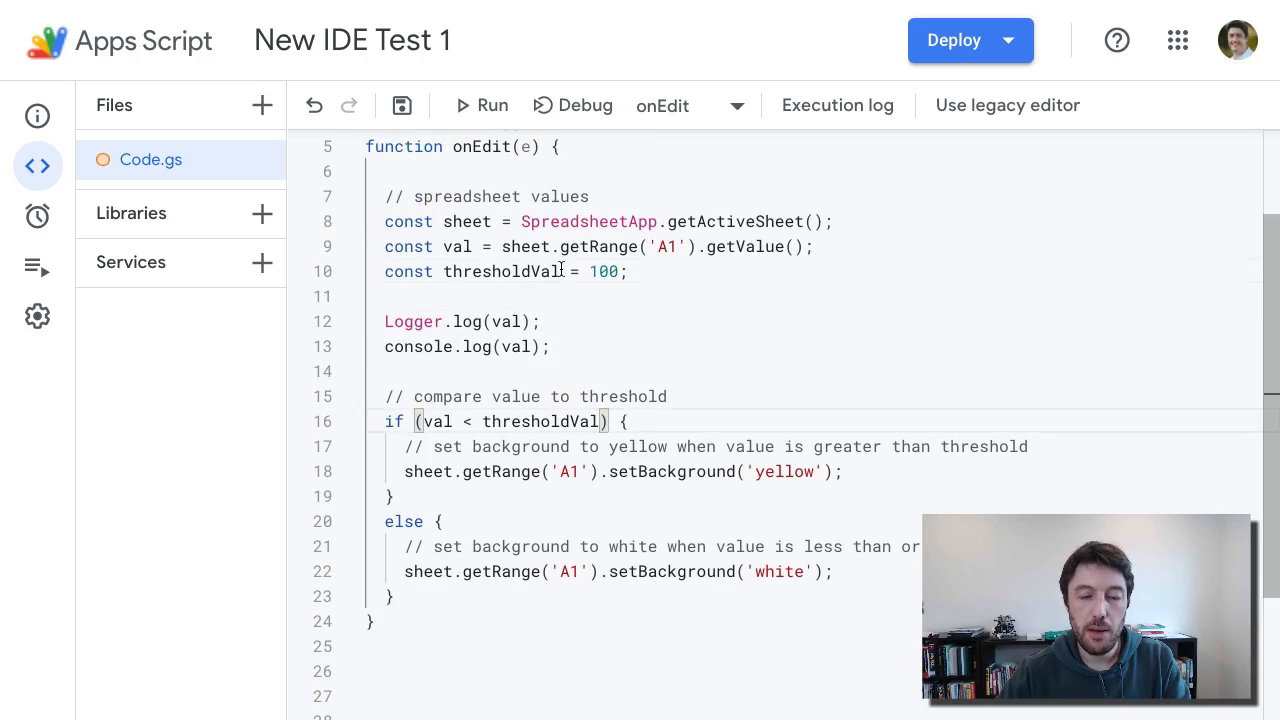
Rename thresholdVal to thresholdValue with Rename Symbol and verify both occurrences
double_click(502, 271)
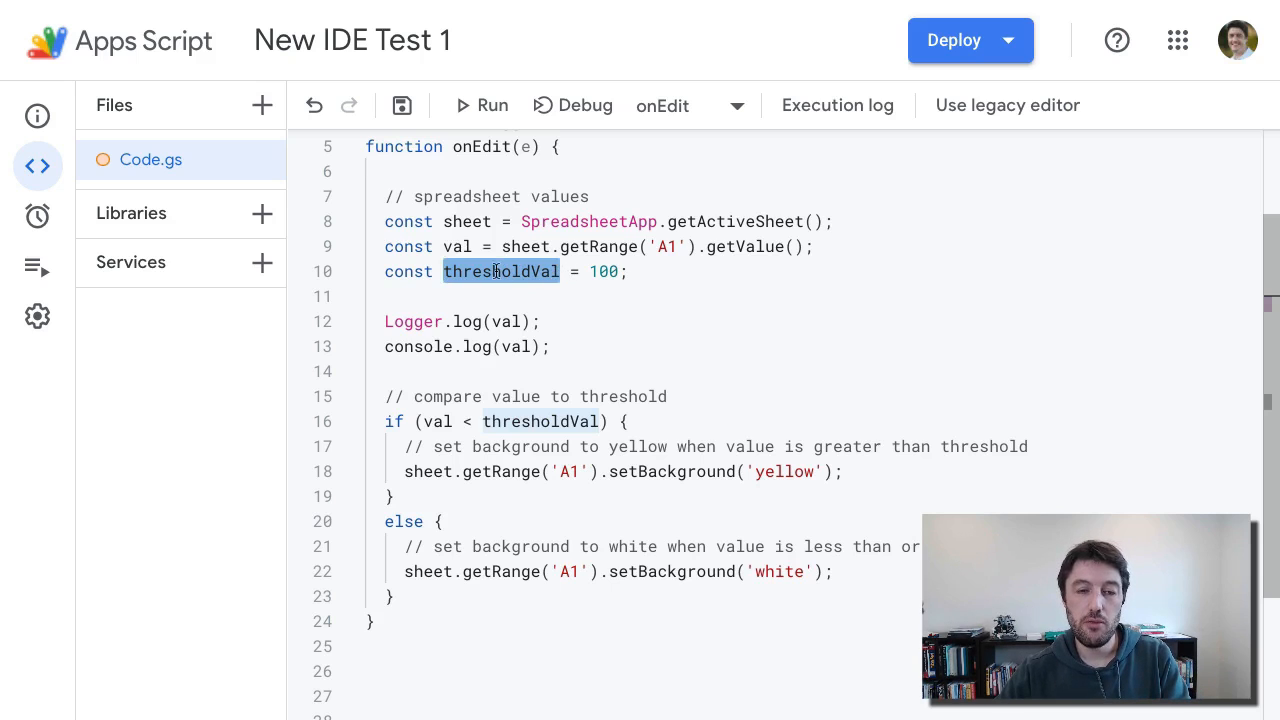
right_click(500, 271)
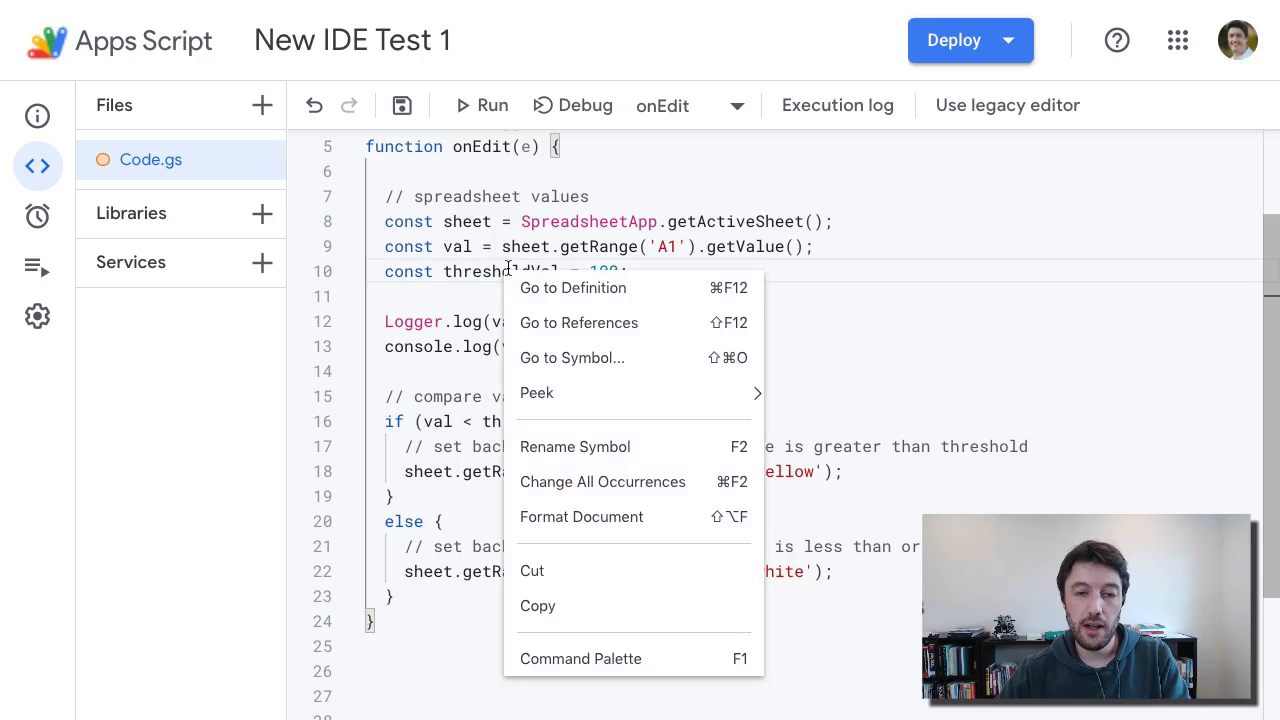
click(574, 446)
text(ue)
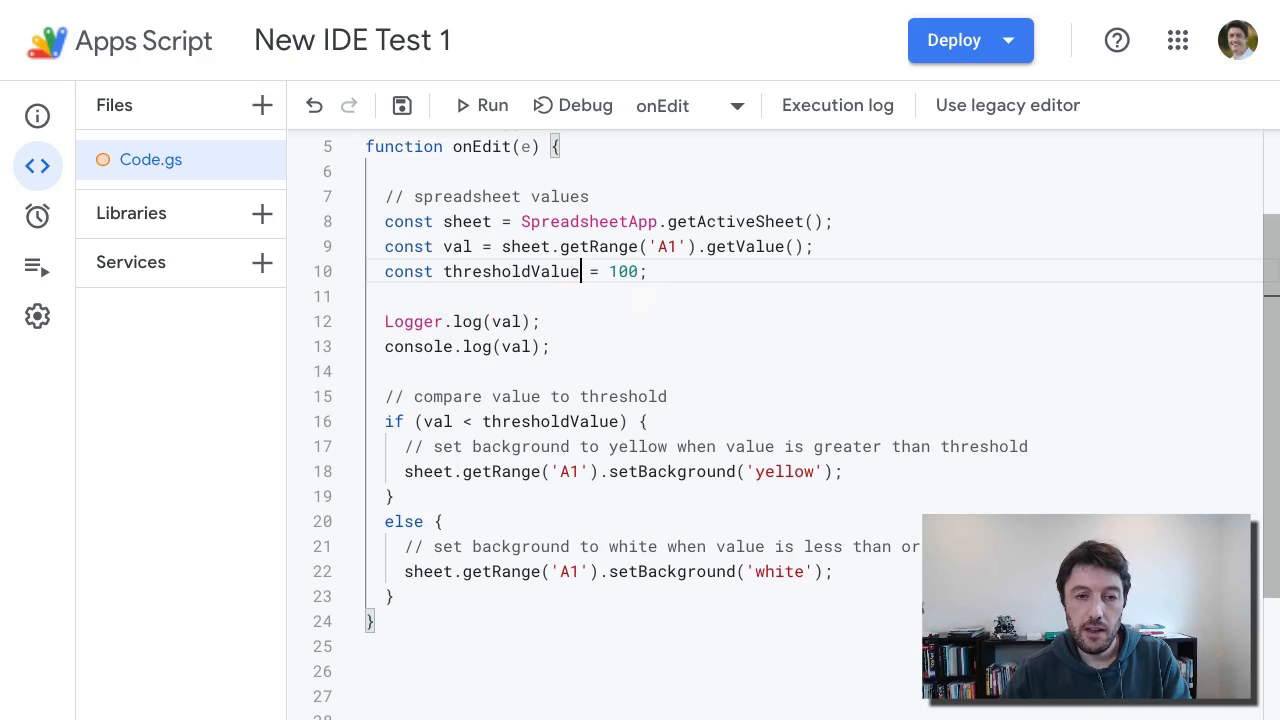
double_click(550, 421)
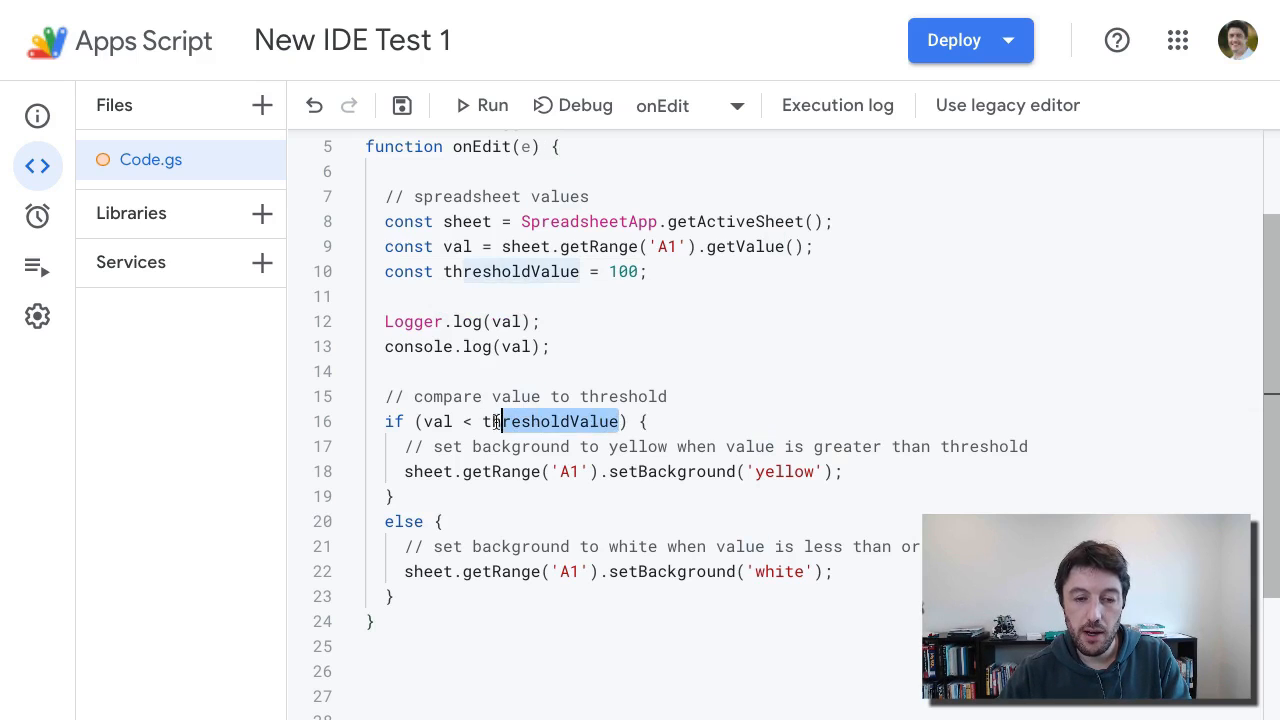
double_click(510, 271)
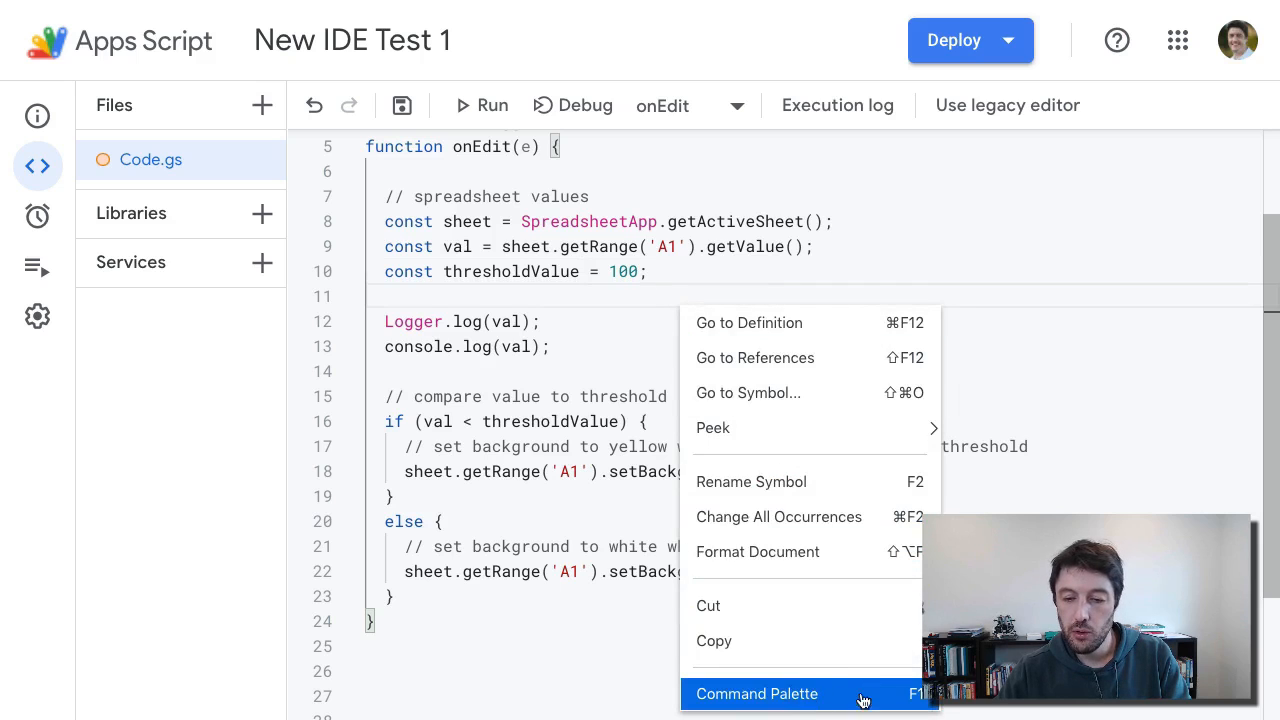
mouse_move(880, 650)
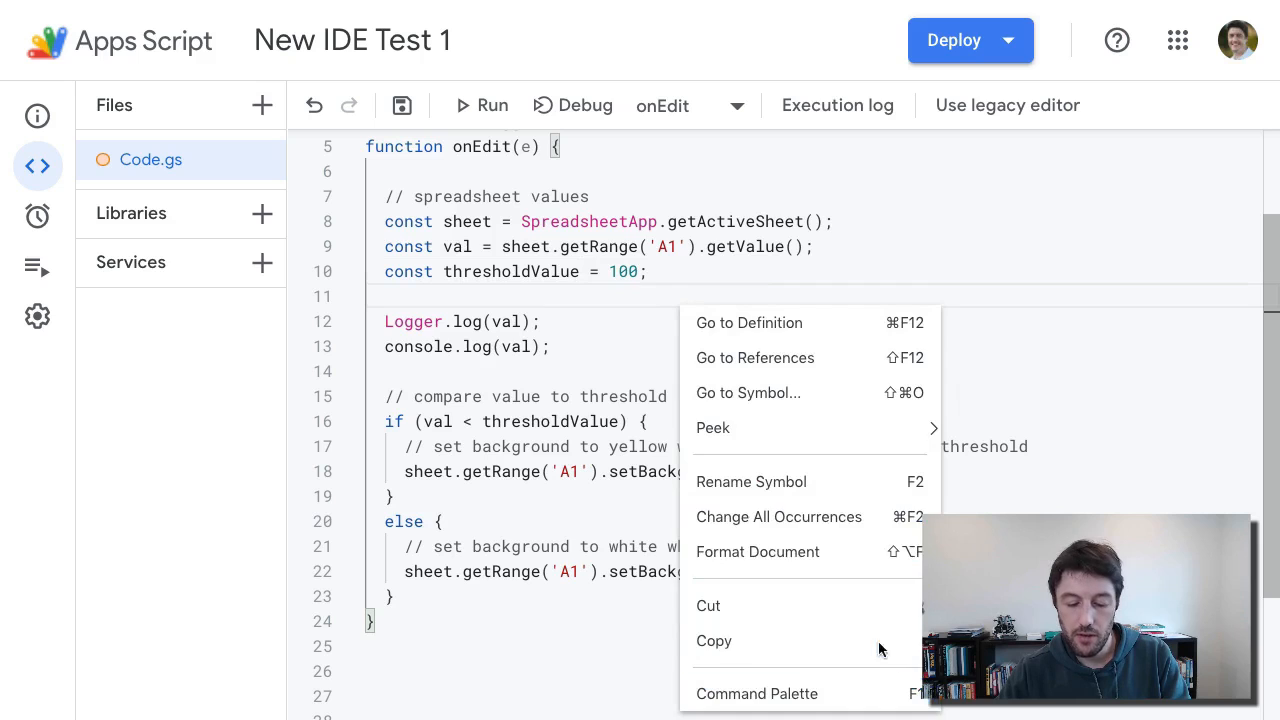
Search the command palette for 'go', then filter it to 'high'
click(717, 322)
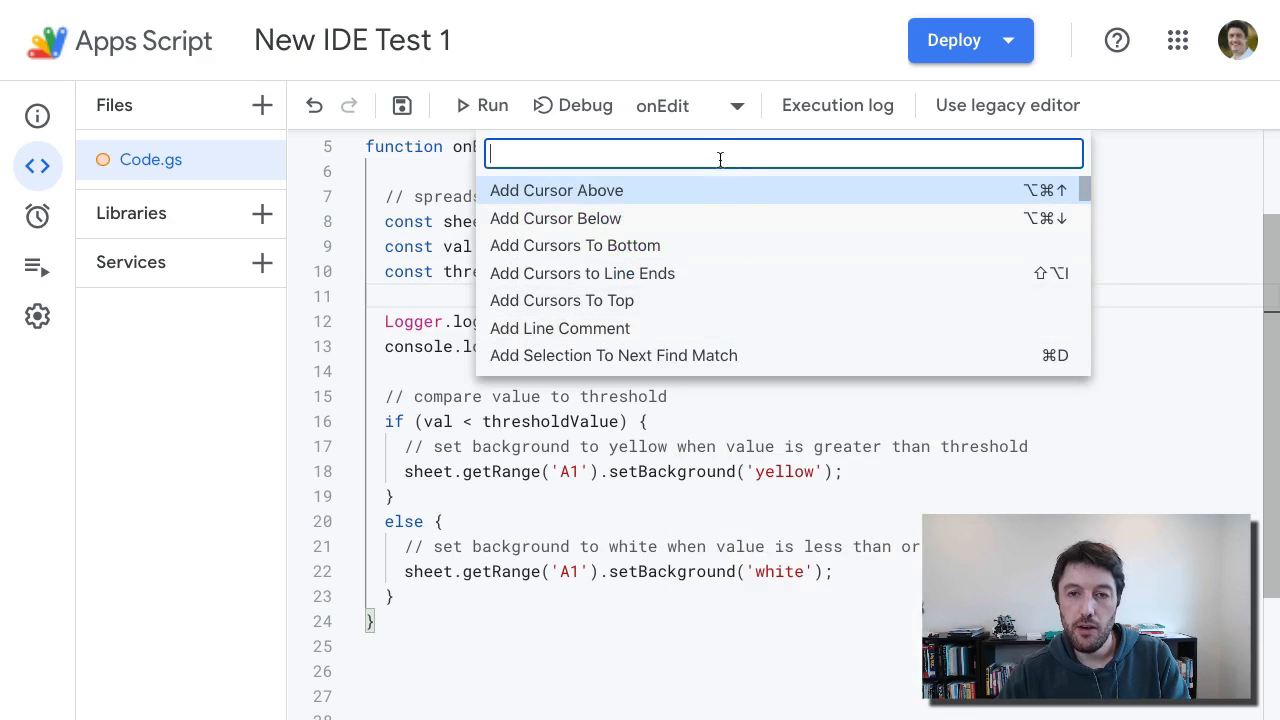
text(go)
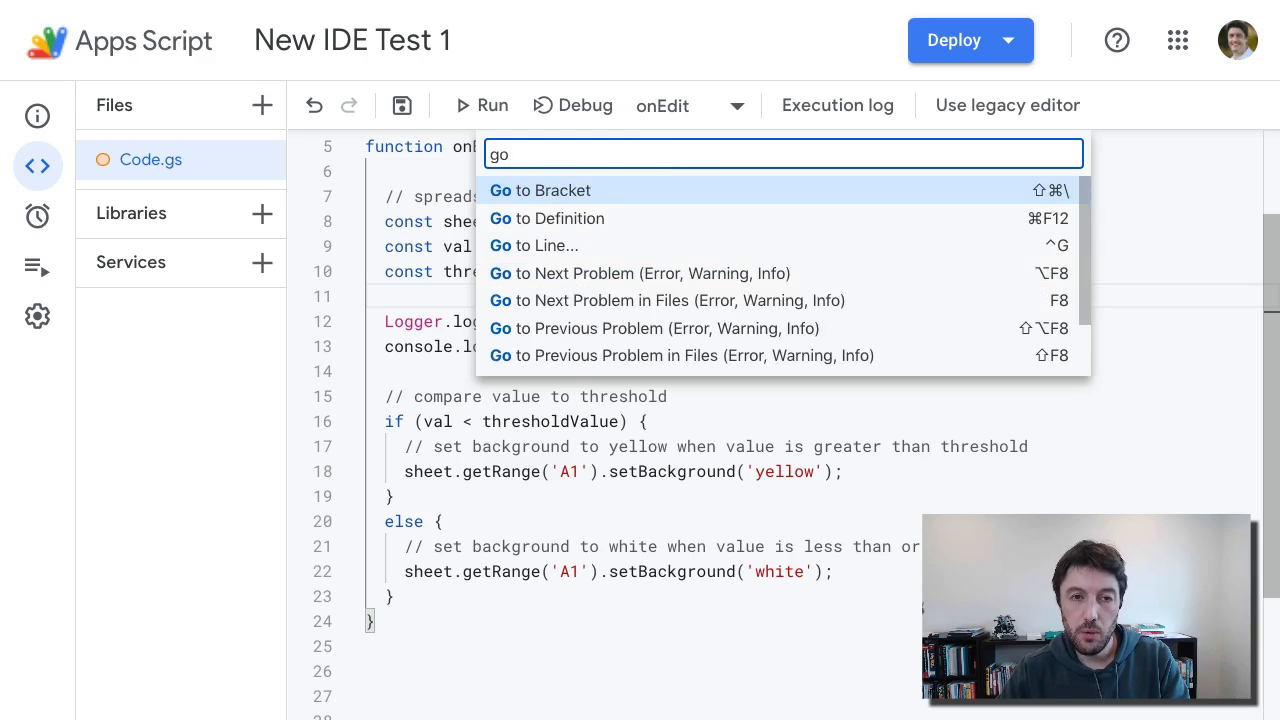
mouse_move(654, 273)
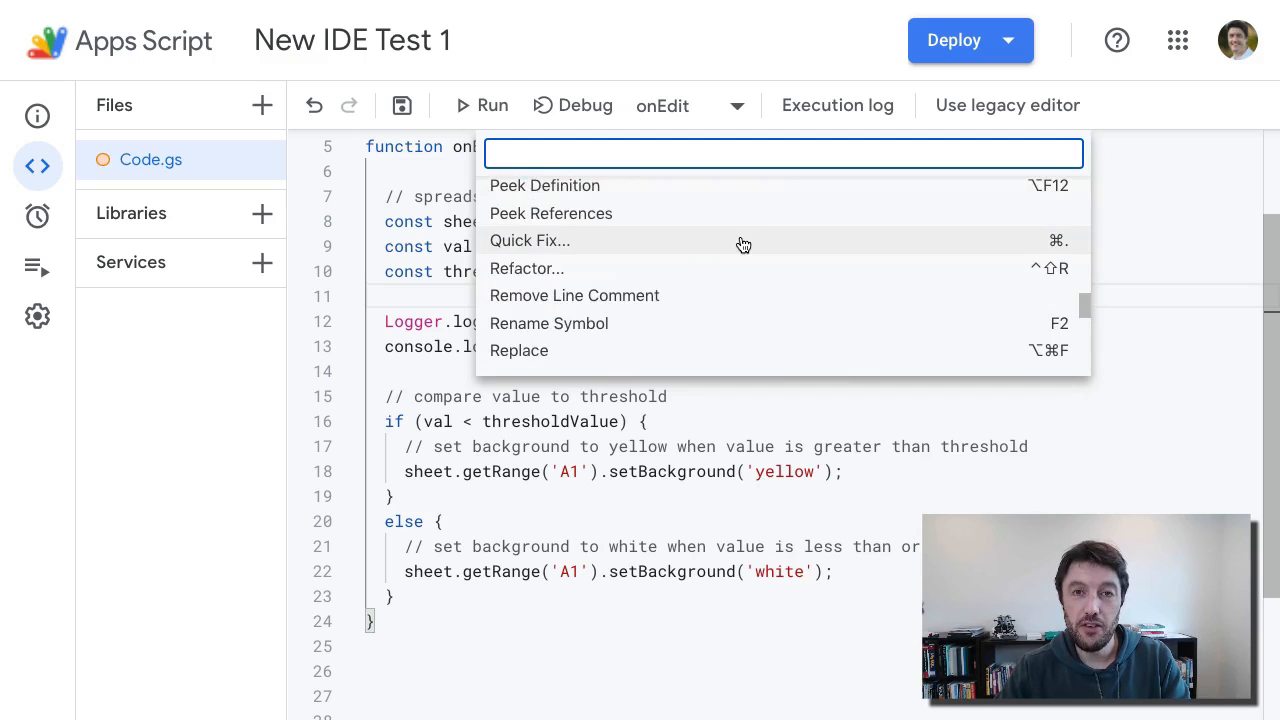
text(high)
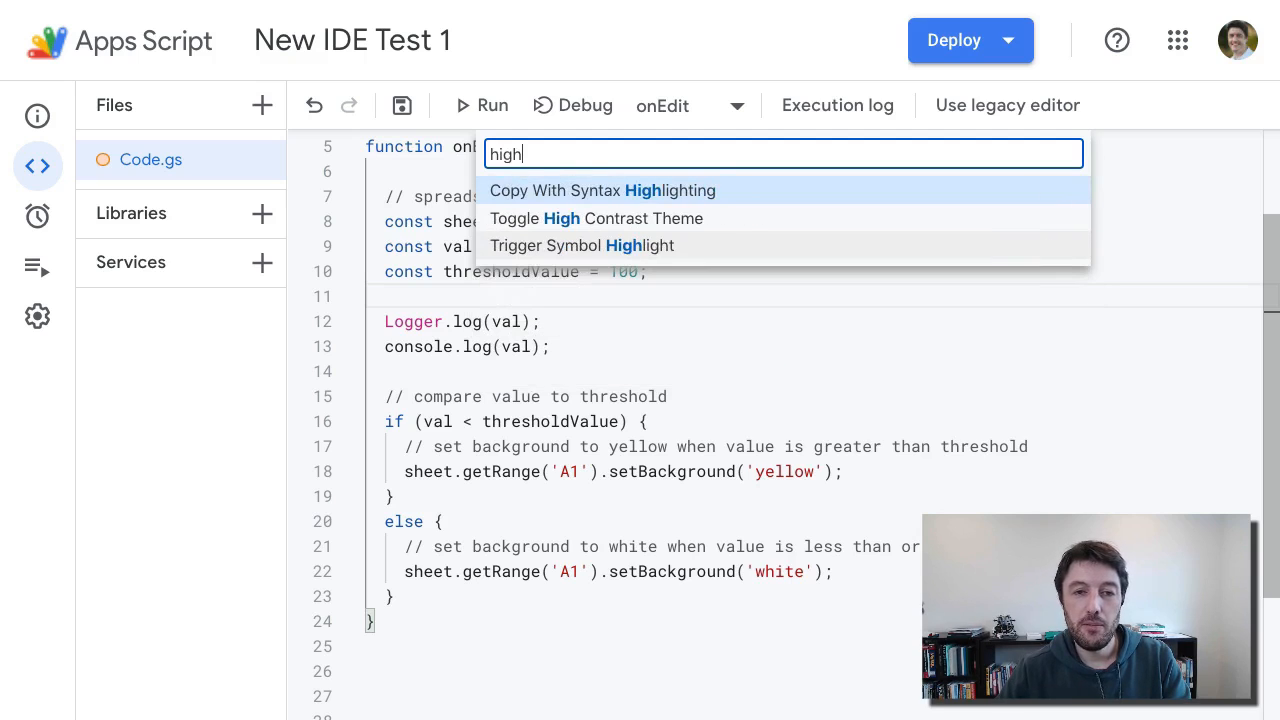
mouse_move(708, 222)
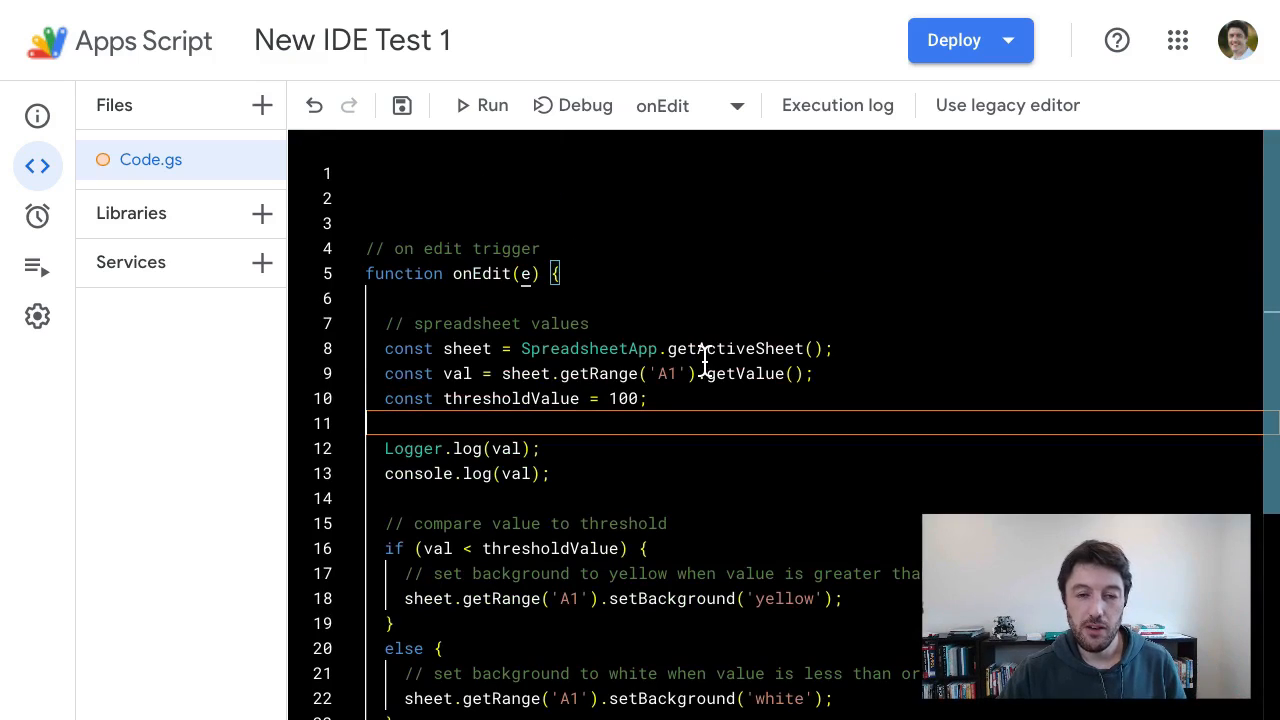
mouse_move(665, 340)
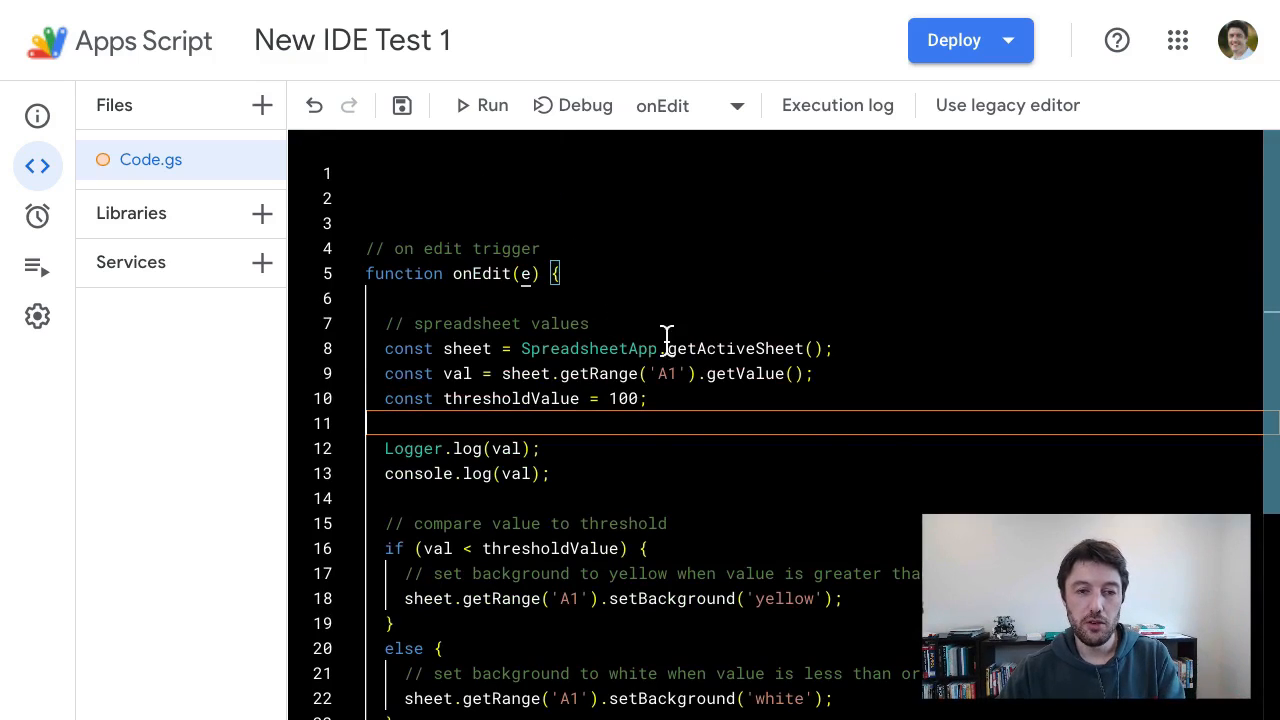
Scroll through the onEdit code to review it in the high contrast theme
scroll(down, 3)
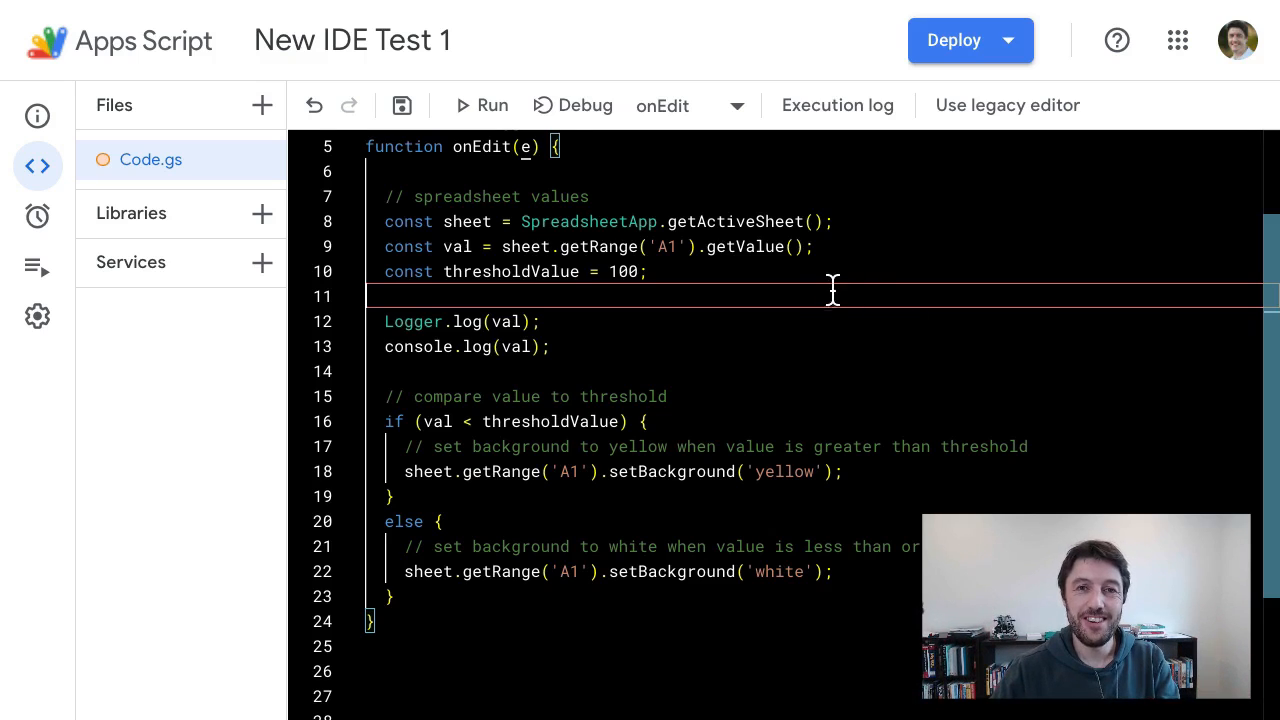
mouse_move(996, 234)
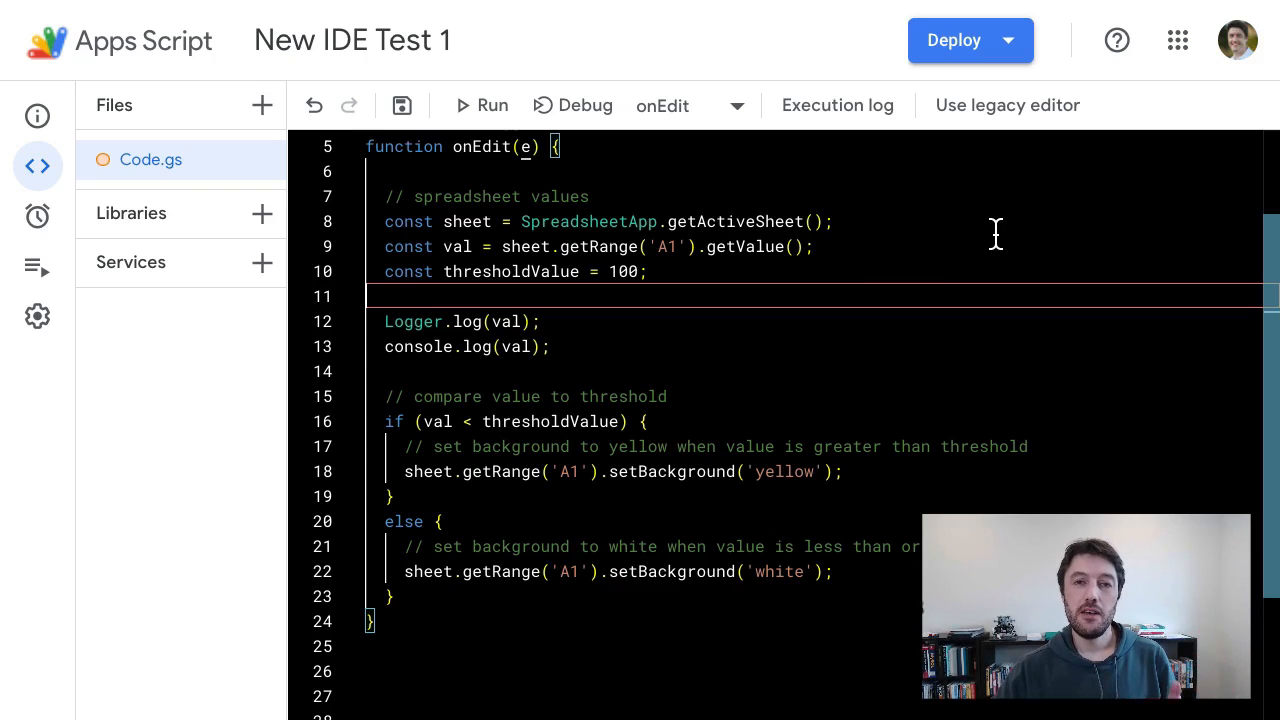
mouse_move(960, 220)
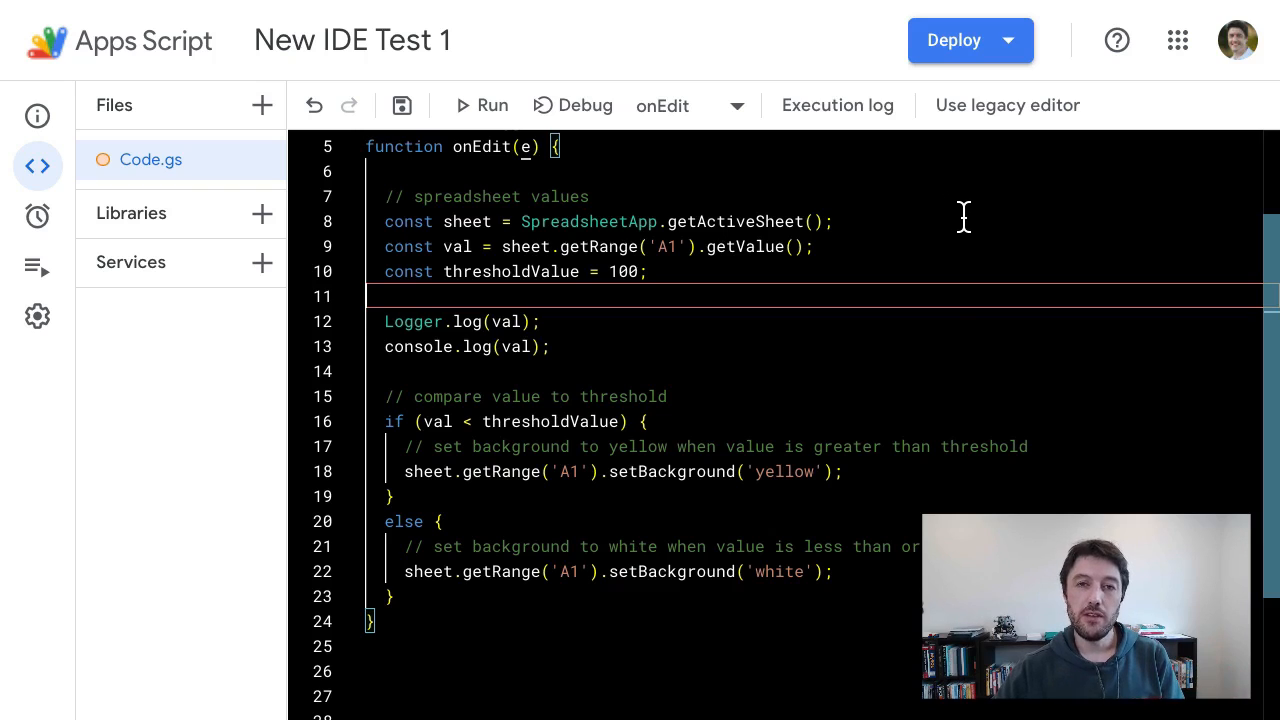
mouse_move(915, 240)
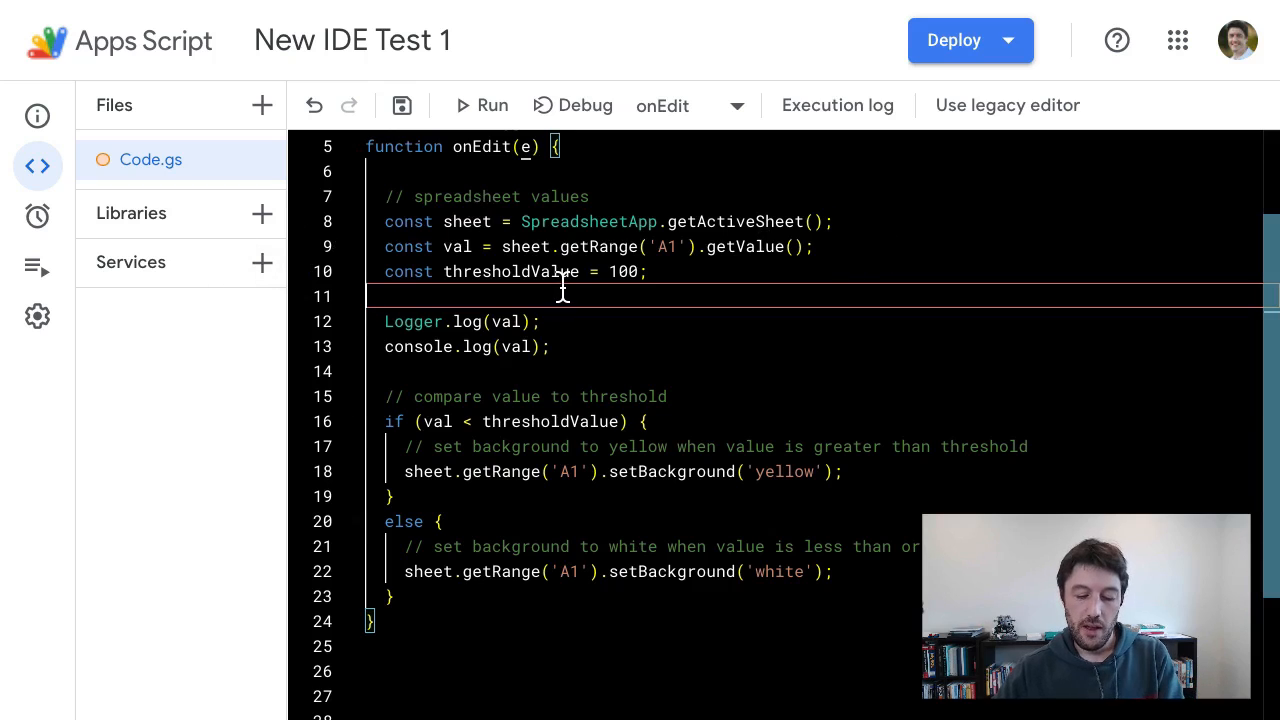
mouse_move(785, 271)
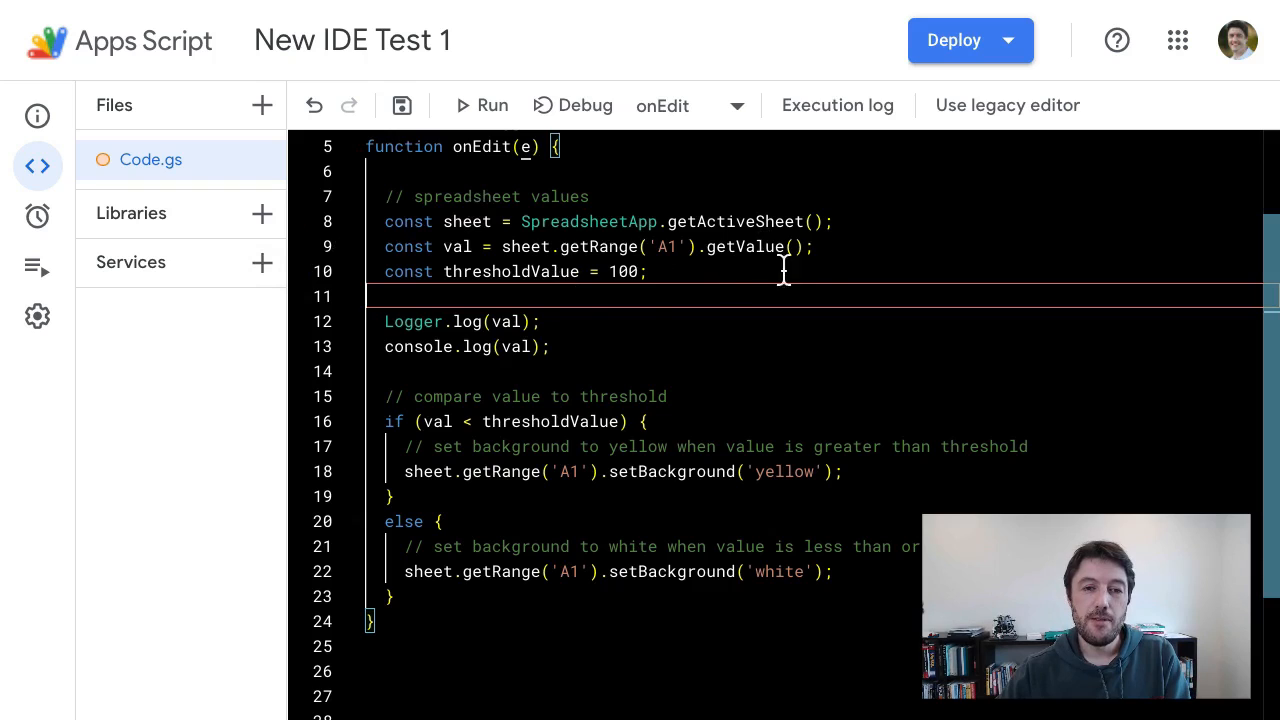